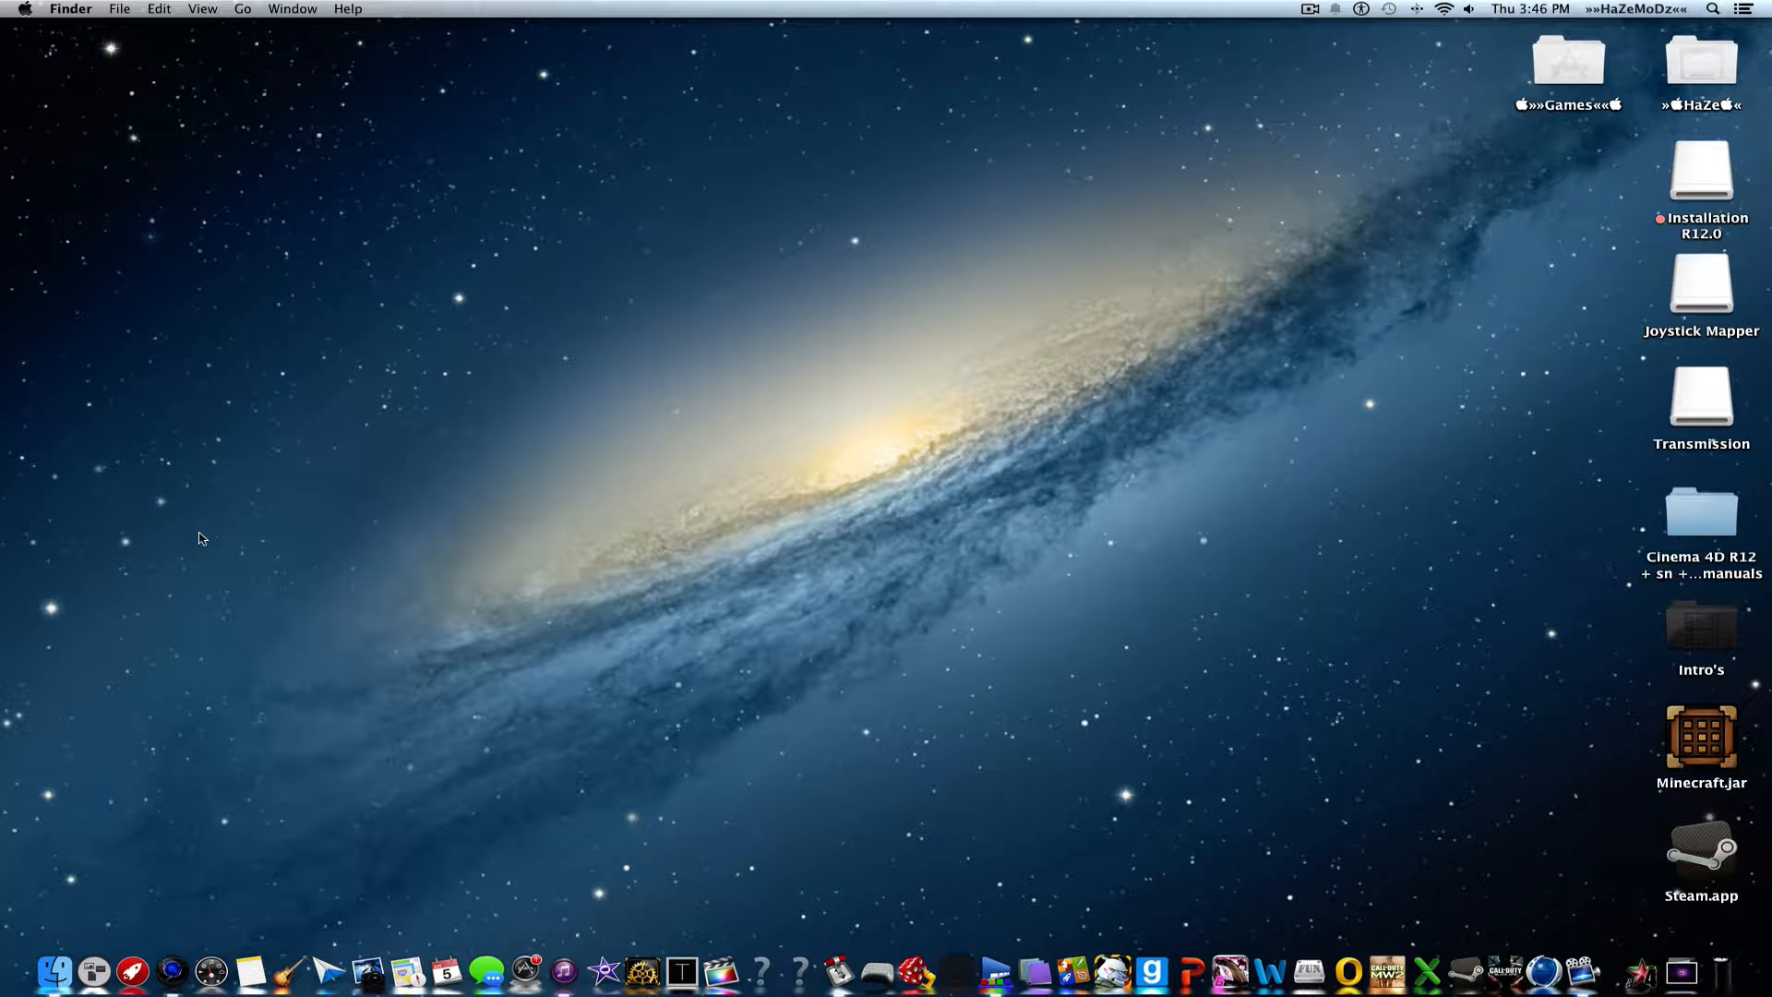
mouse_move(822, 655)
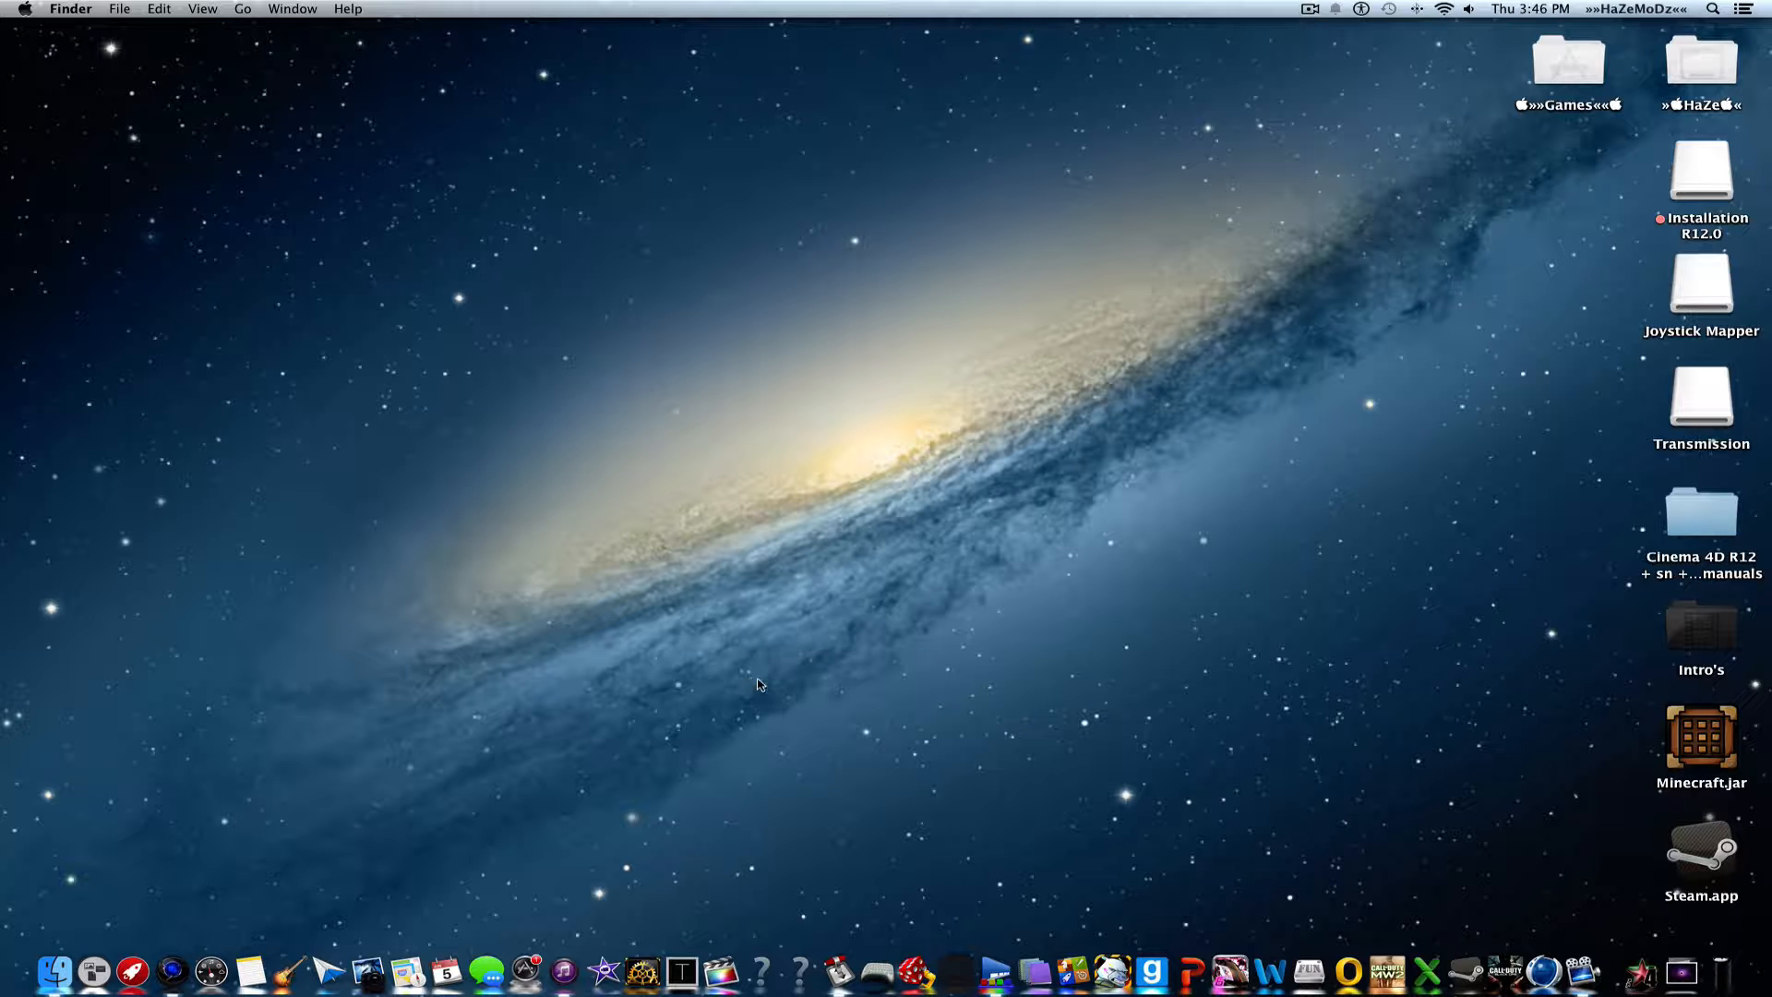
Launch Google Chrome from the Dock to reach the Google homepage
left_click(170, 971)
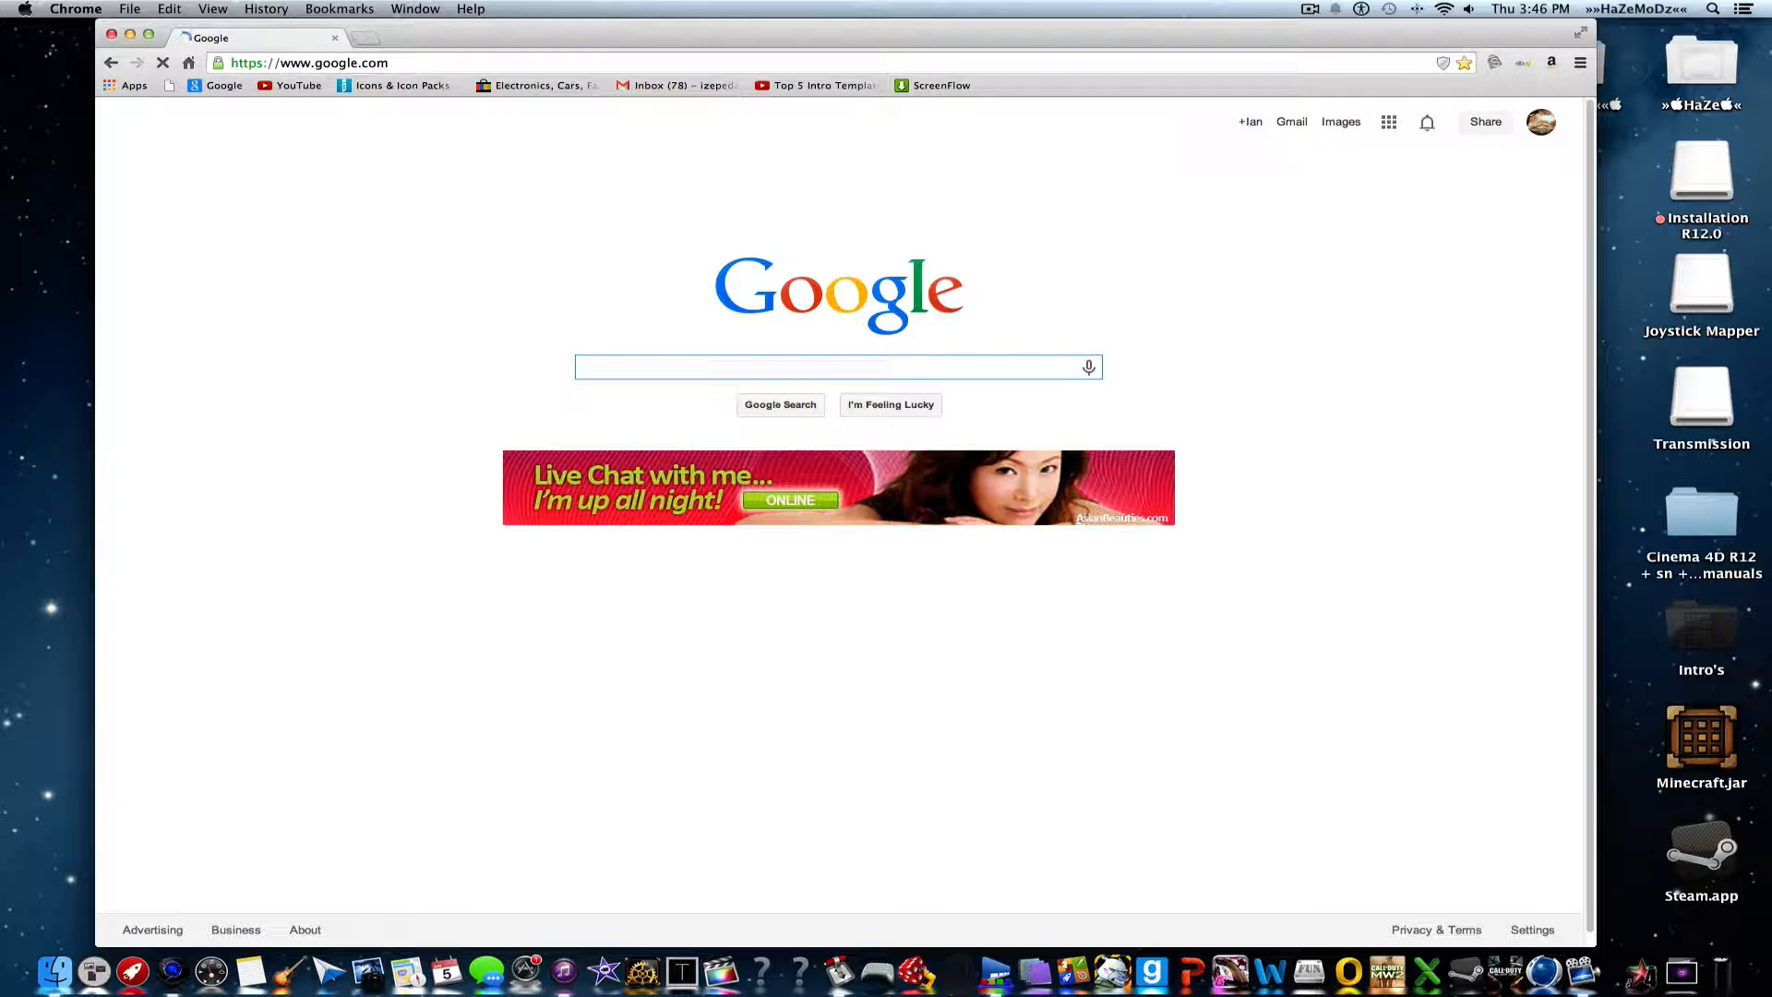
Search Google for 'Dockmod' and open the SpyreSoft DockMod result
left_click(839, 367)
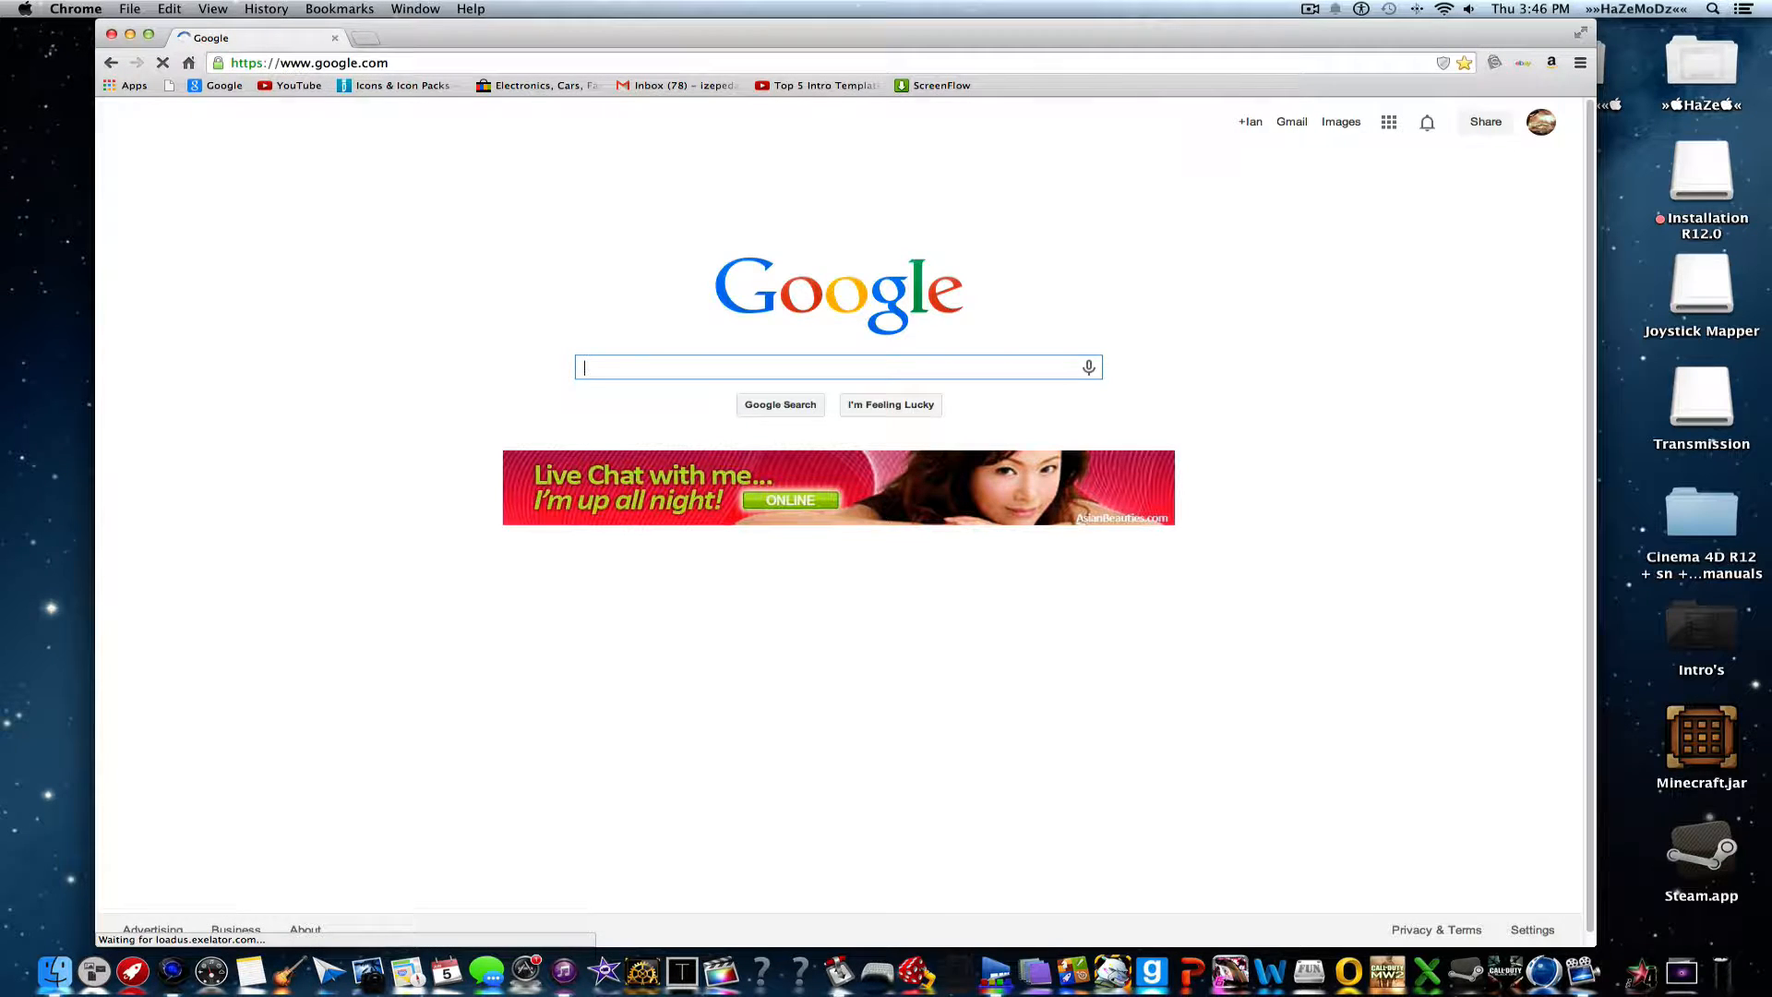
type("Dockmod")
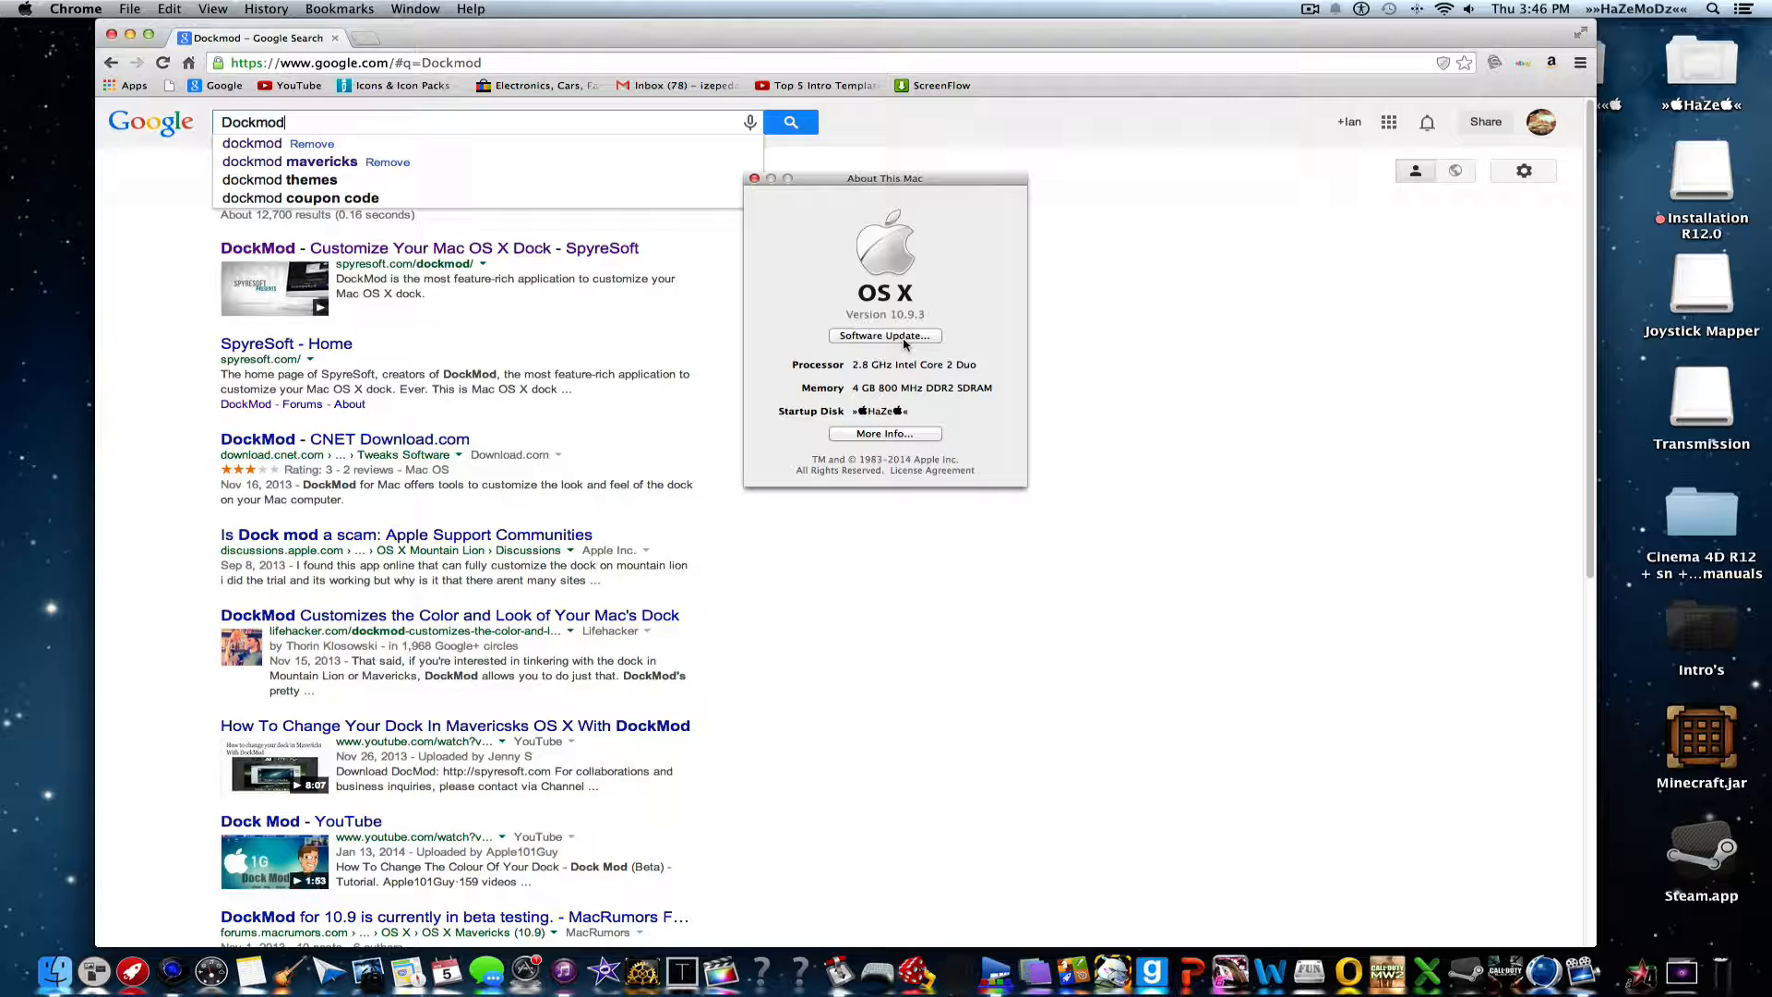
mouse_move(885, 336)
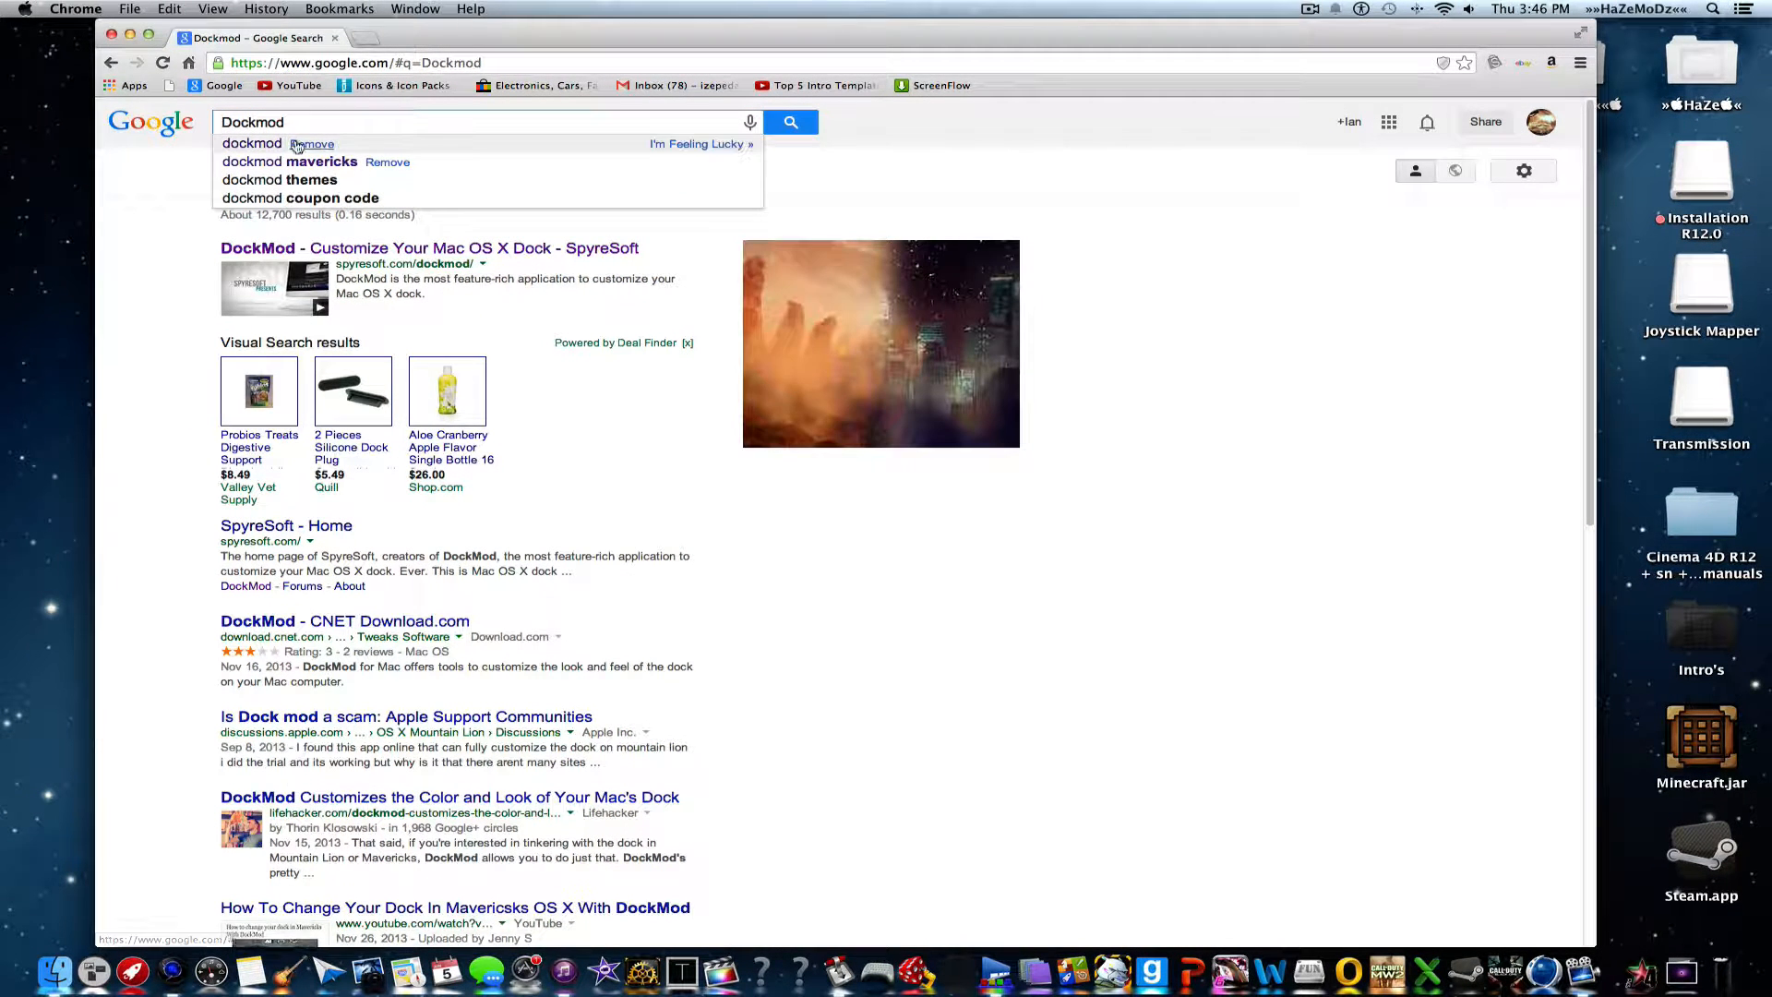
left_click(429, 247)
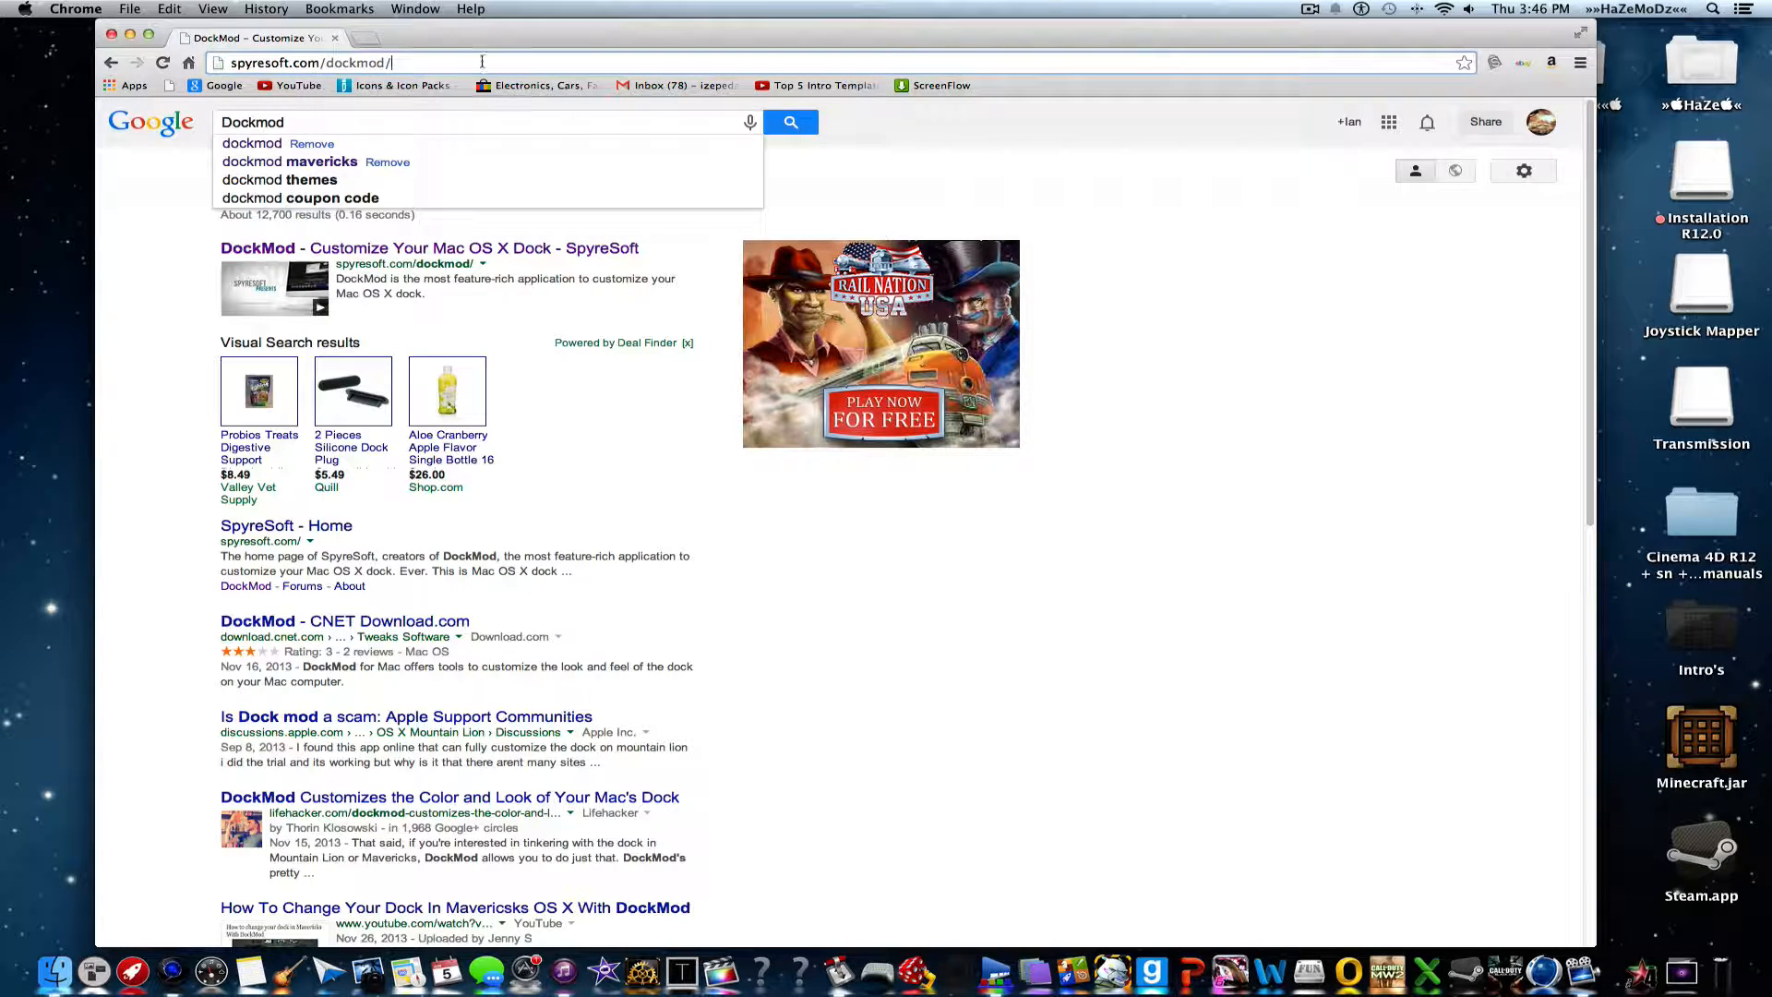
Load the spyresoft.com/dockmod page and start the DockMod trial download
left_click(429, 248)
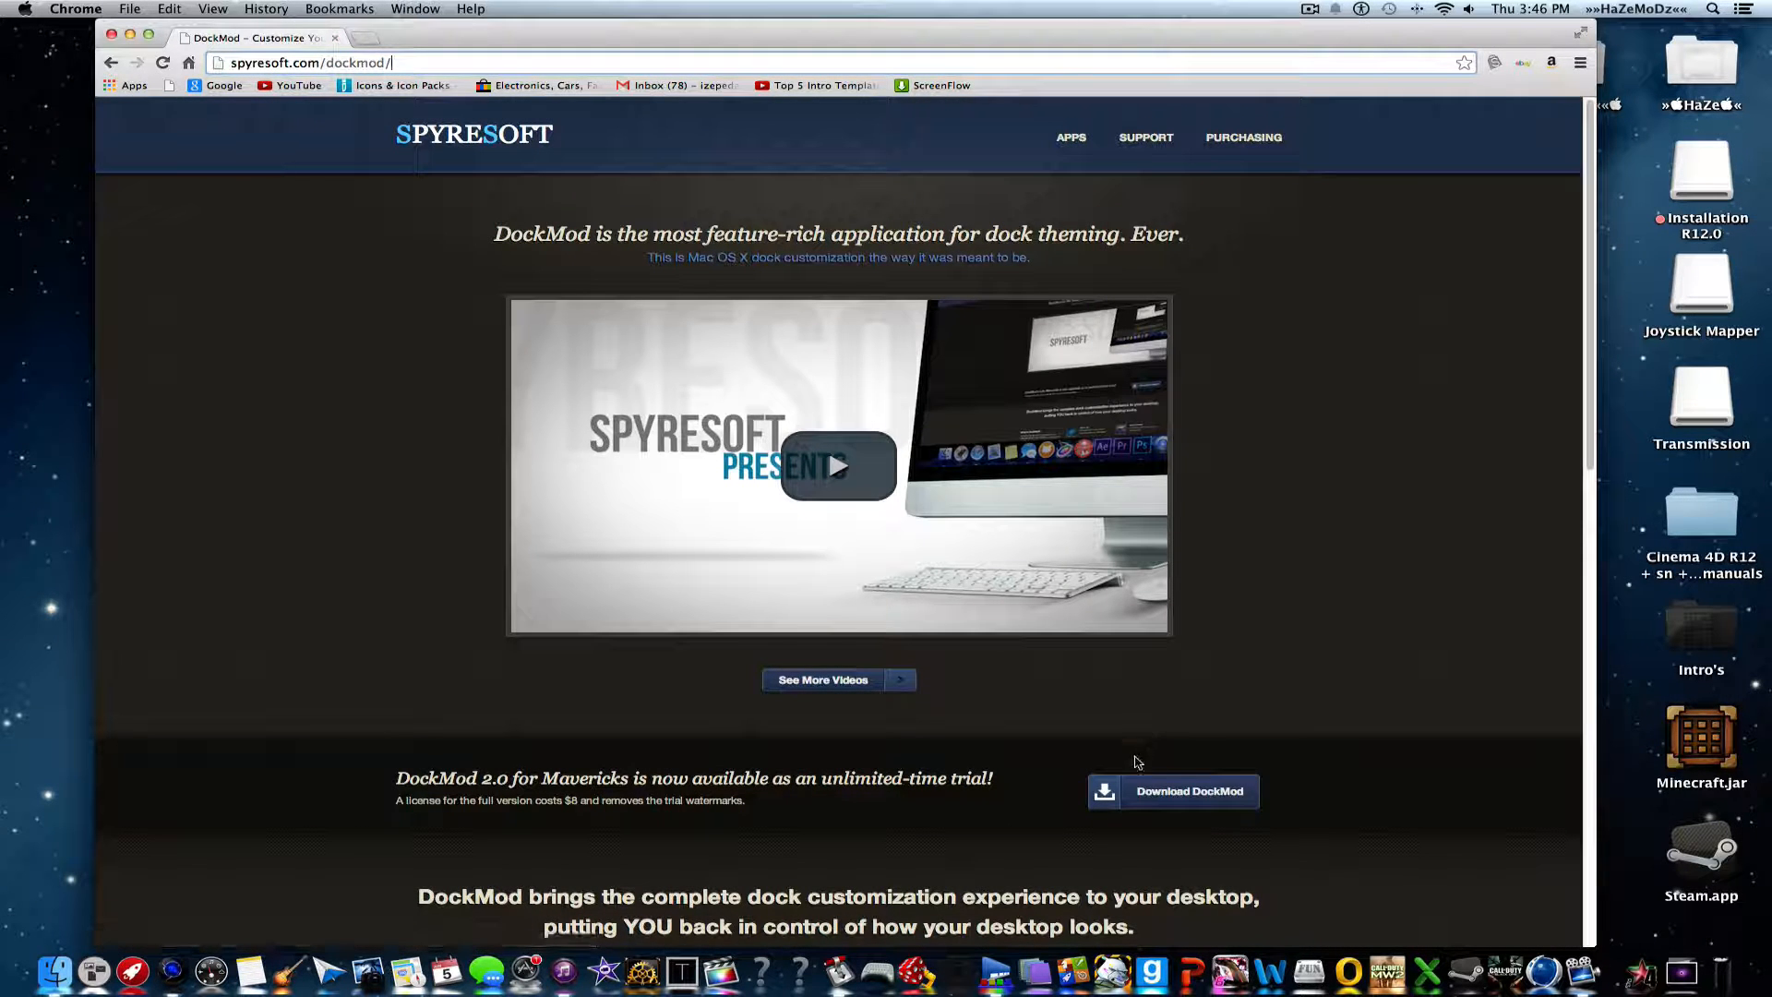
left_click(1189, 790)
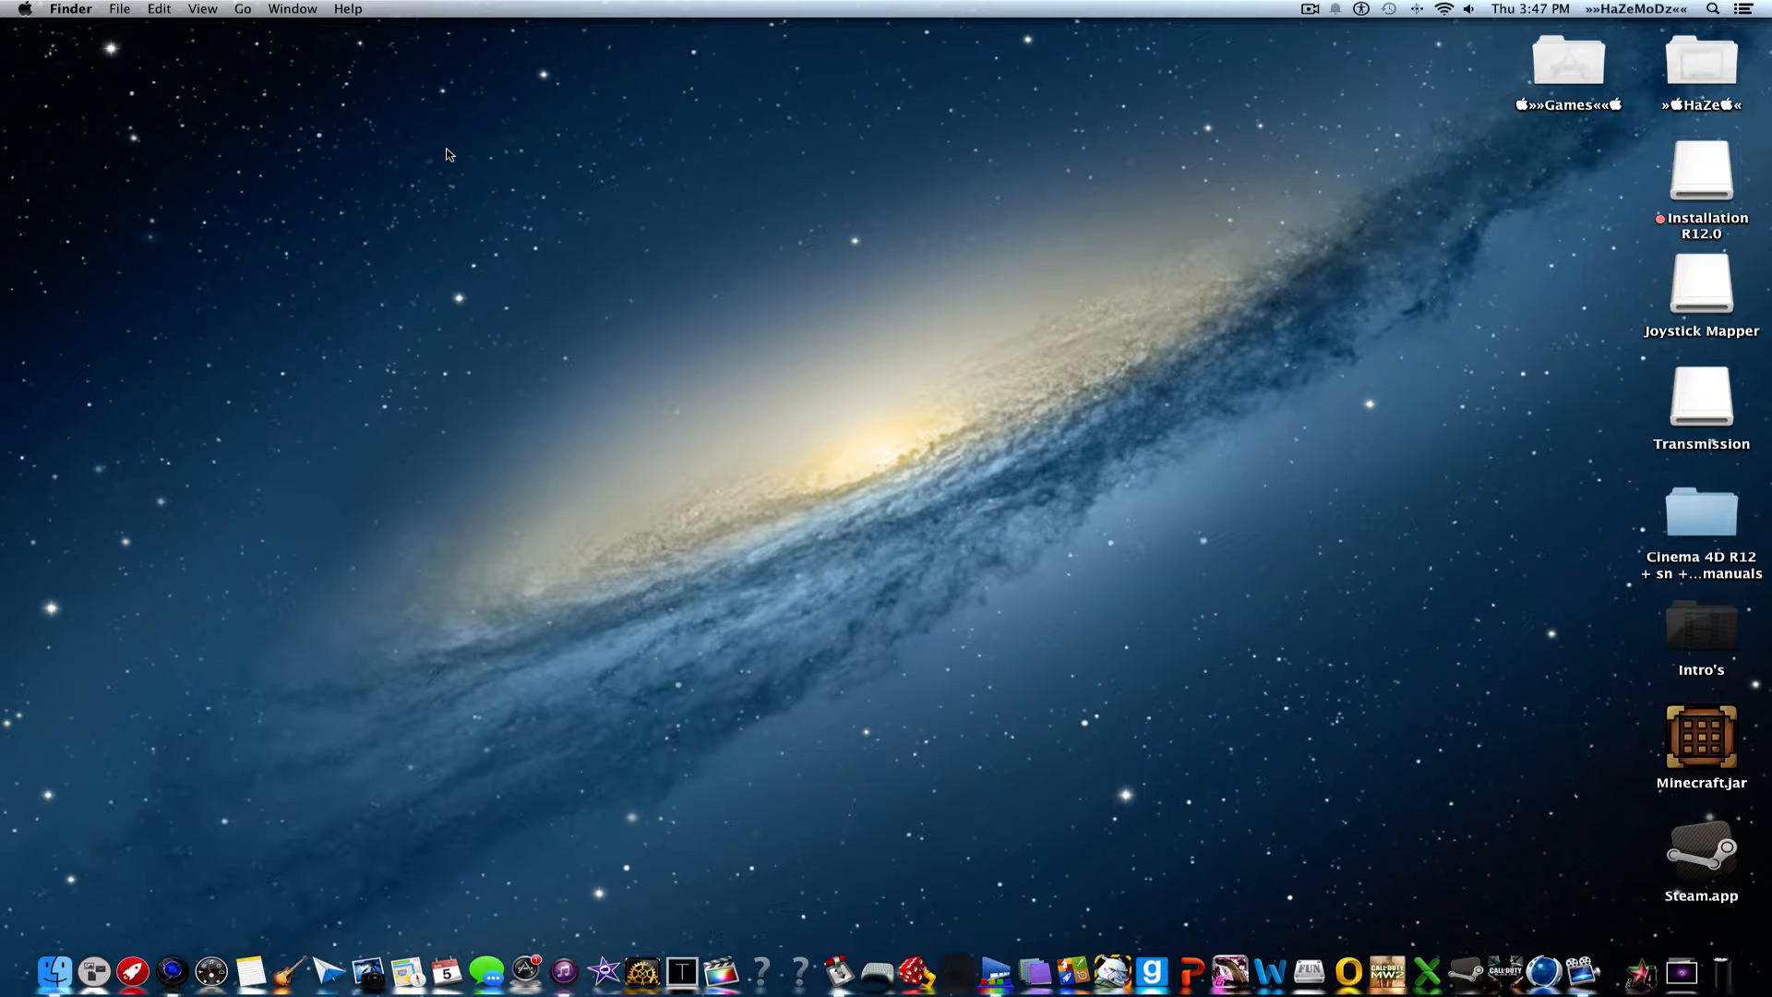
mouse_move(892, 585)
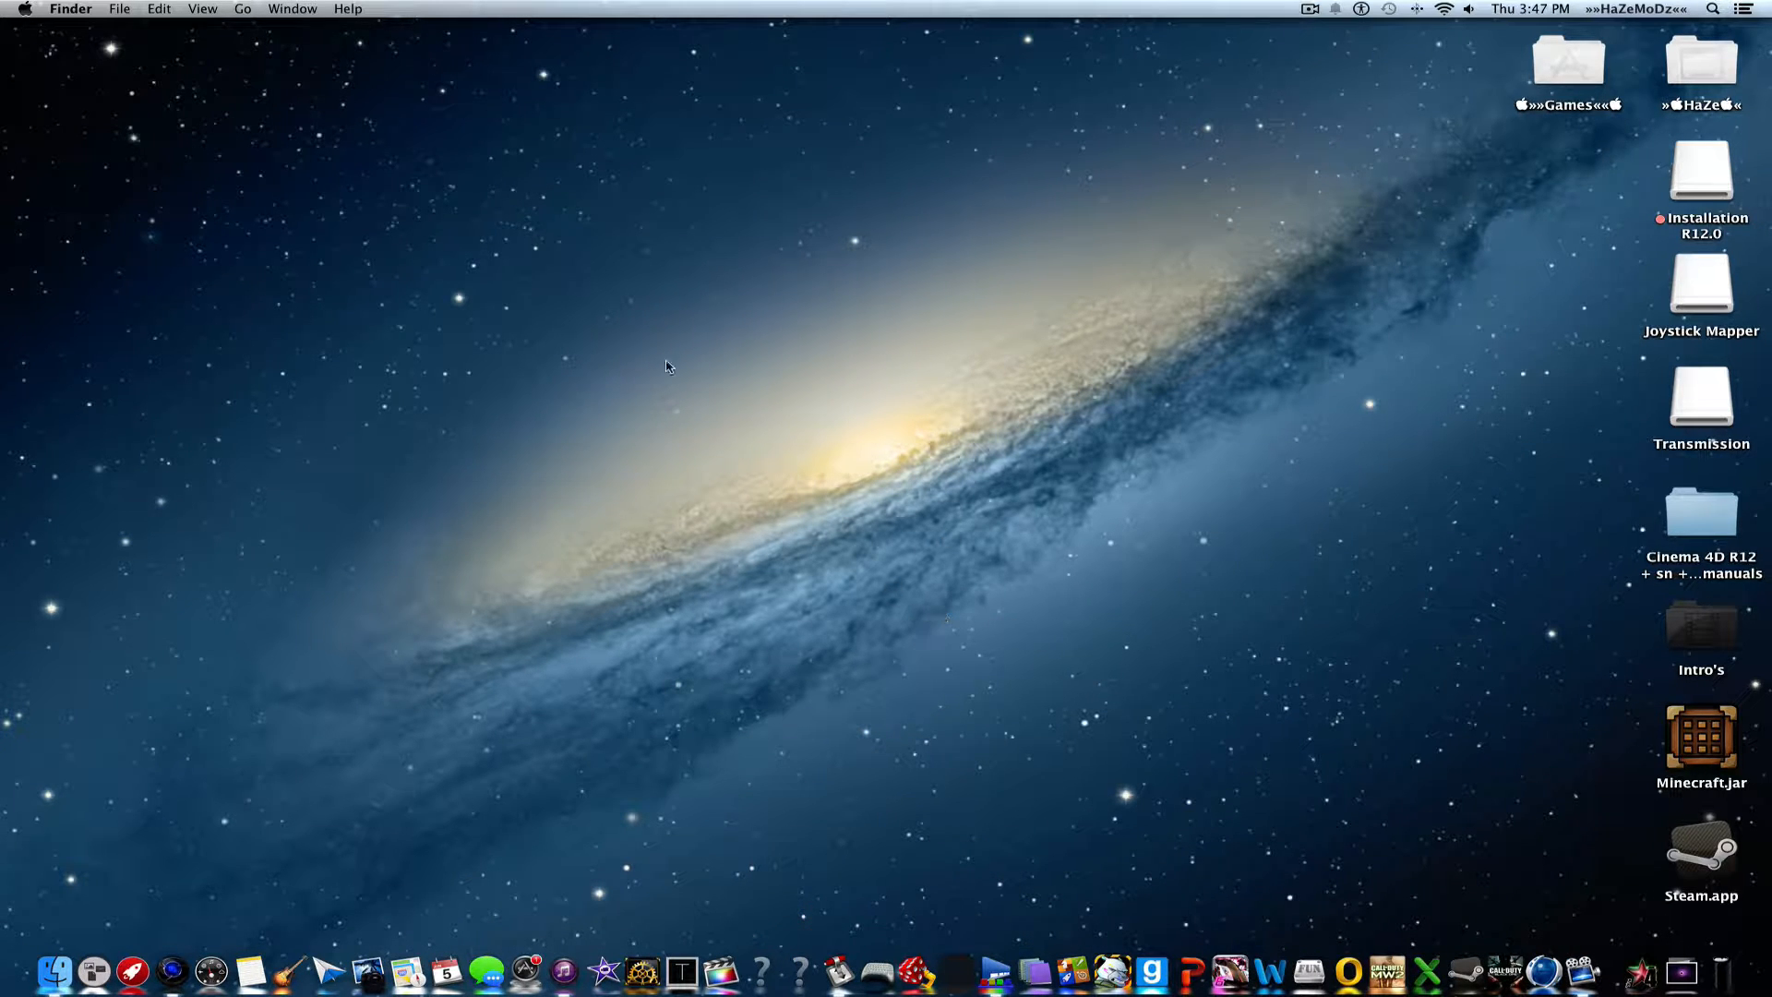
mouse_move(879, 498)
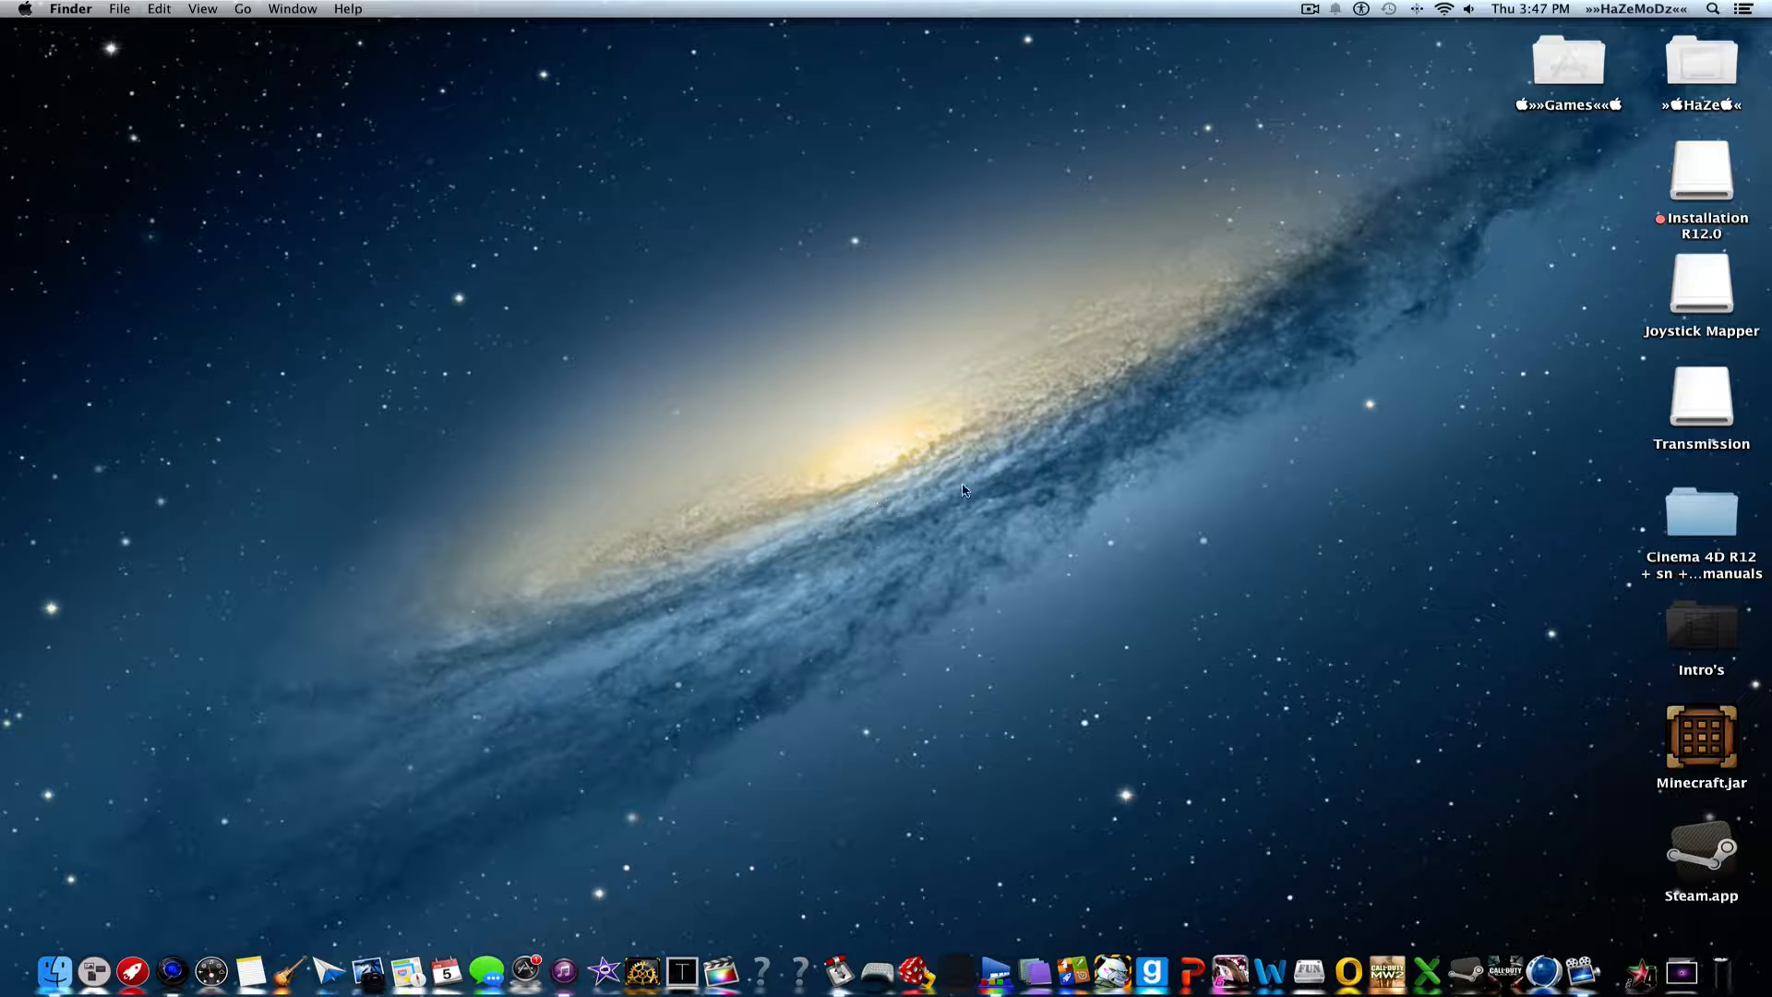
mouse_move(1144, 613)
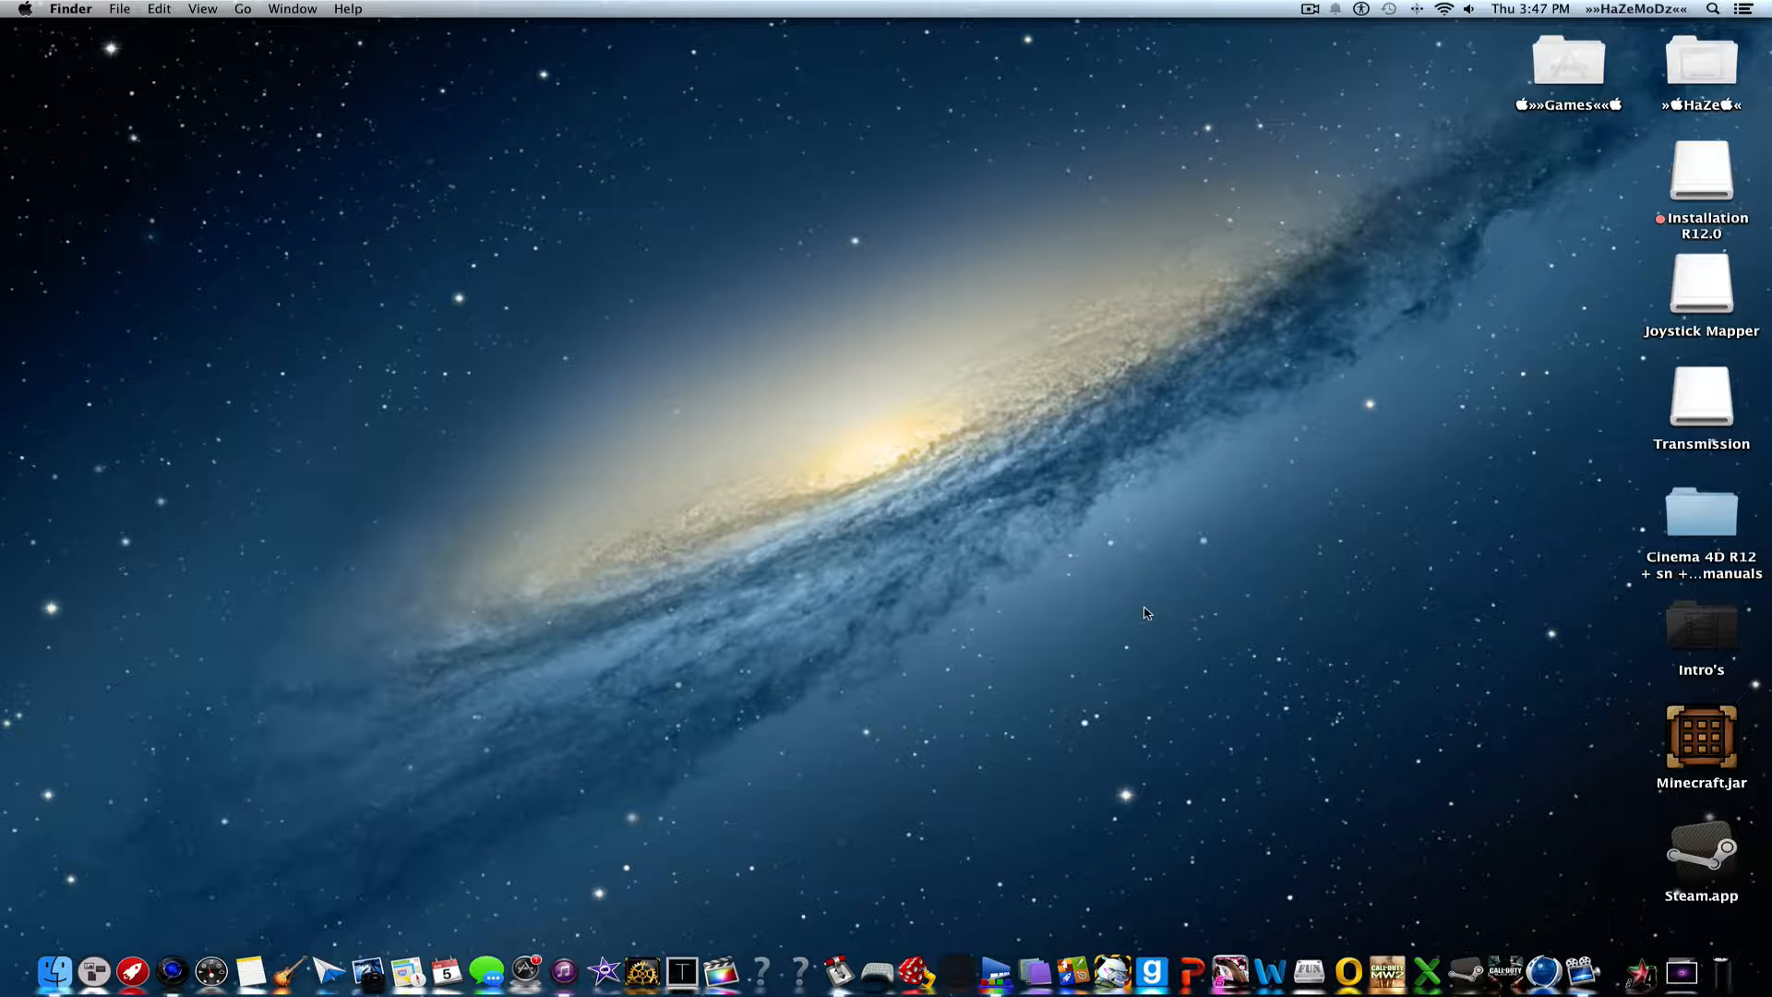
Launch DockMod and open the Theme viewer and editor showing eight themes
left_click(1011, 936)
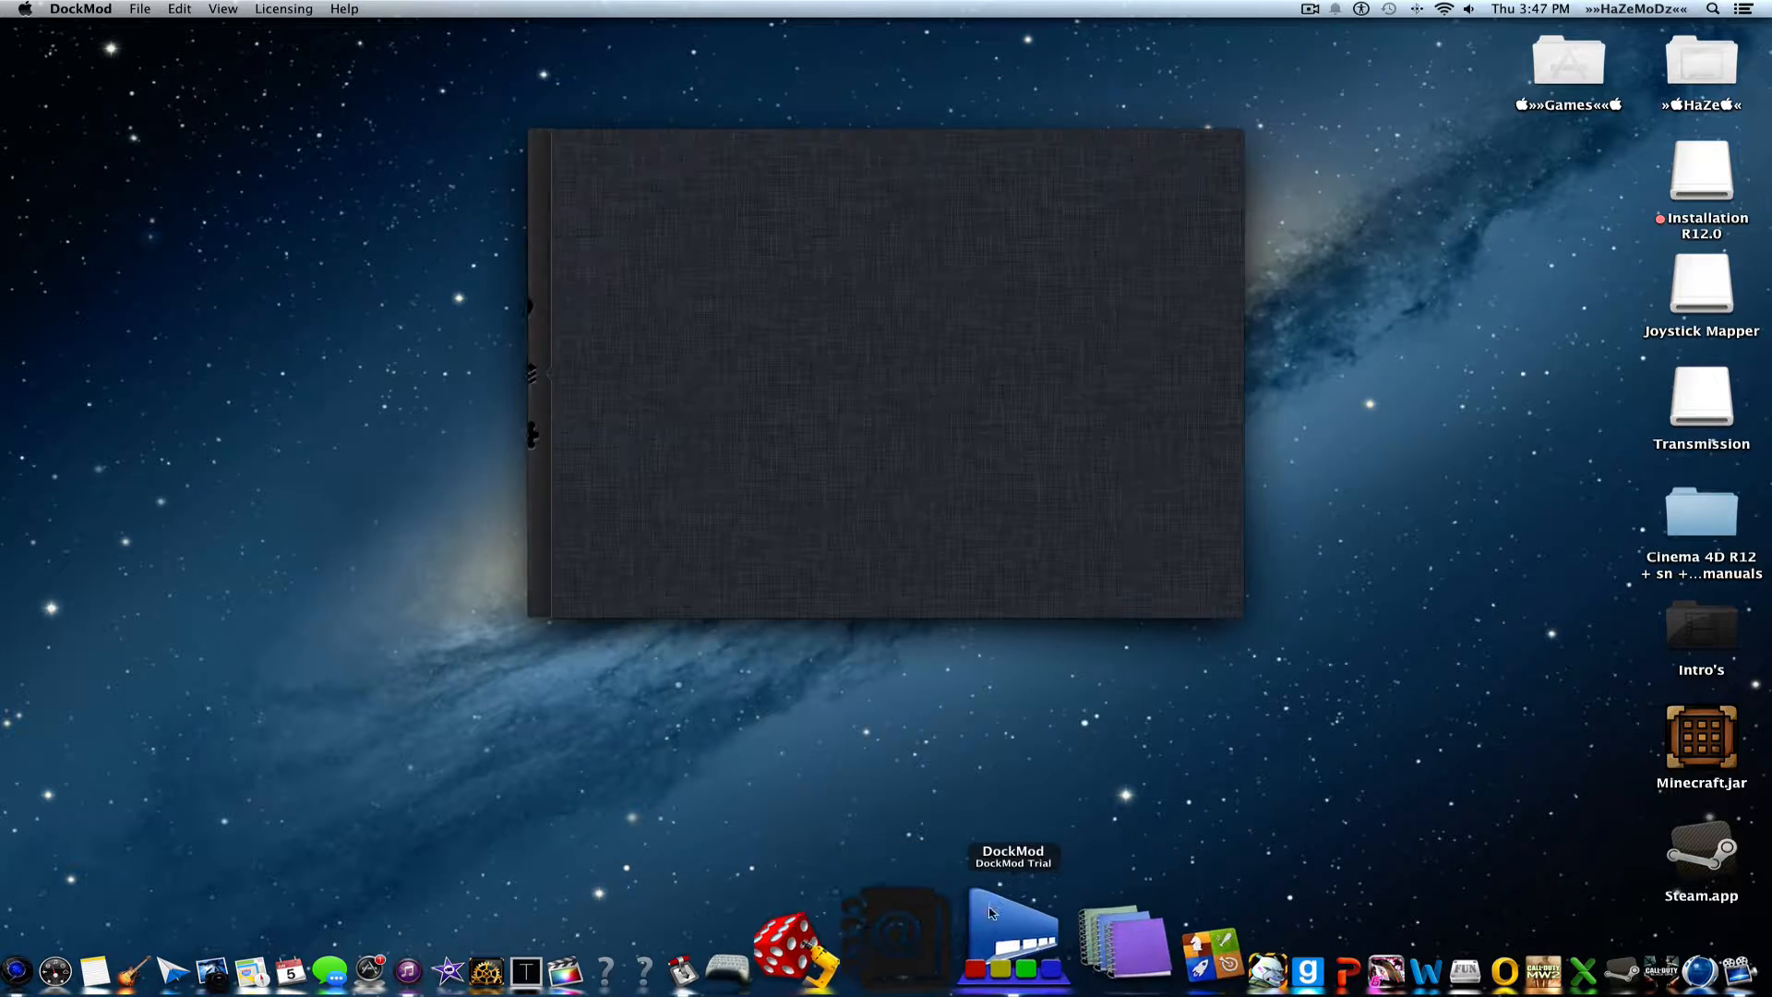
left_click(1009, 927)
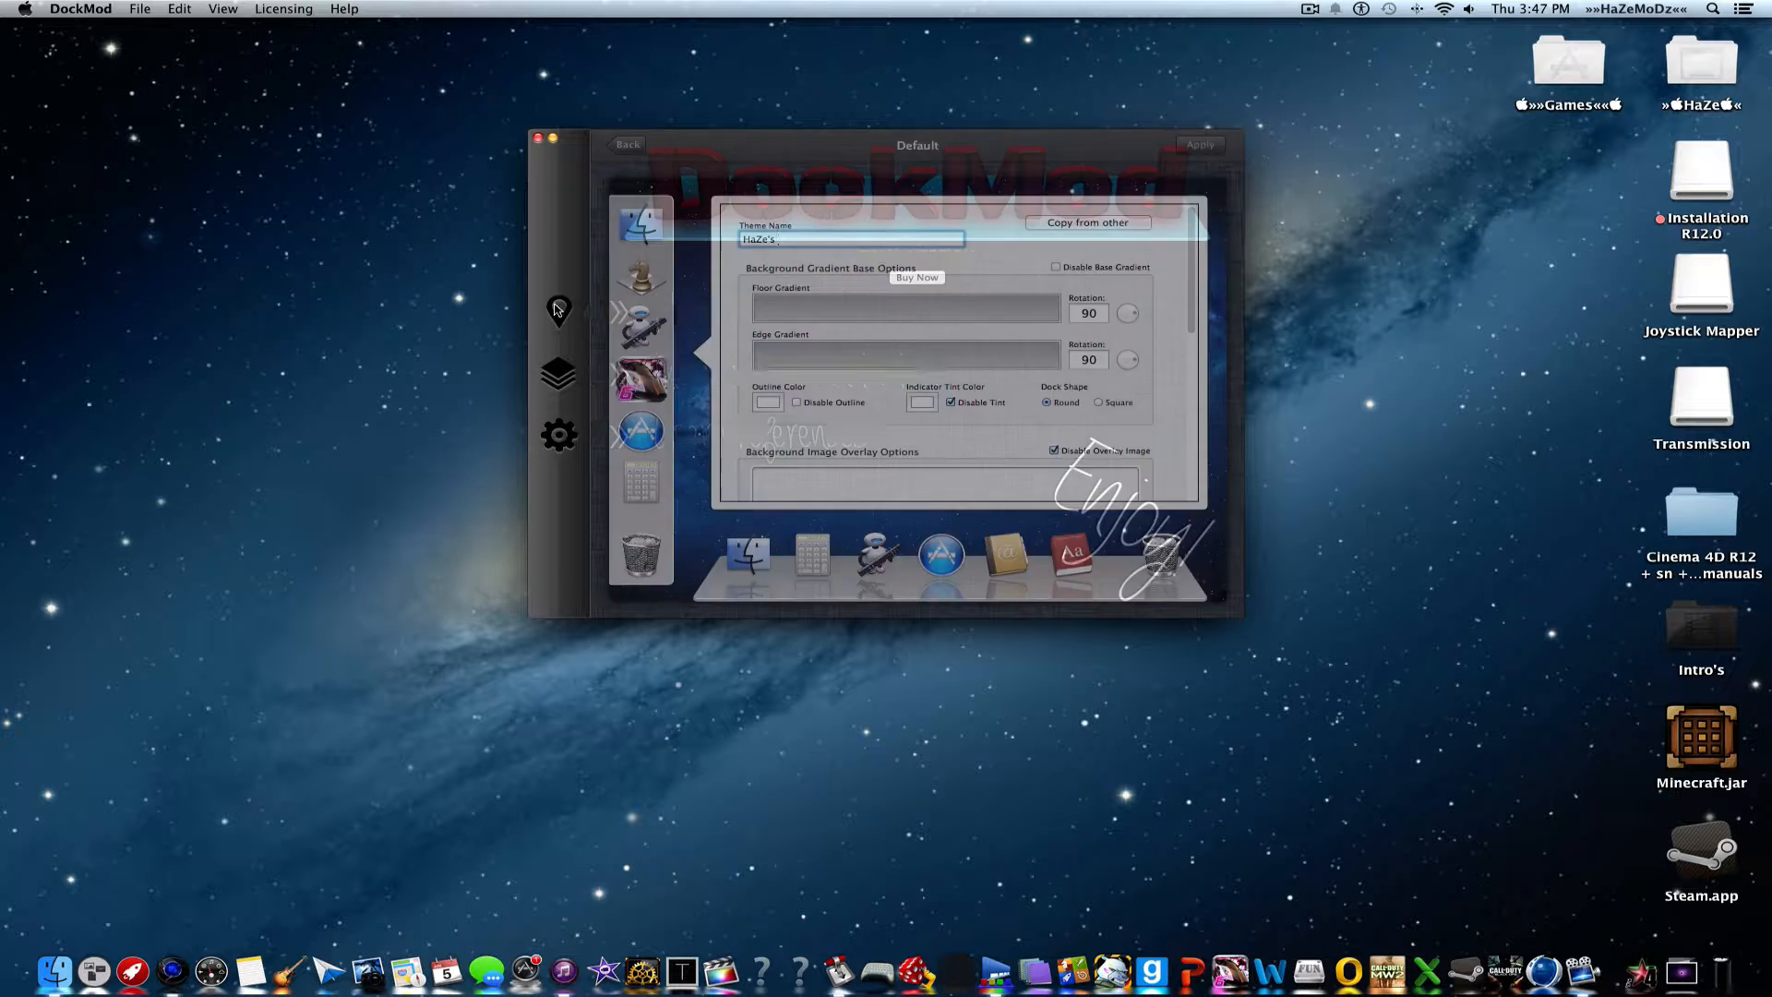
left_click(628, 145)
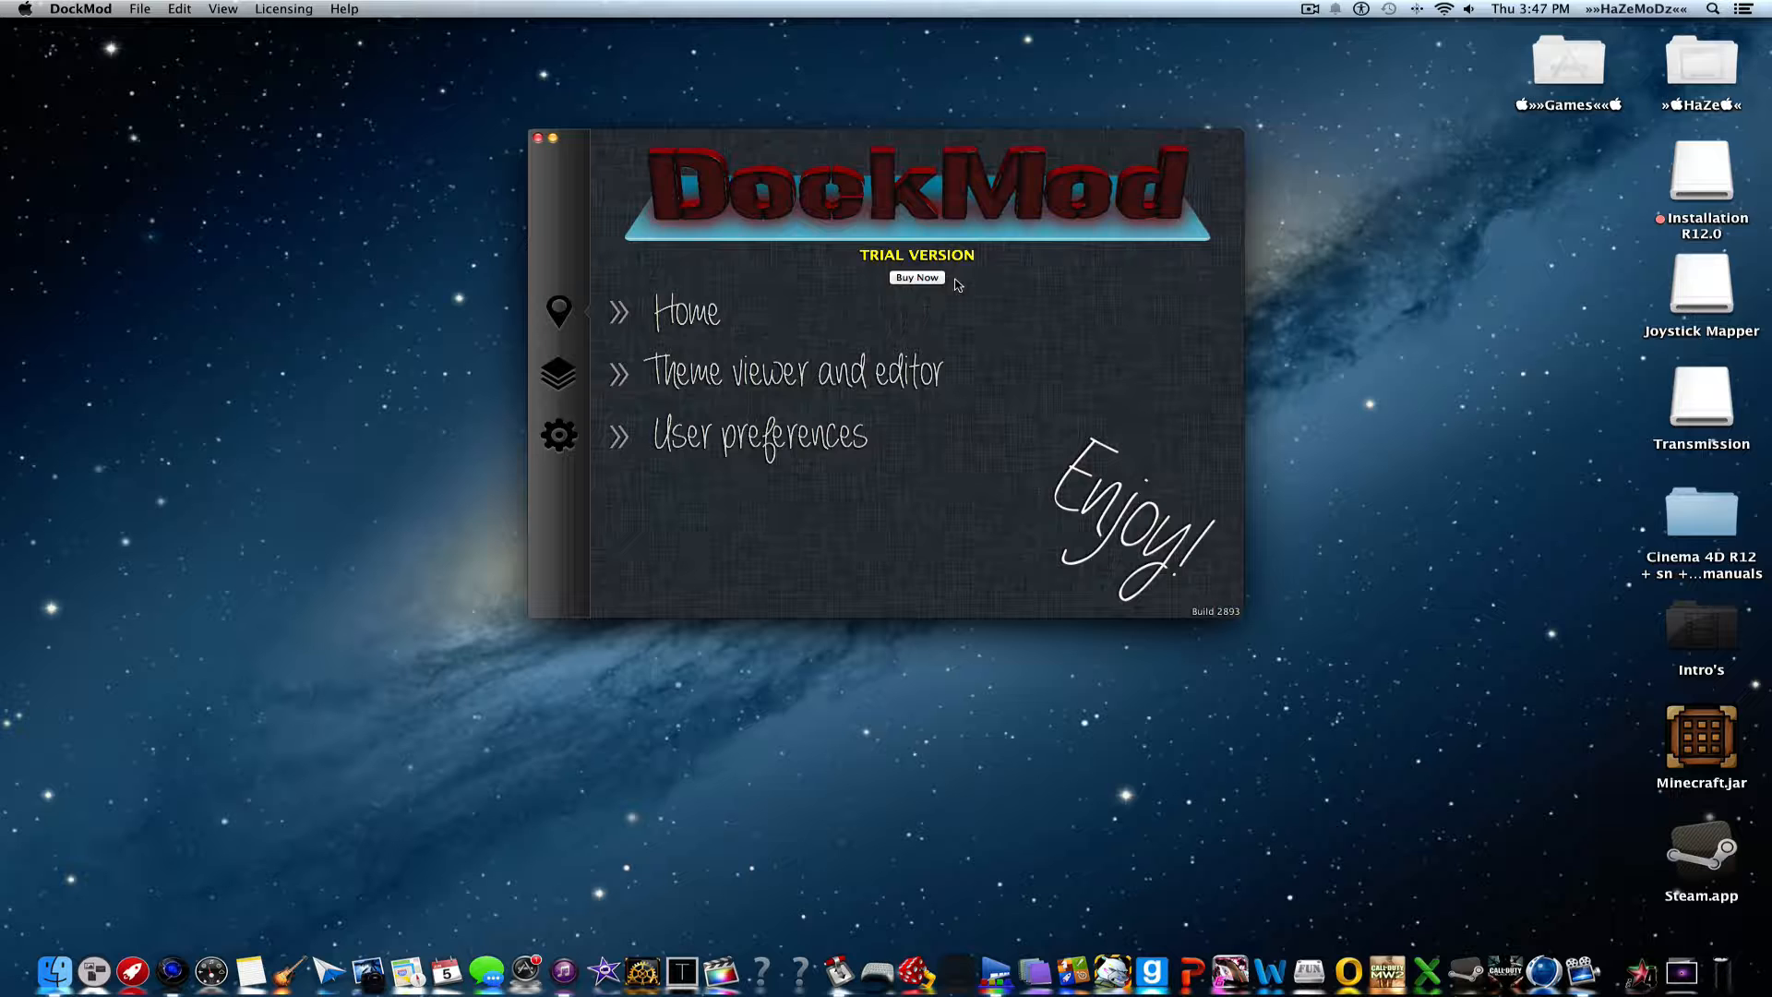
mouse_move(588, 323)
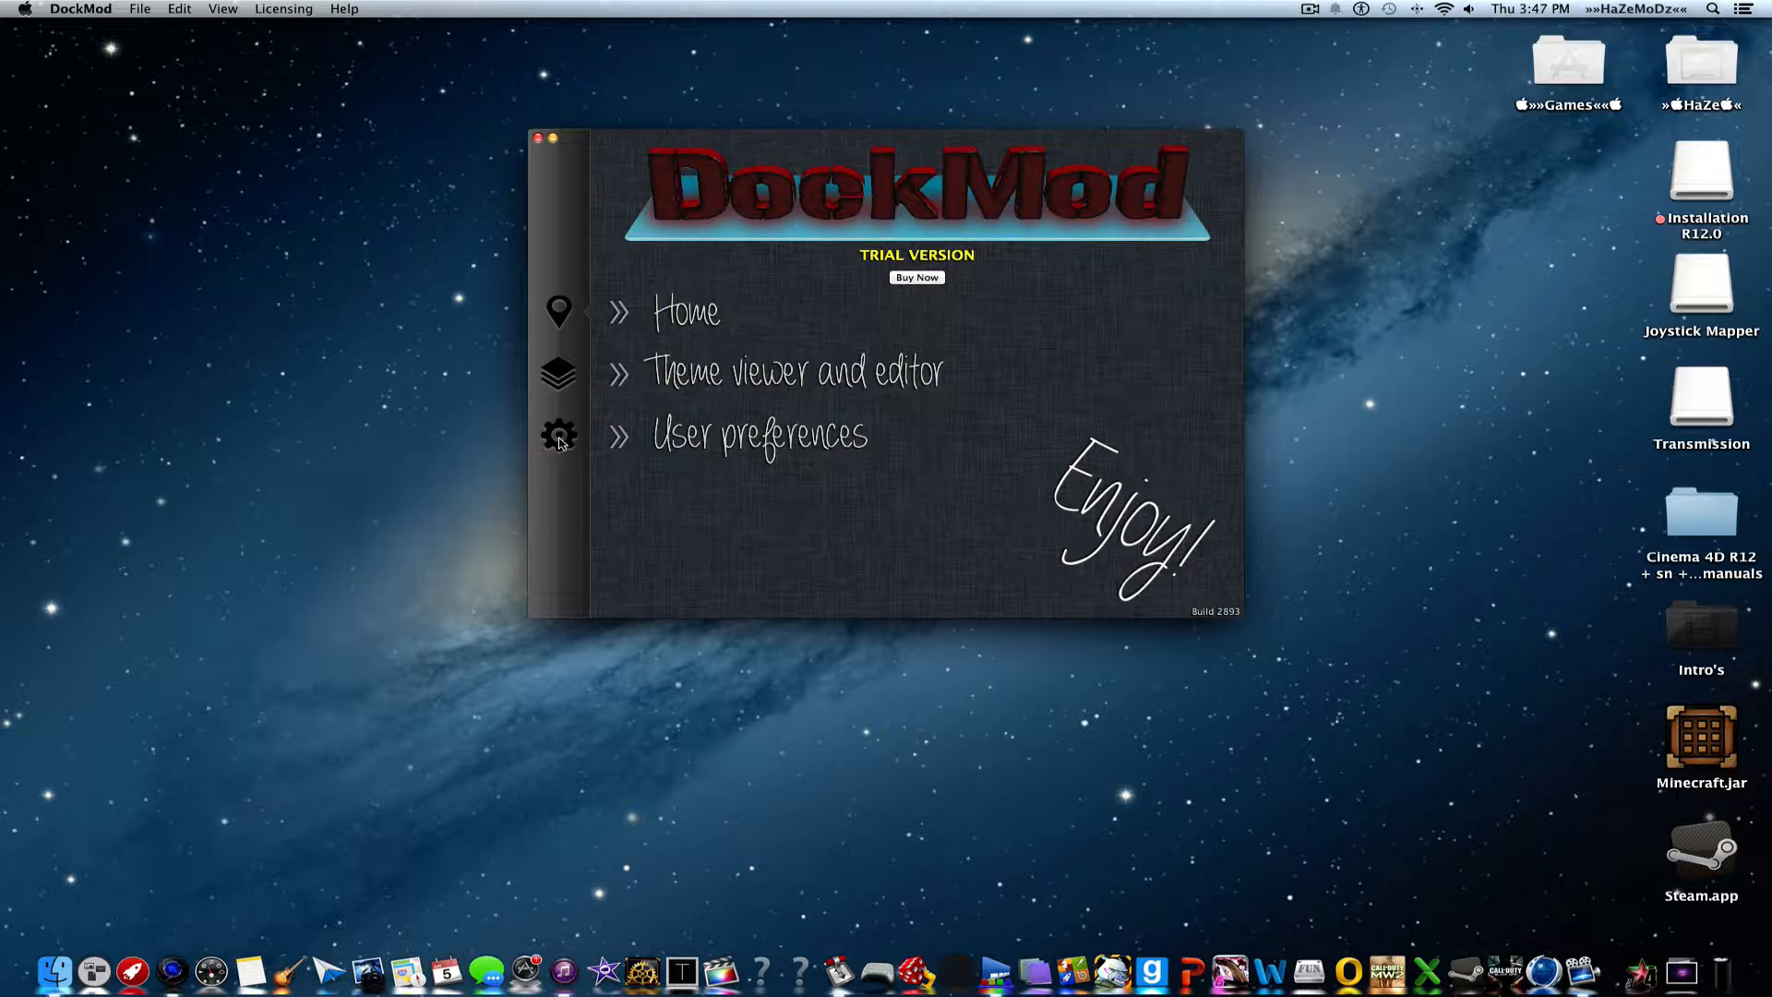
mouse_move(571, 443)
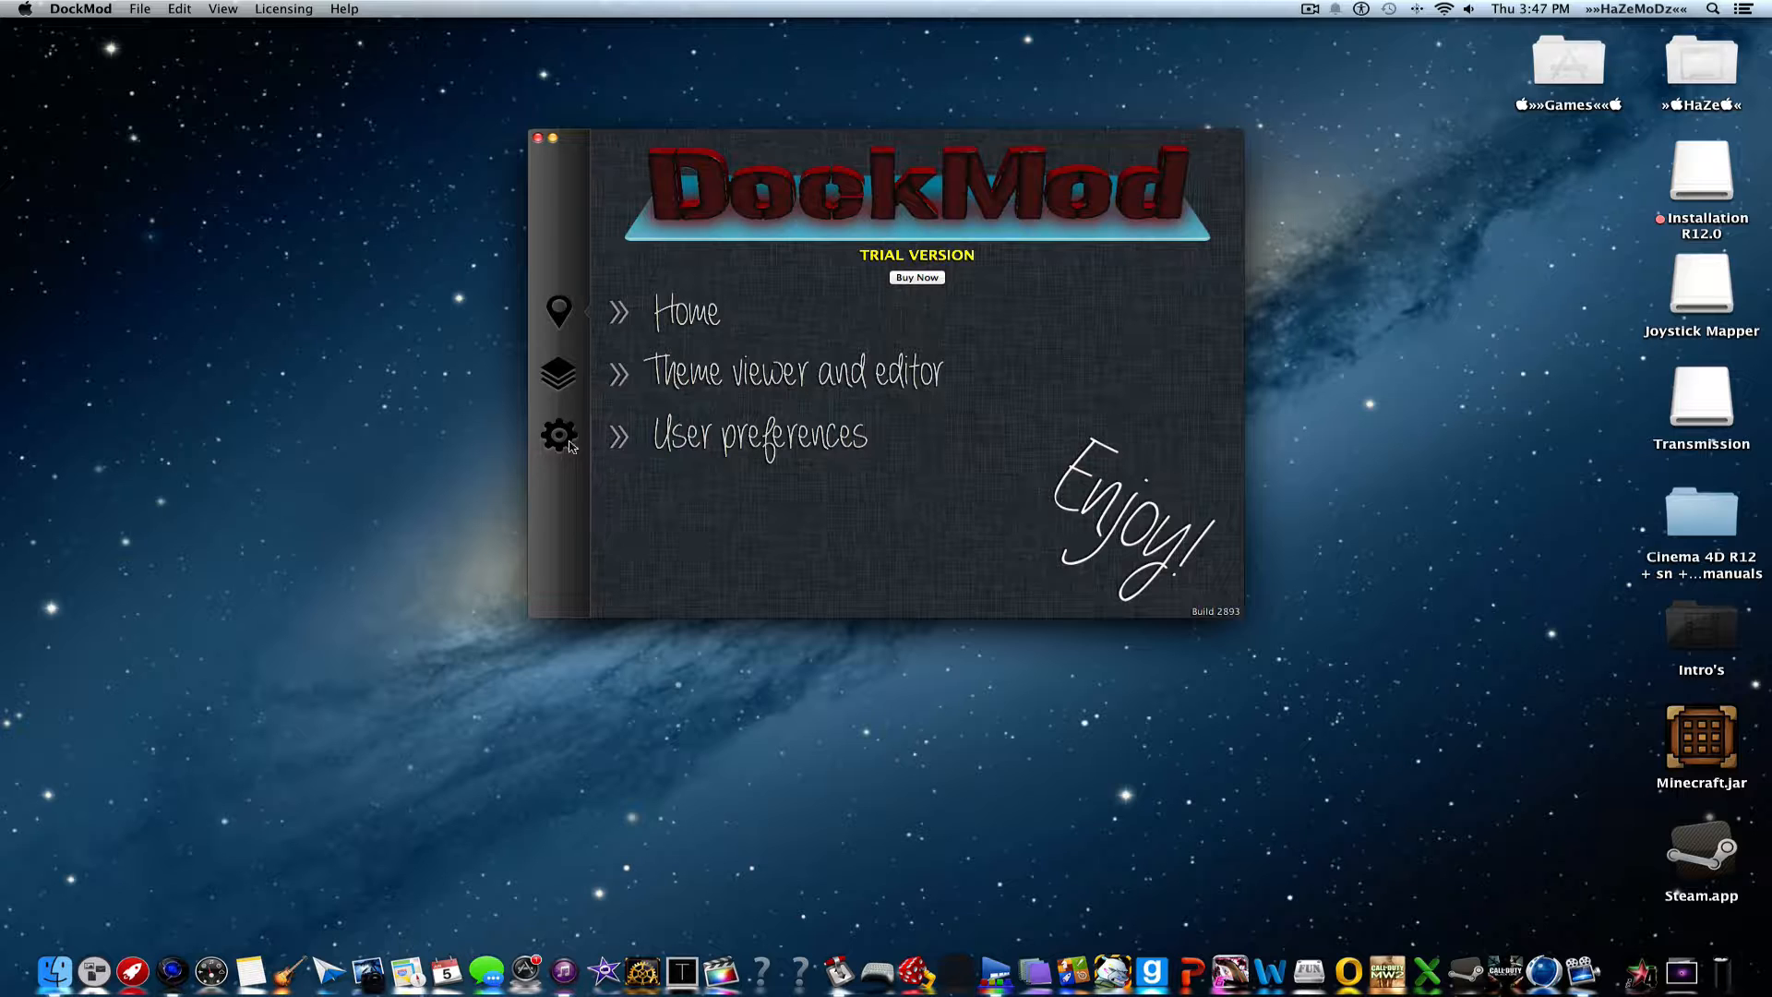
left_click(559, 433)
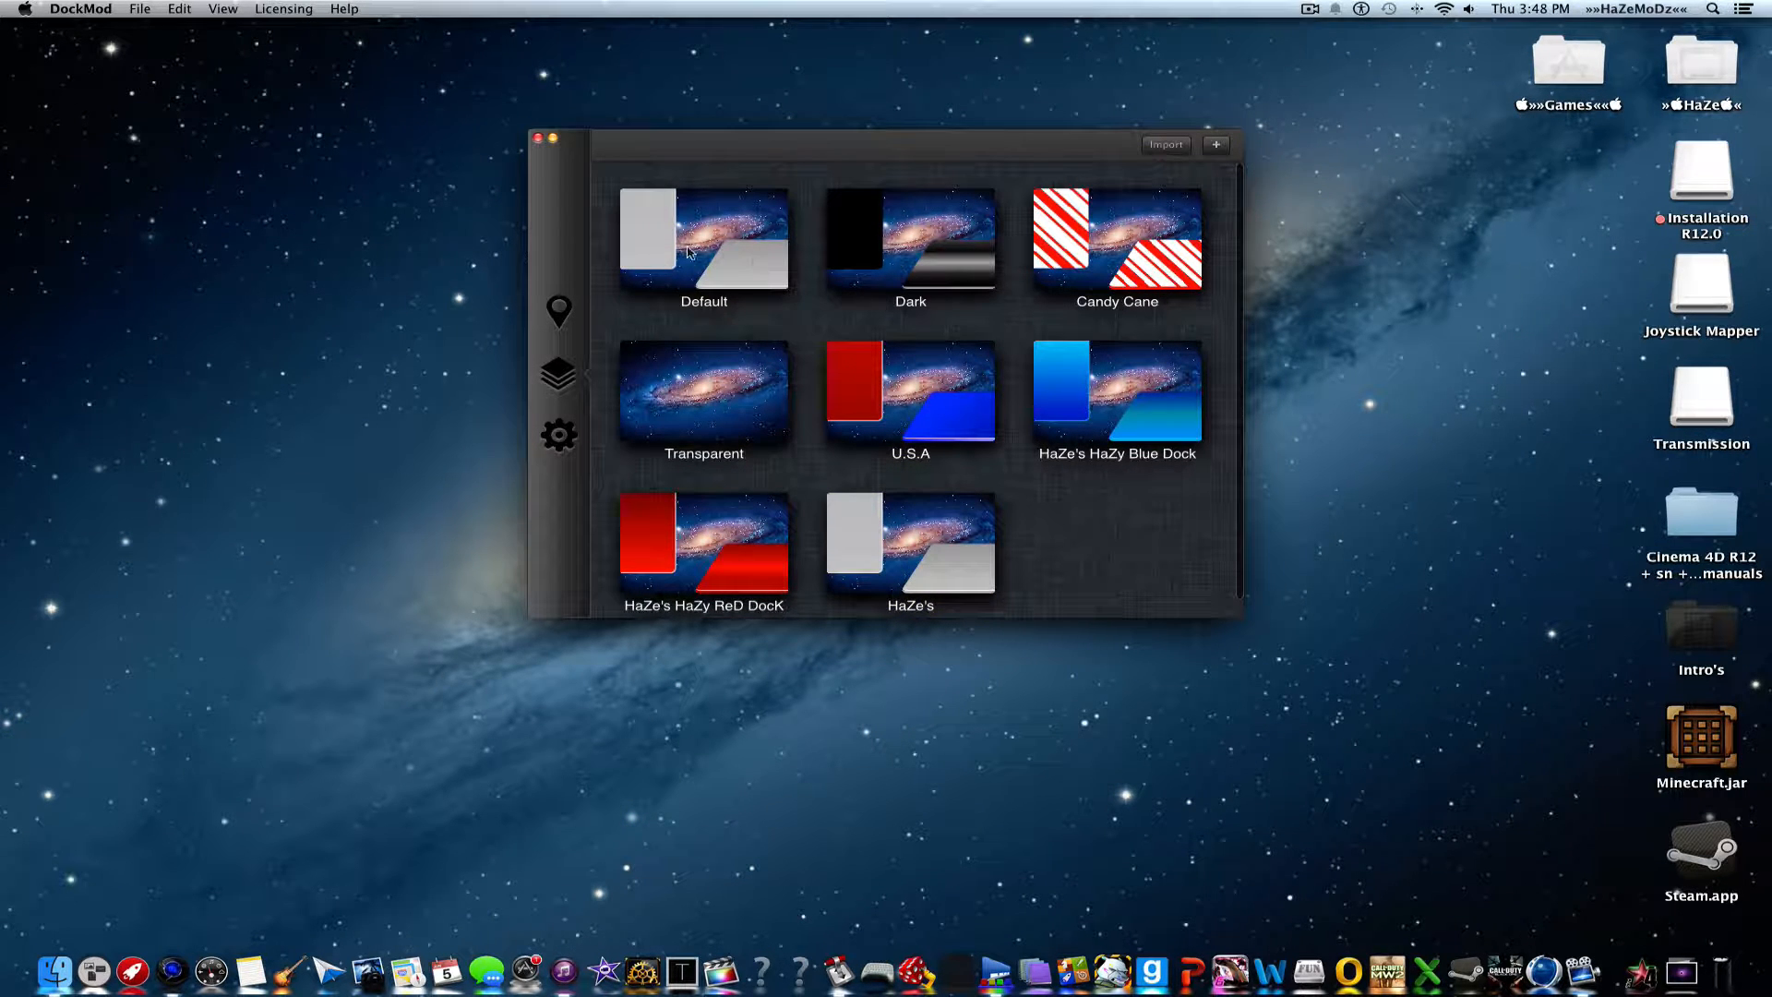
Open a theme from the gallery and apply the Default theme to the Dock
left_click(704, 398)
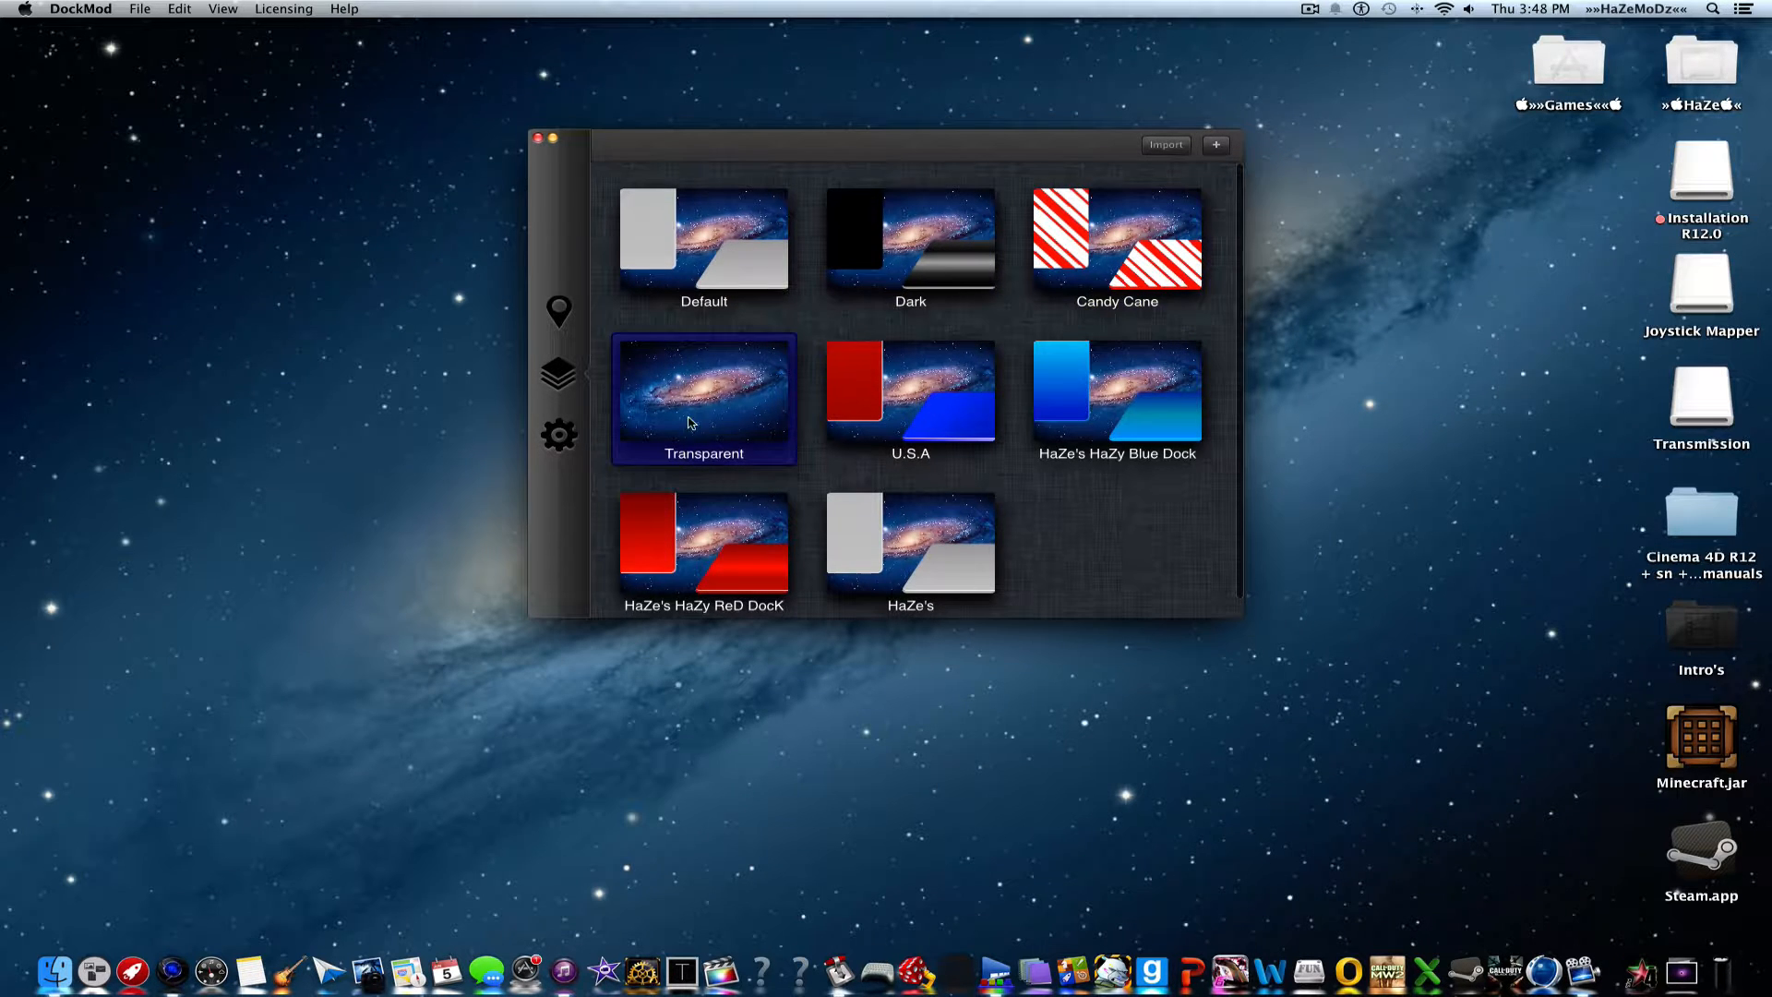
double_click(703, 398)
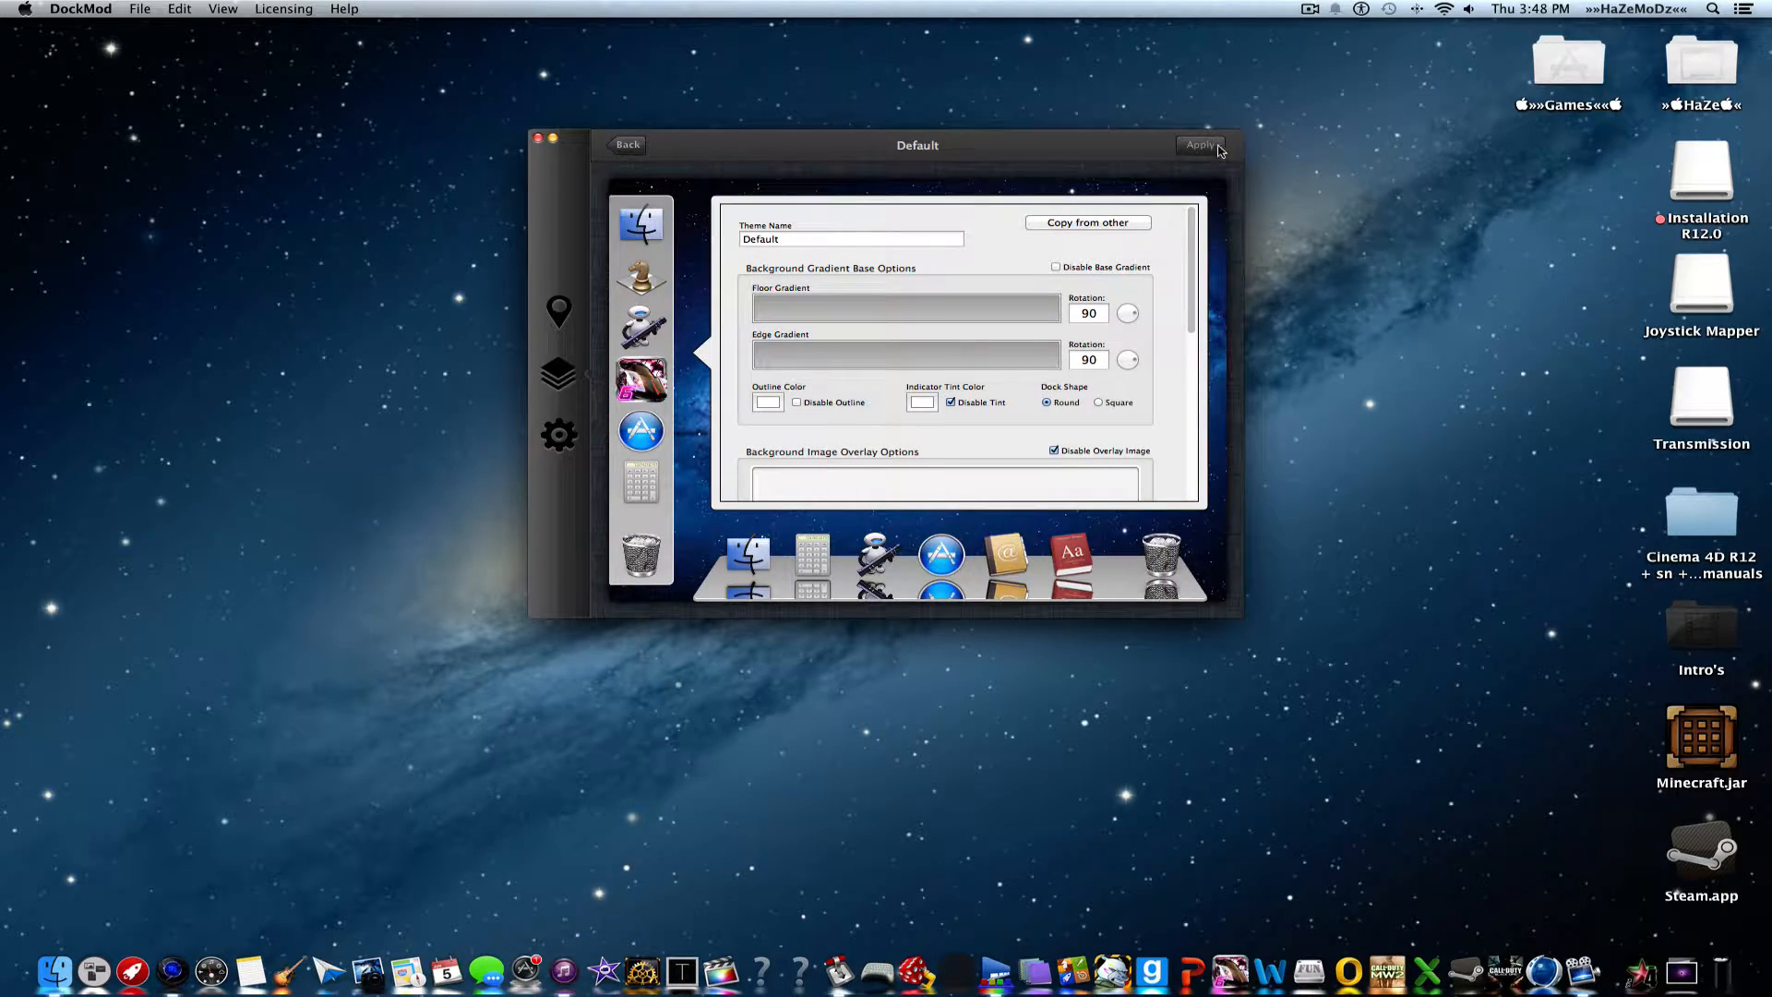
left_click(1199, 145)
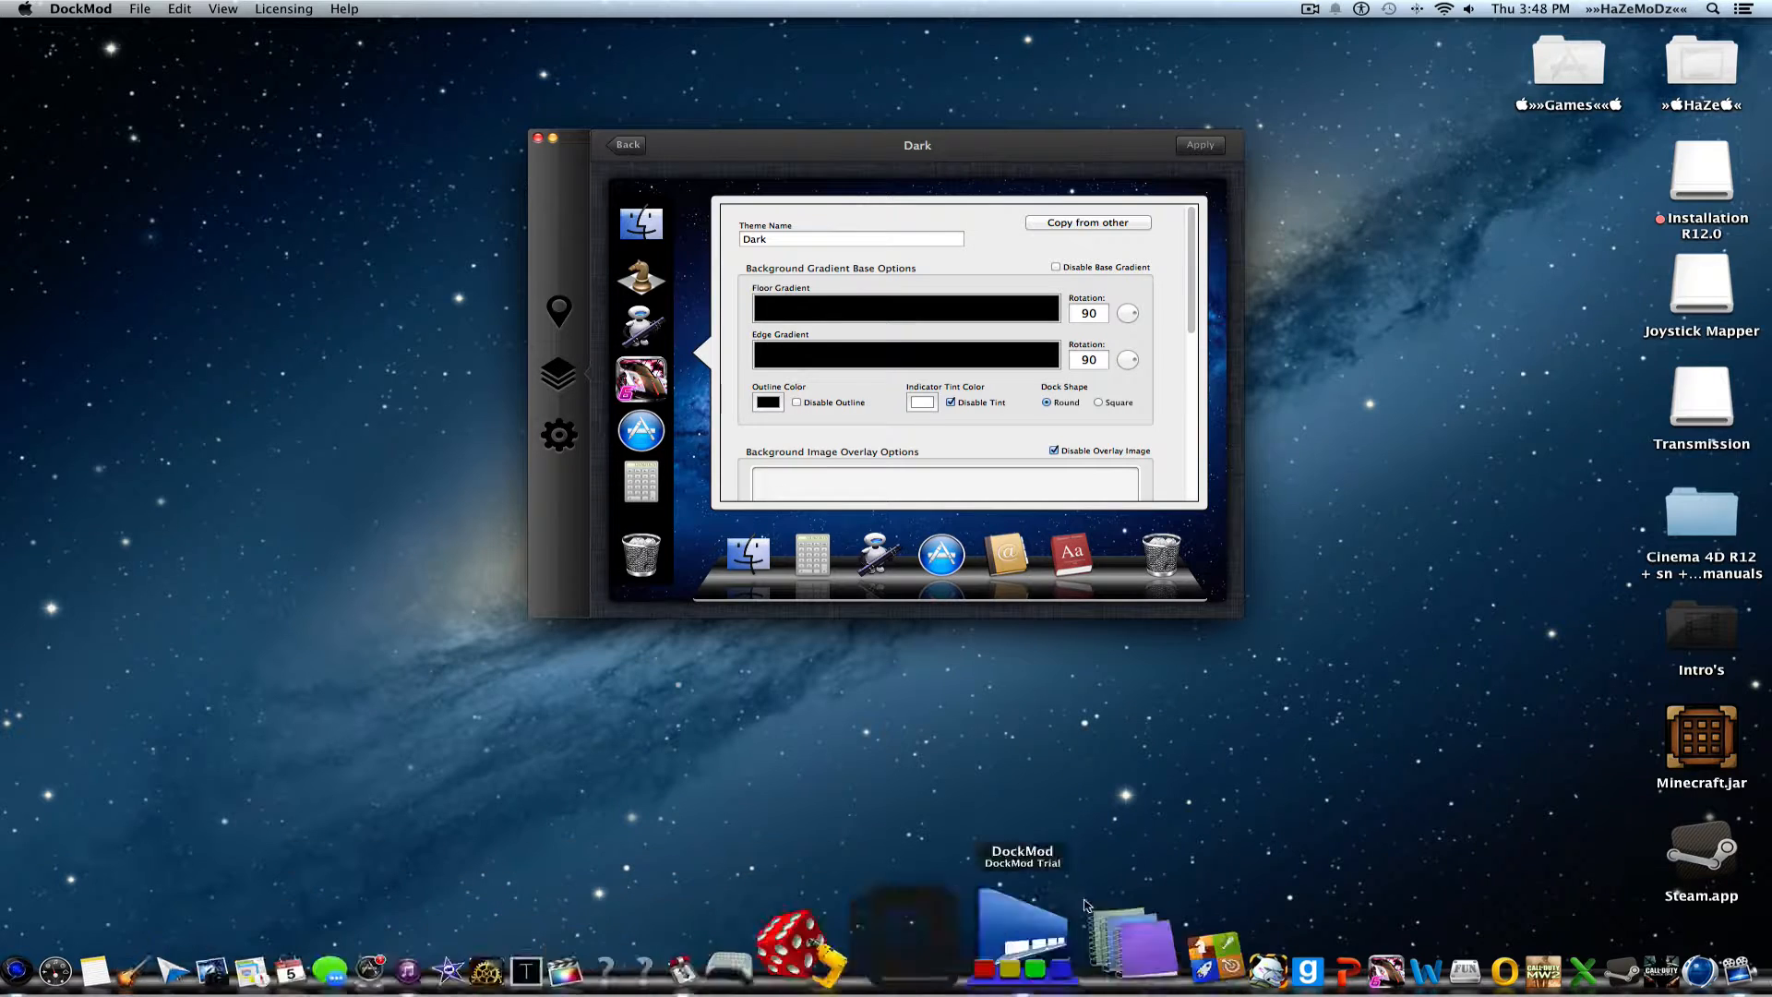
mouse_move(1386, 521)
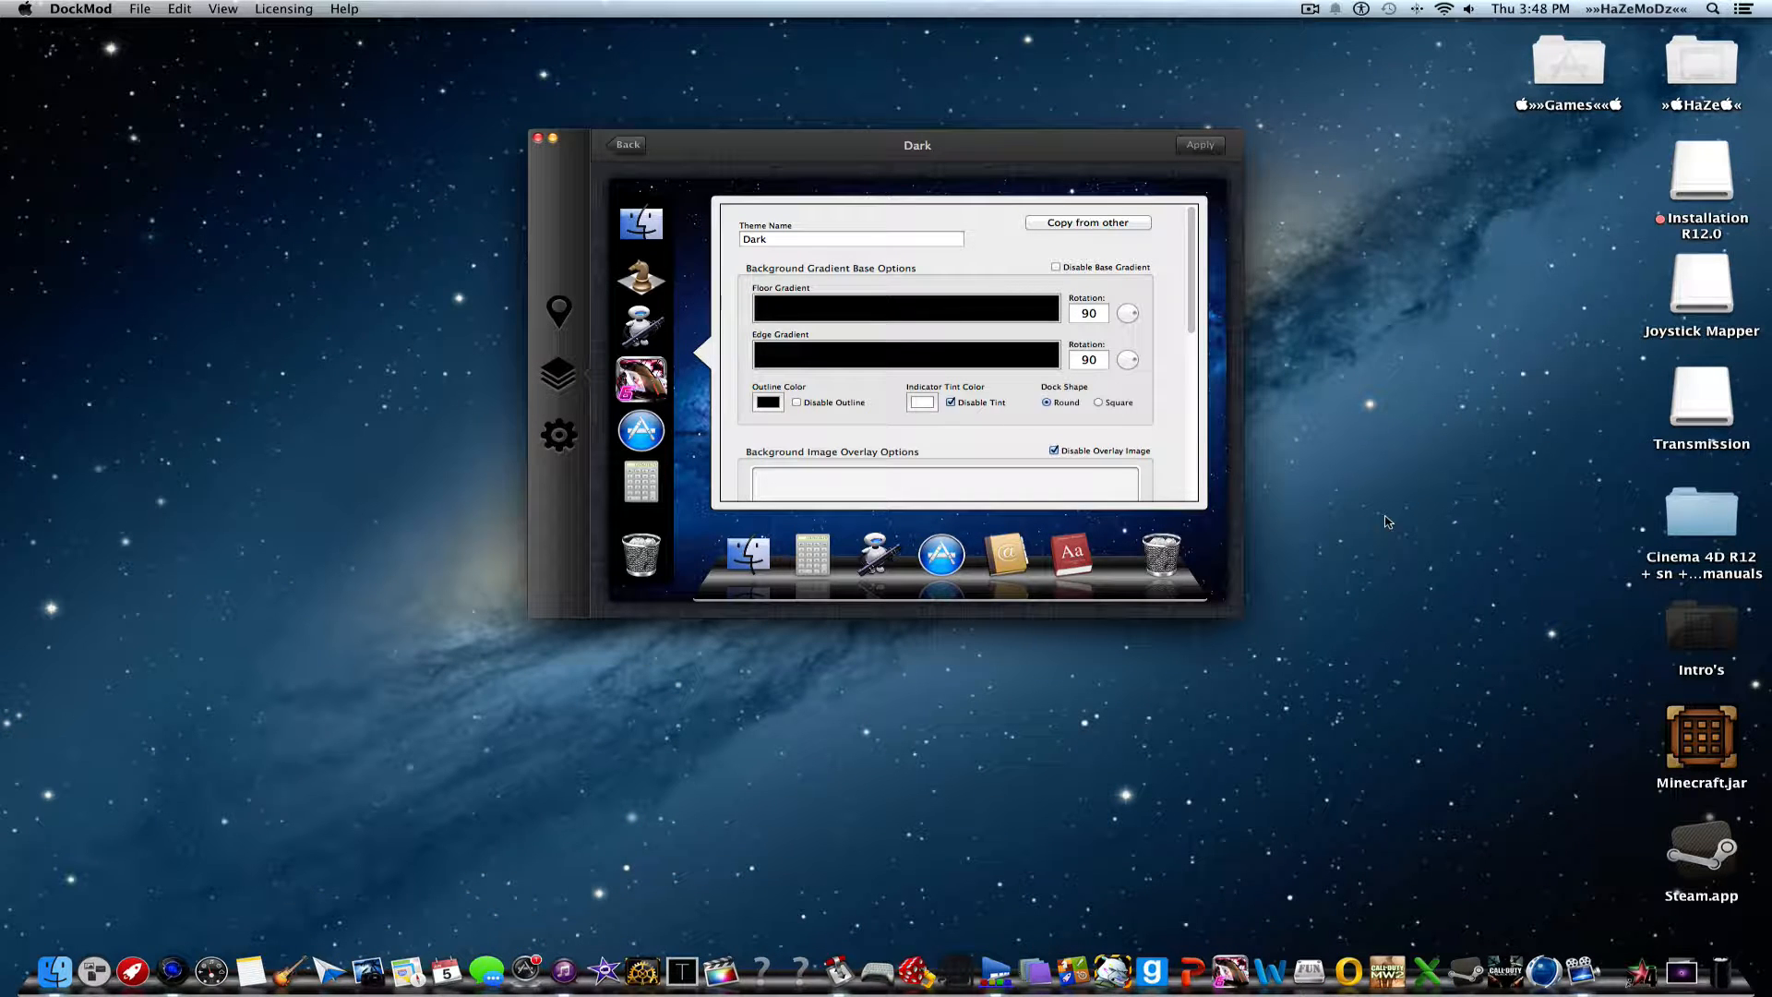
Return to the gallery and select the U.S.A, then HaZe's HaZy Blue Dock theme
left_click(626, 145)
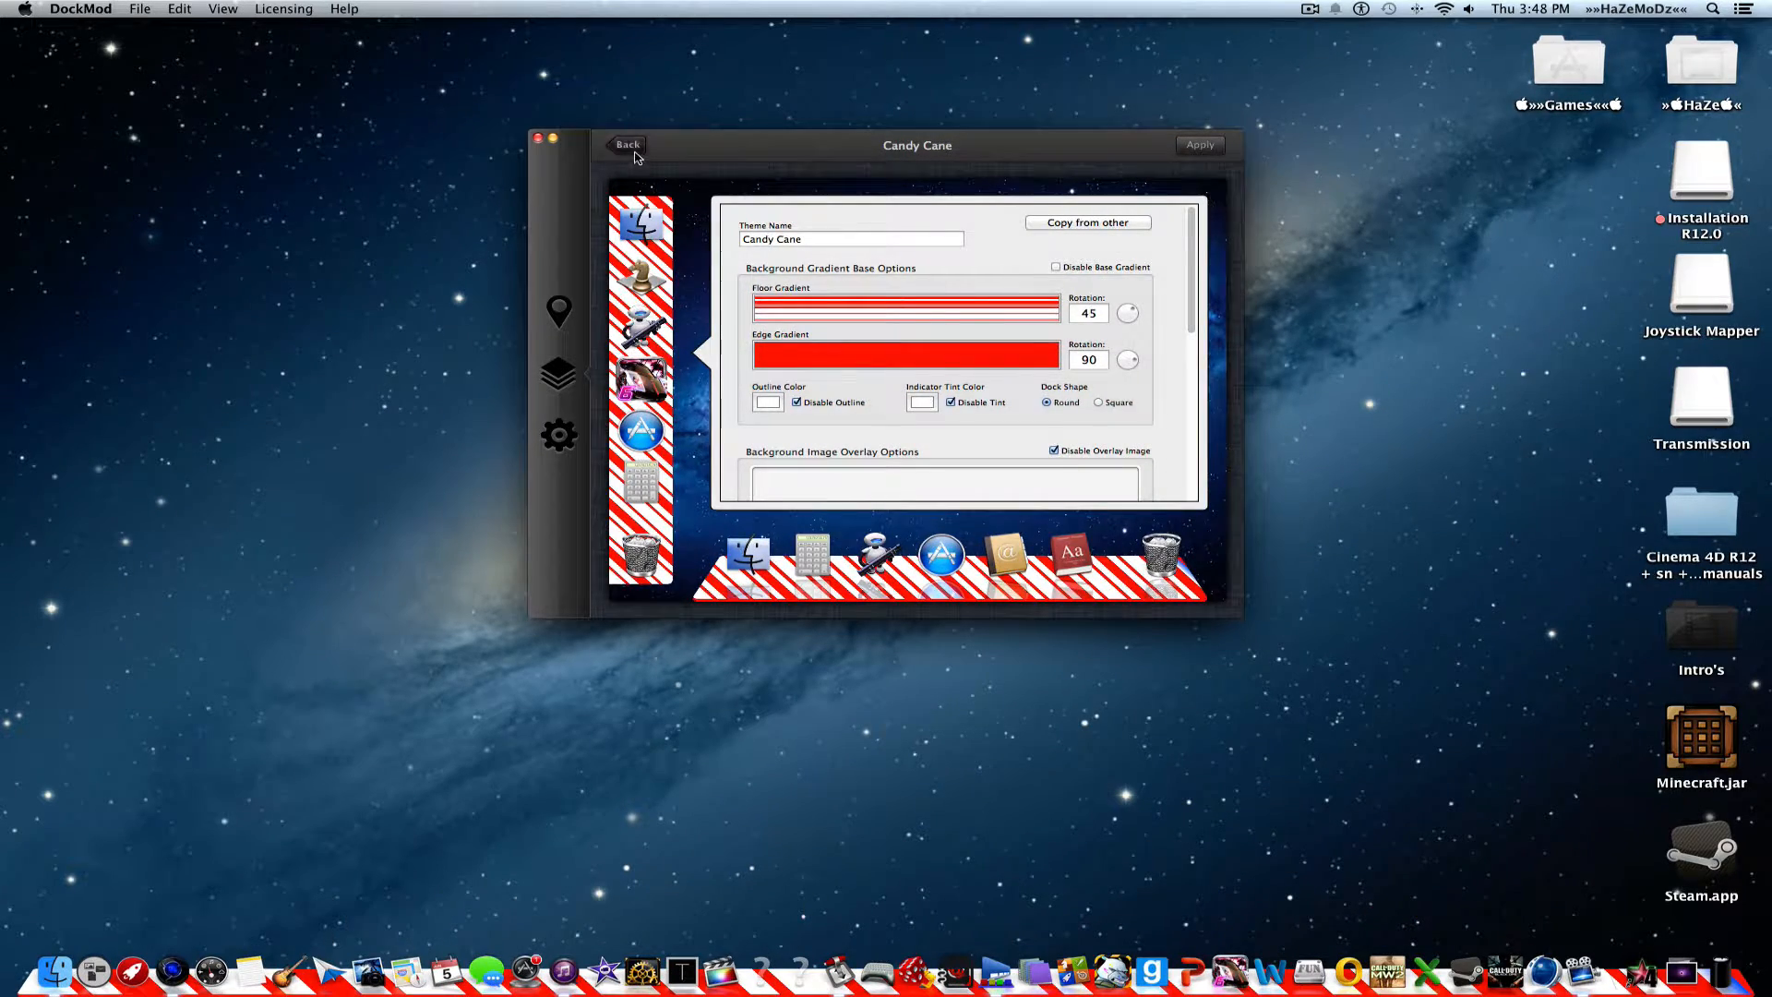
left_click(626, 145)
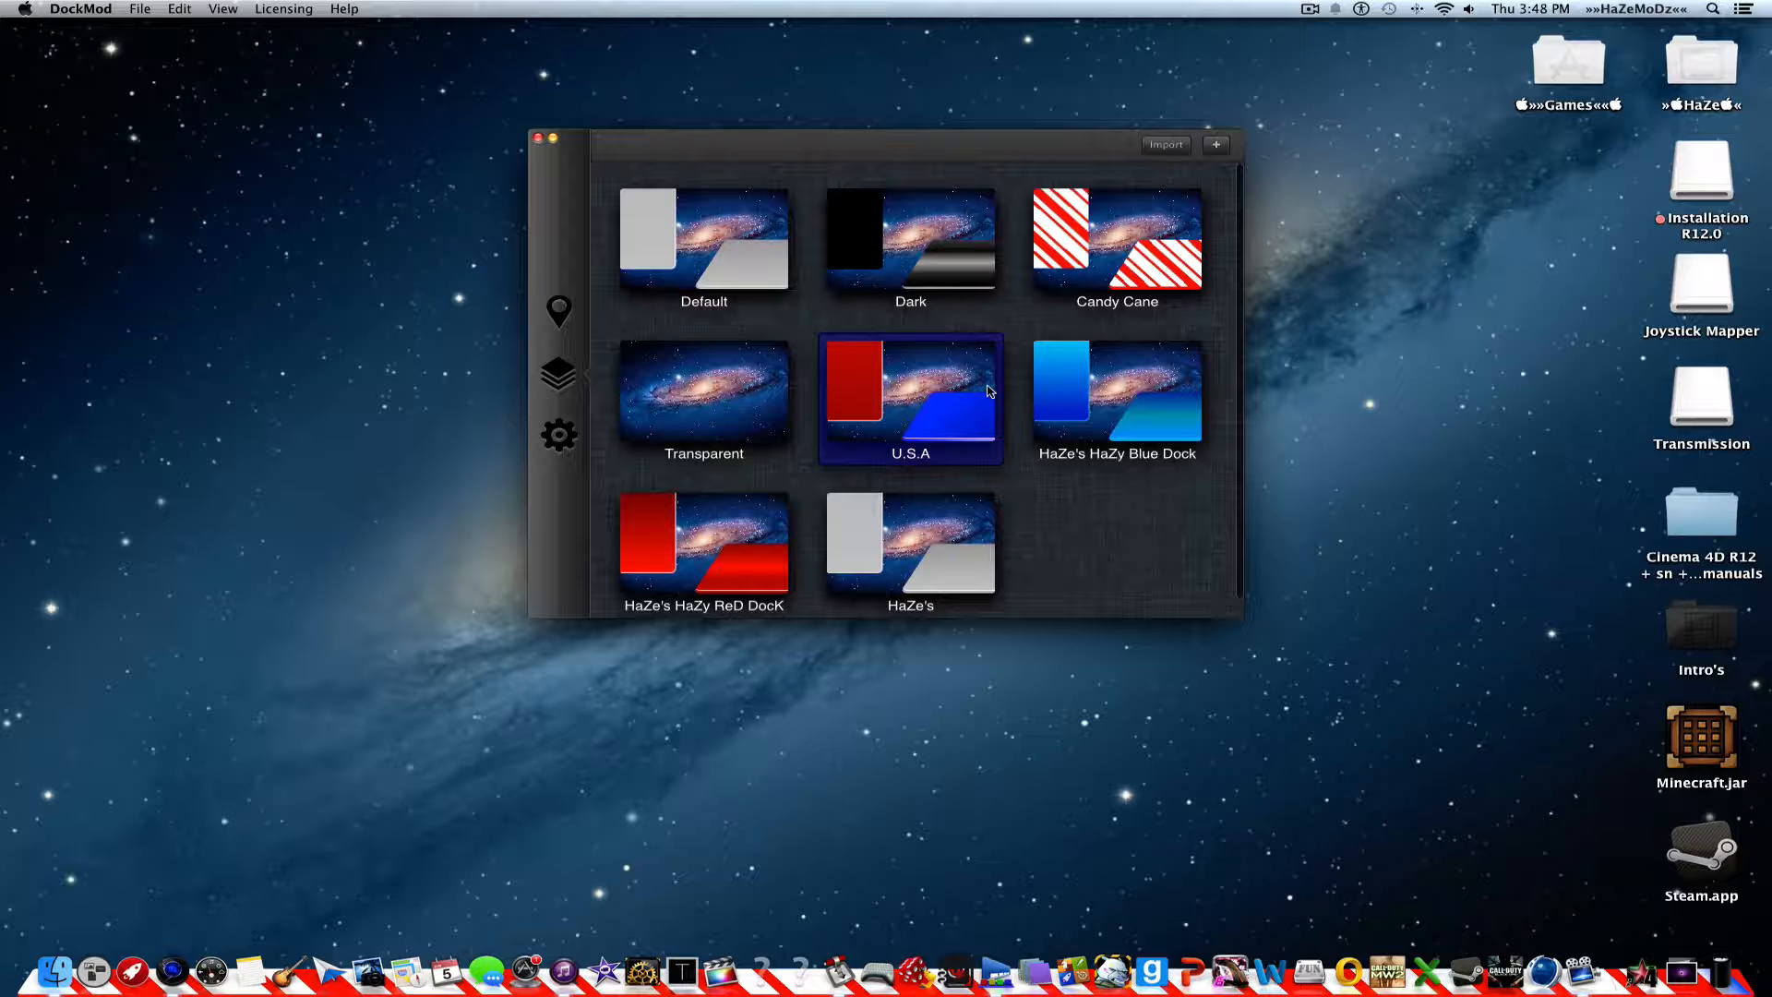
left_click(1114, 397)
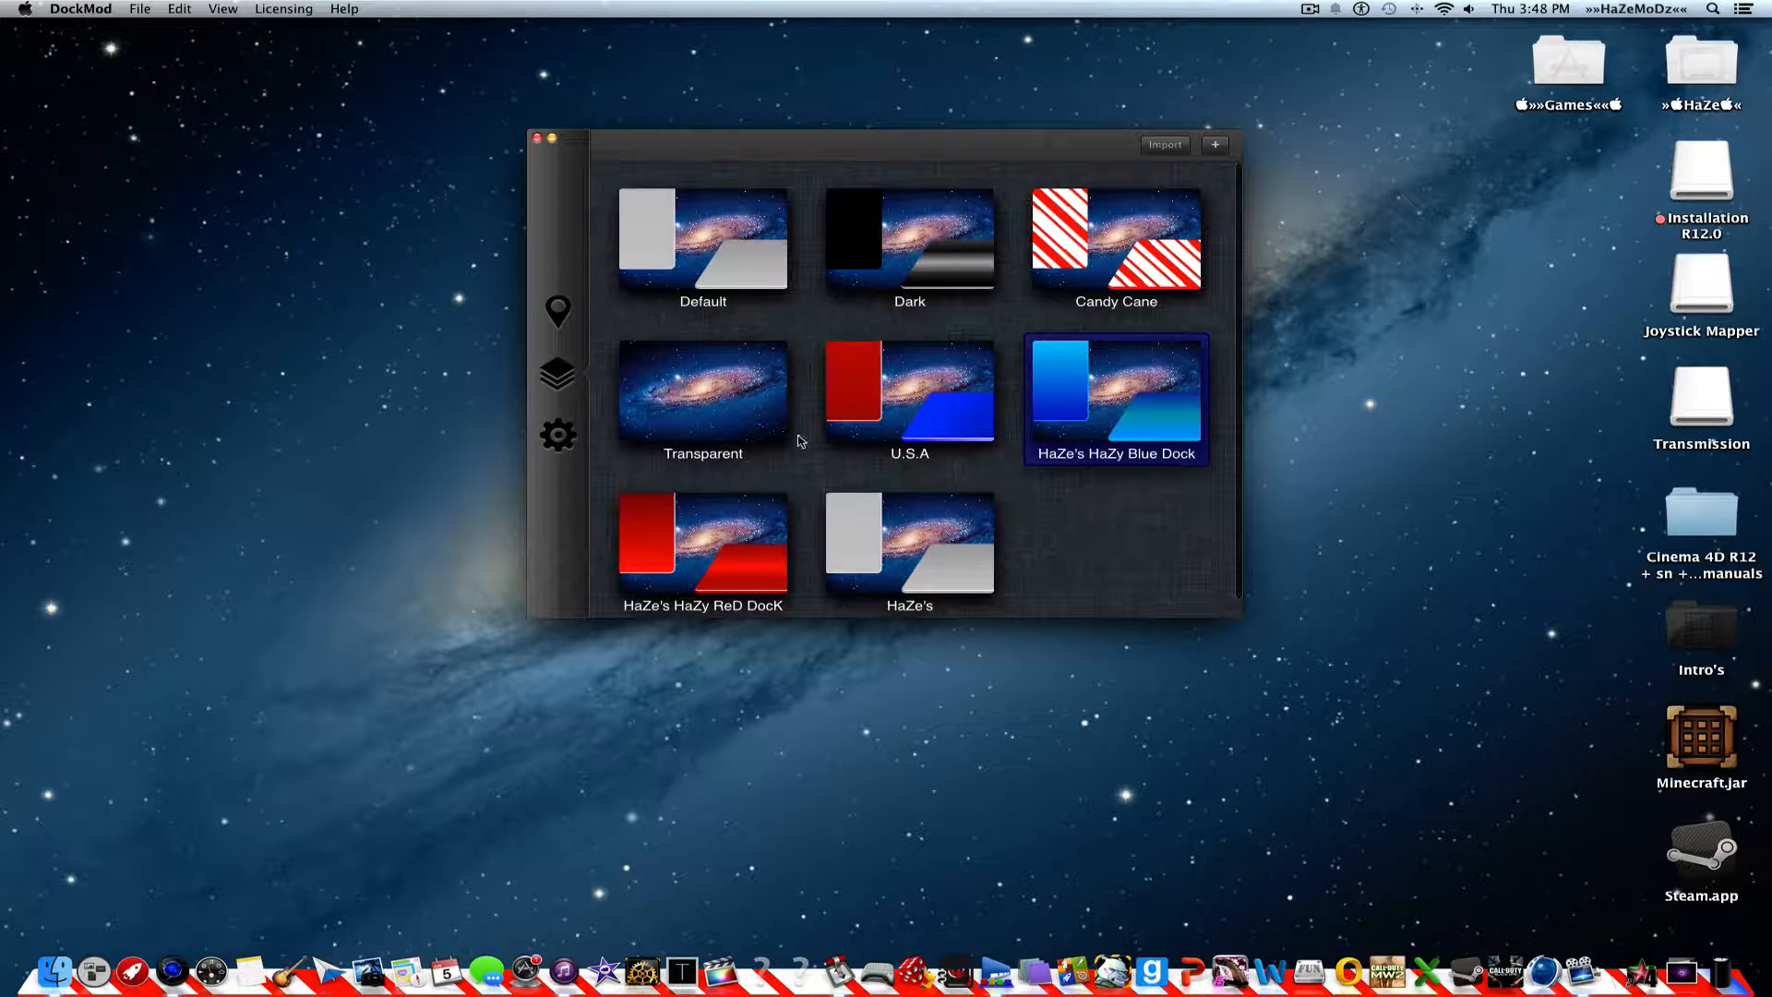
left_click(909, 398)
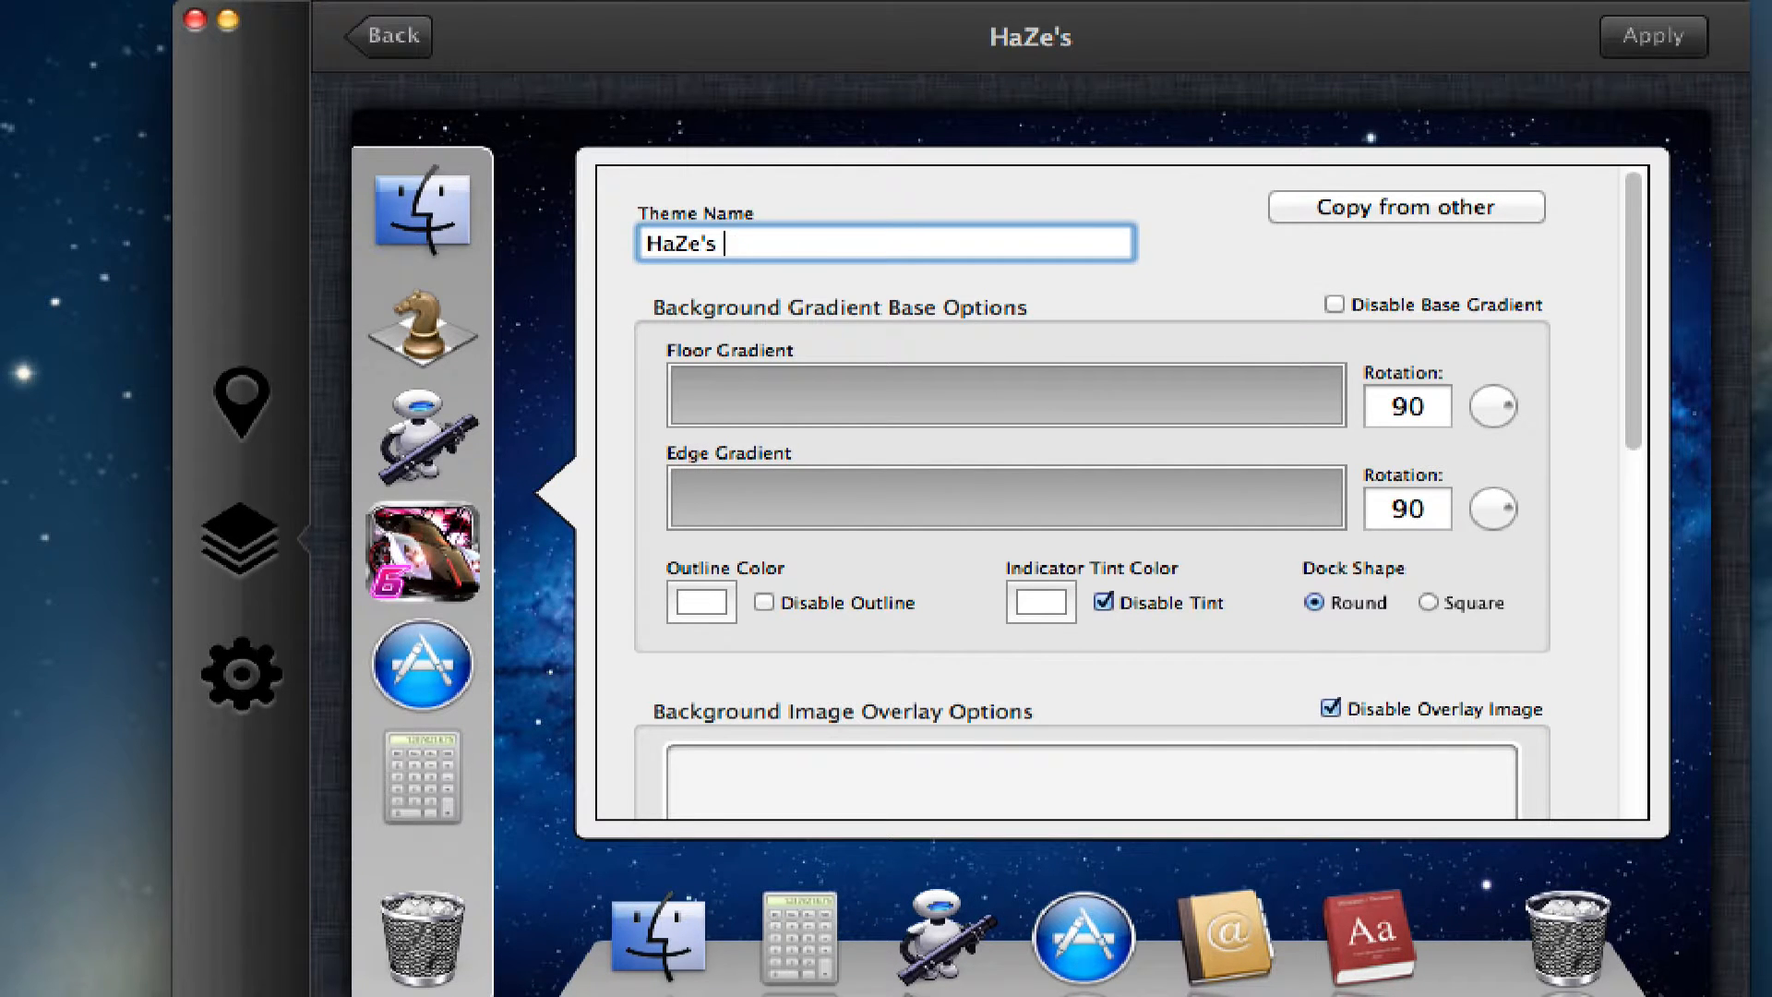
Enter 'HaZe's HaZy PuRpLe DoCk' in the Theme Name field
type("Ha")
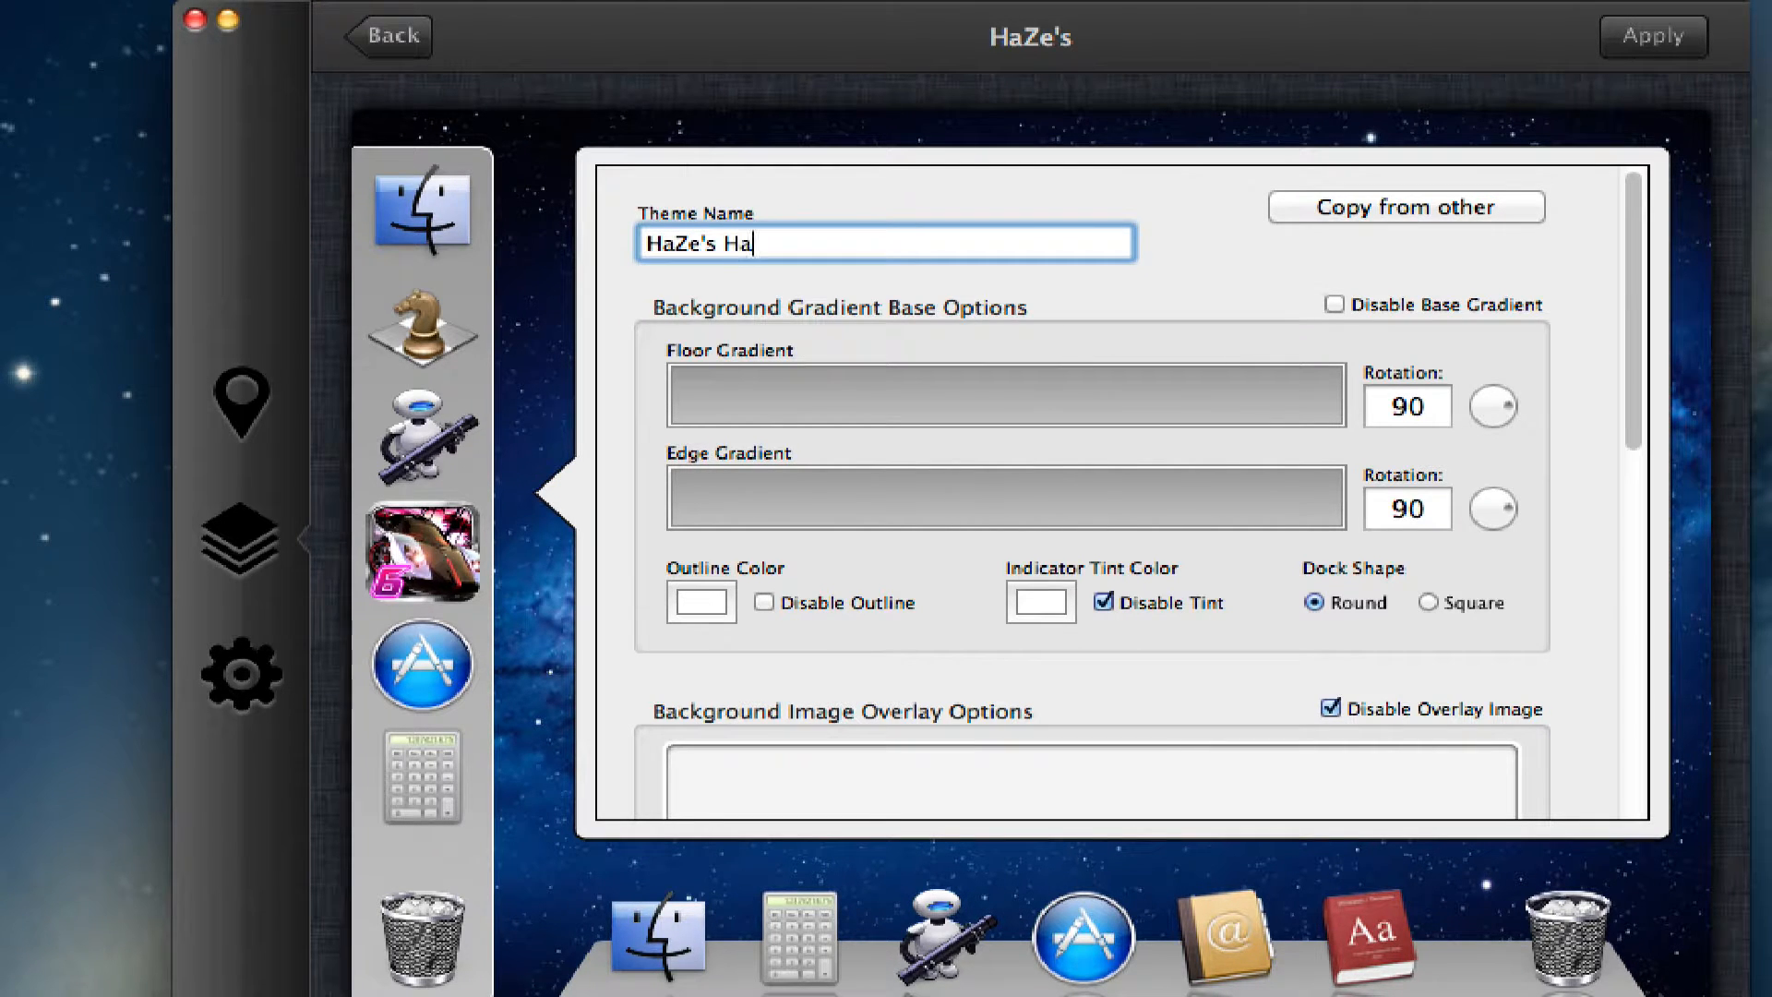
type("Zy")
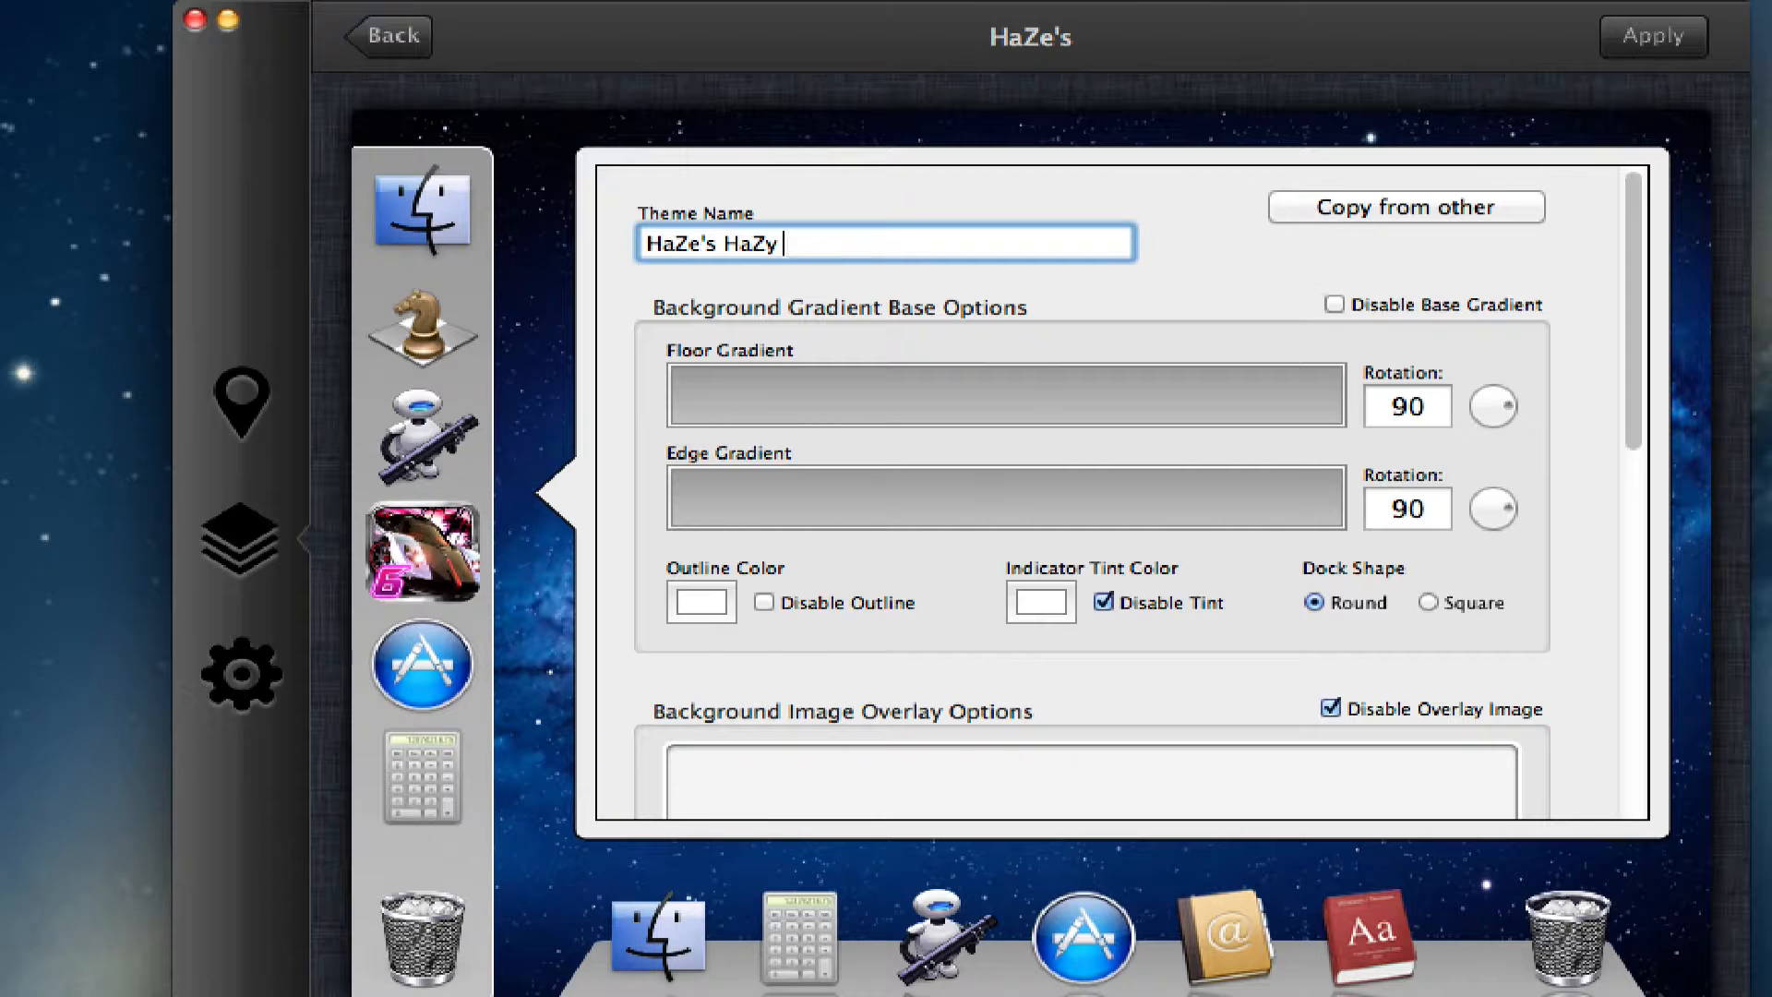
type("PuRpLe")
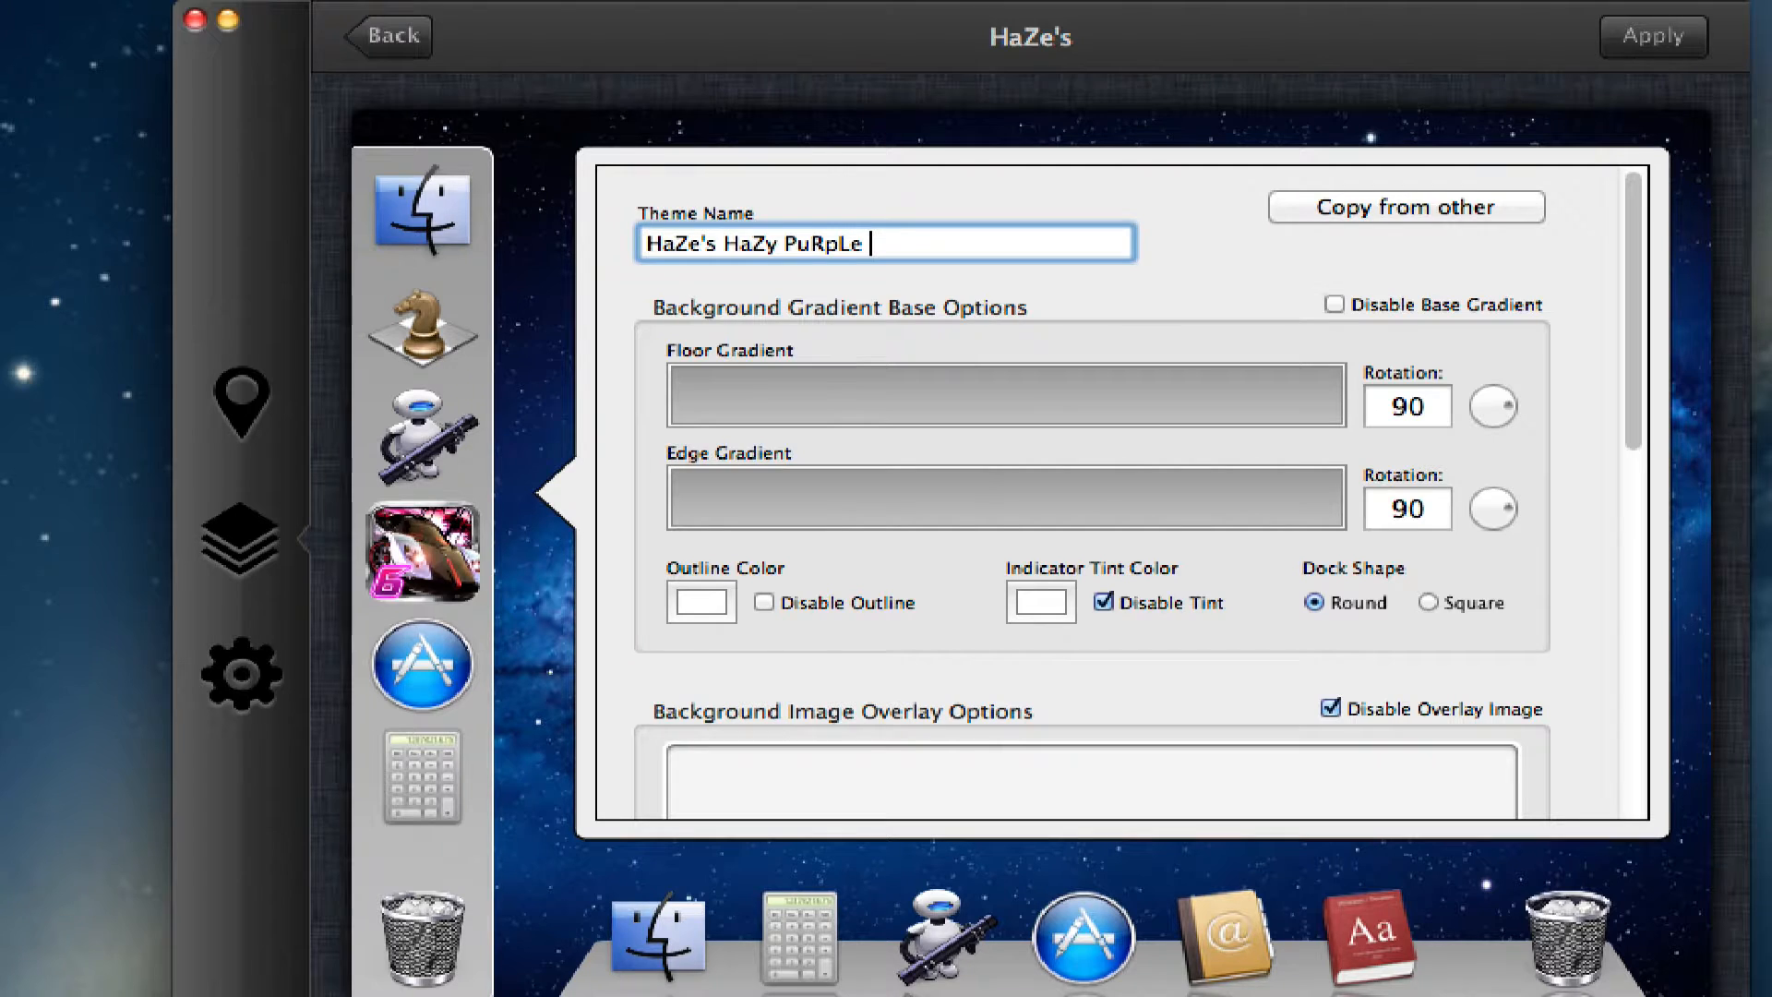
type("DoC")
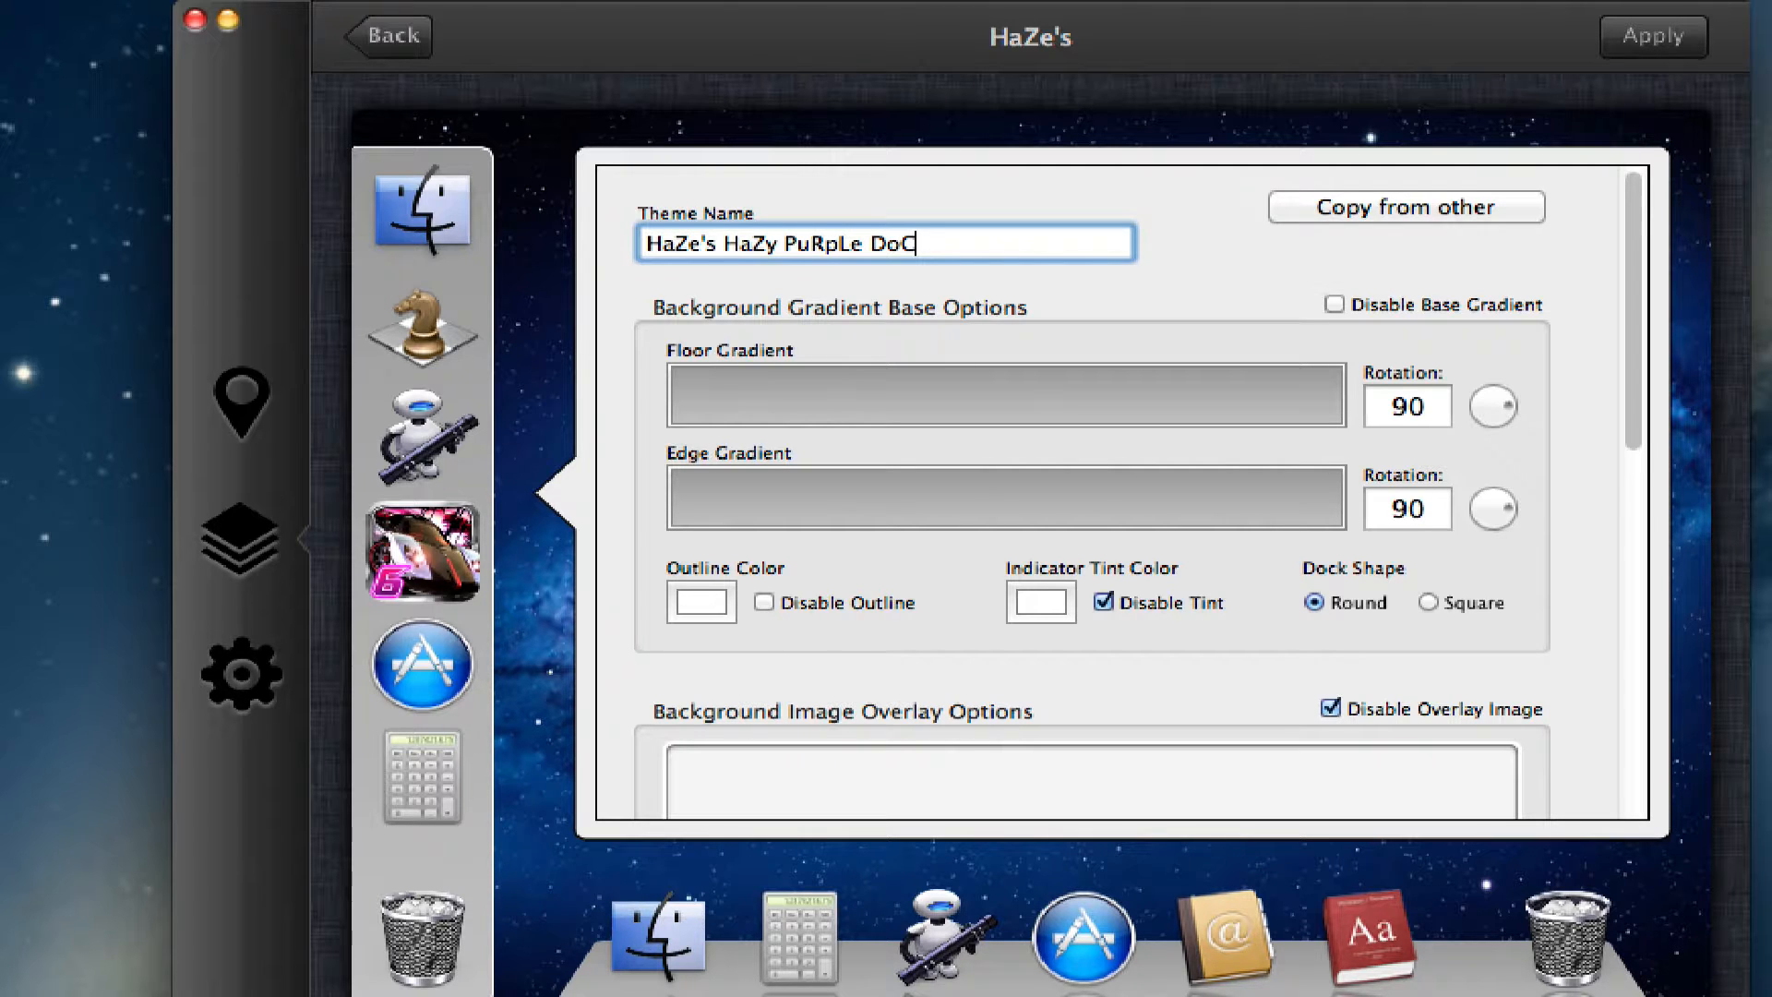
type("k")
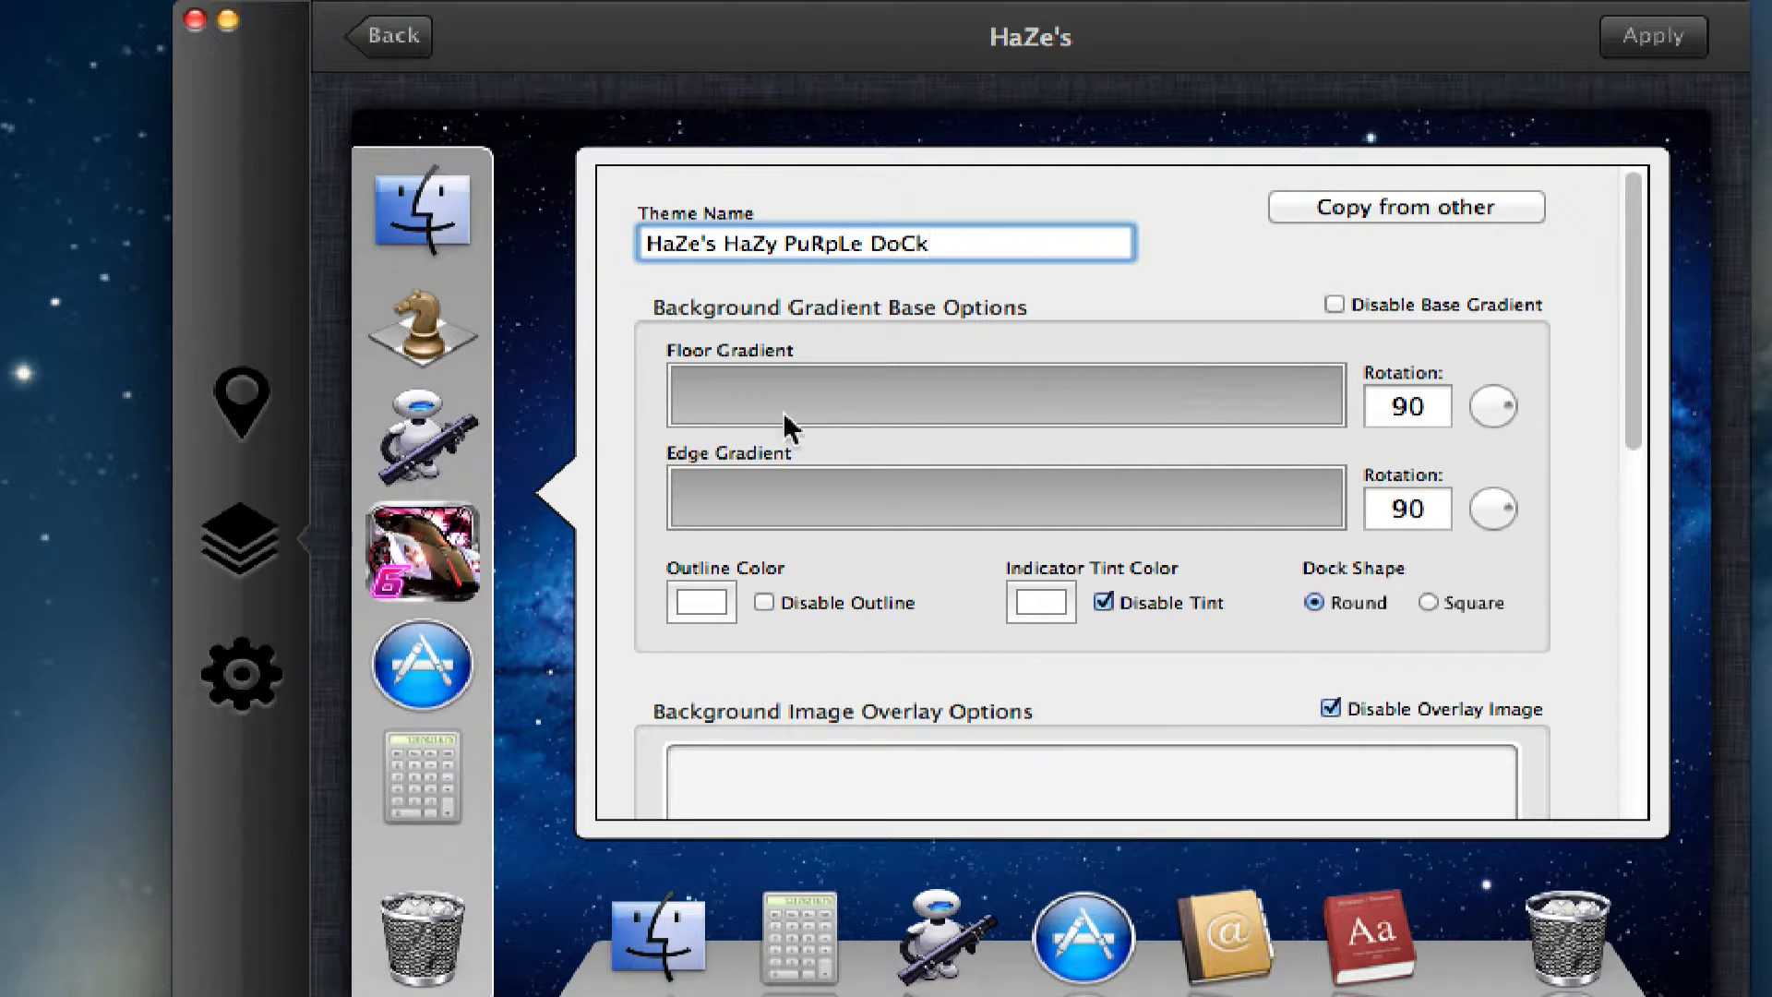
Scroll the theme editor down toward the Floor Gradient settings
scroll("down", 3)
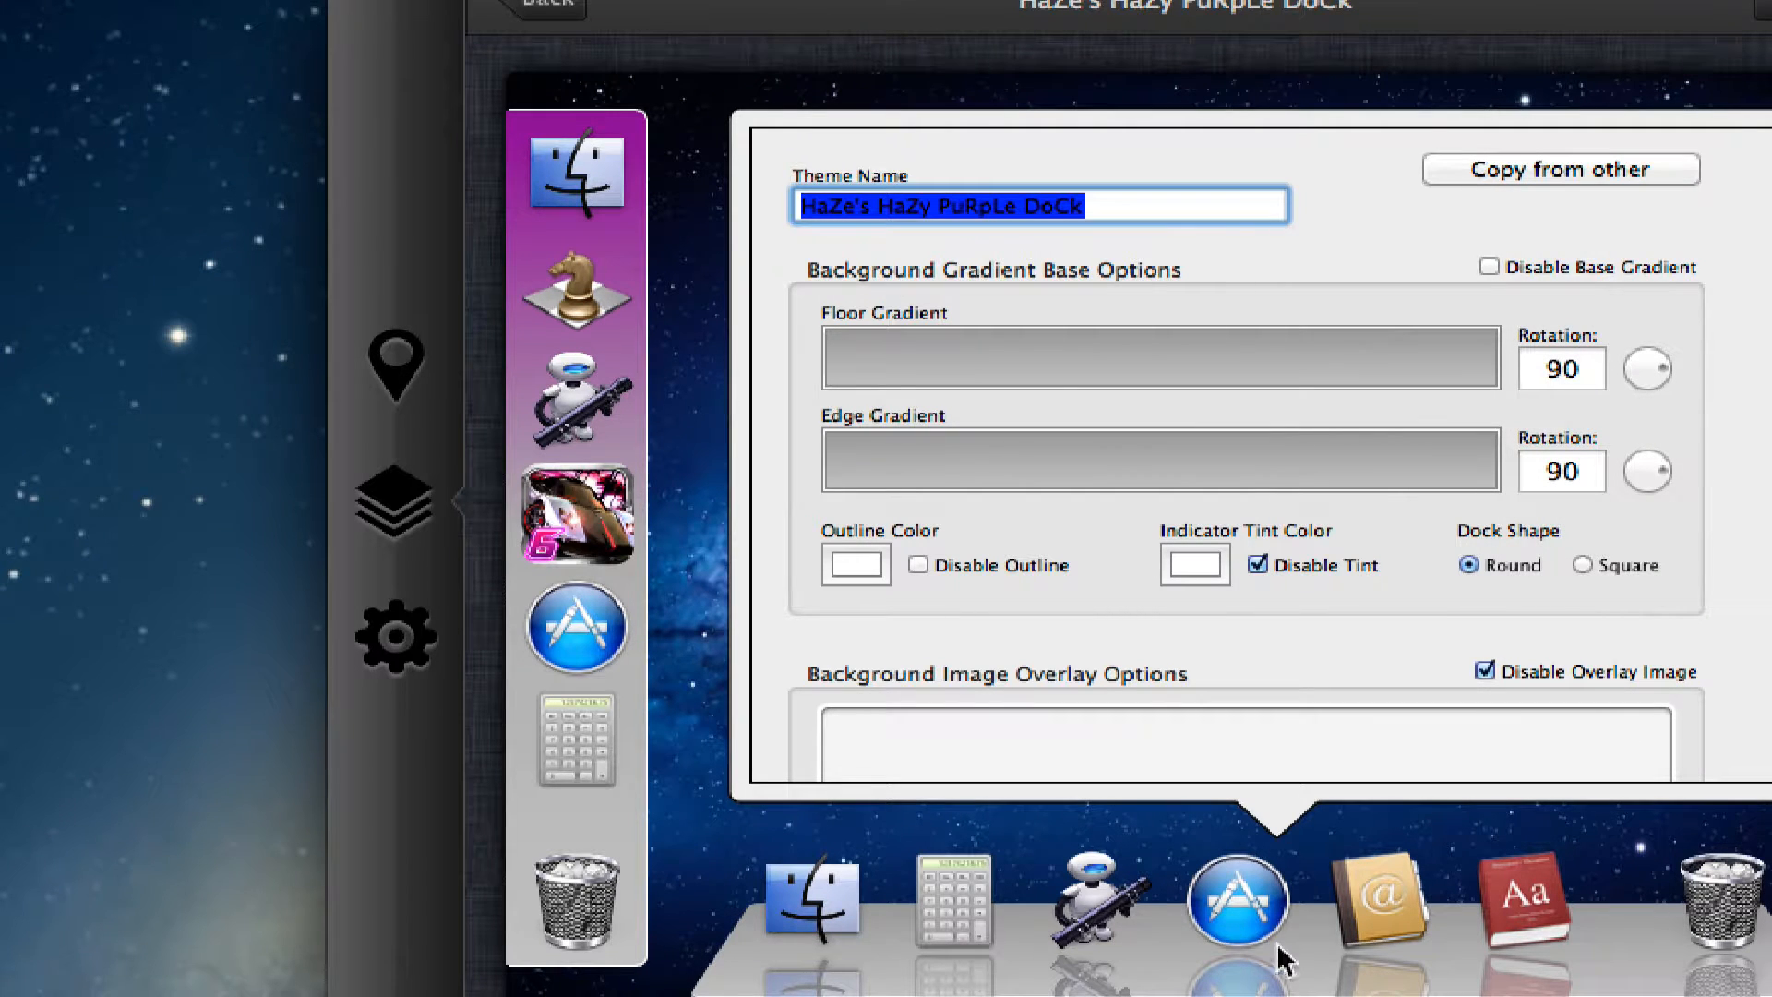
mouse_move(1298, 839)
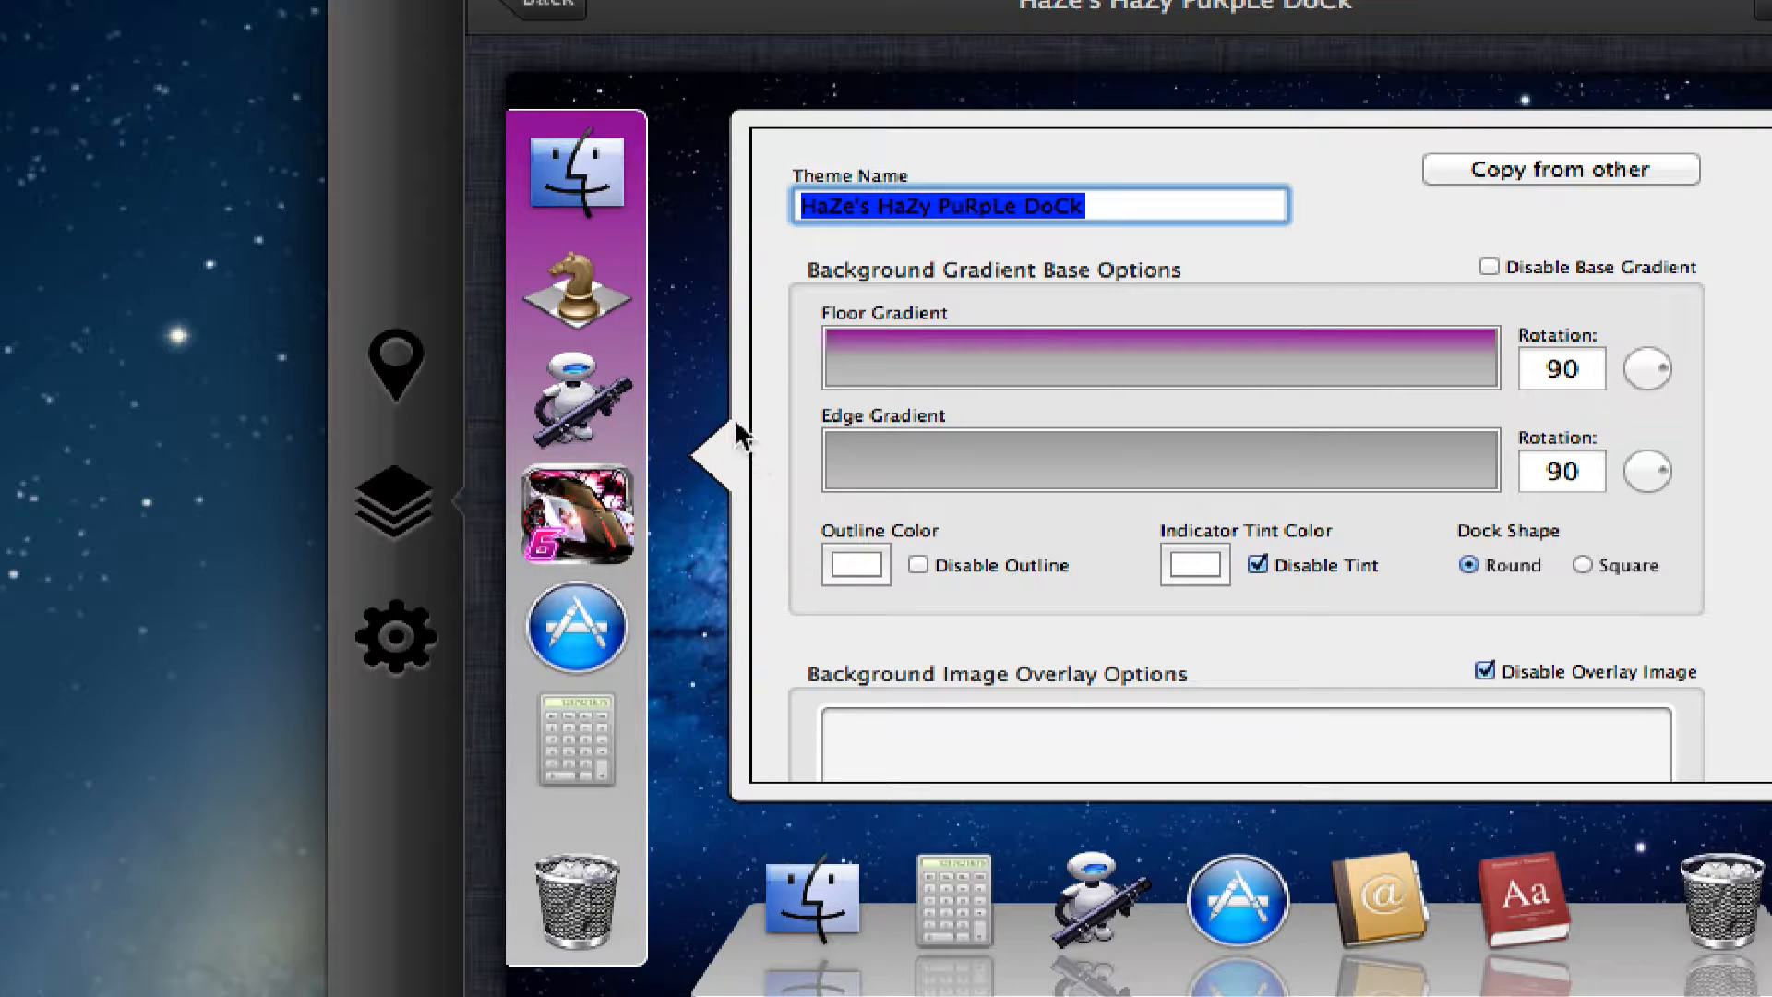
mouse_move(593, 322)
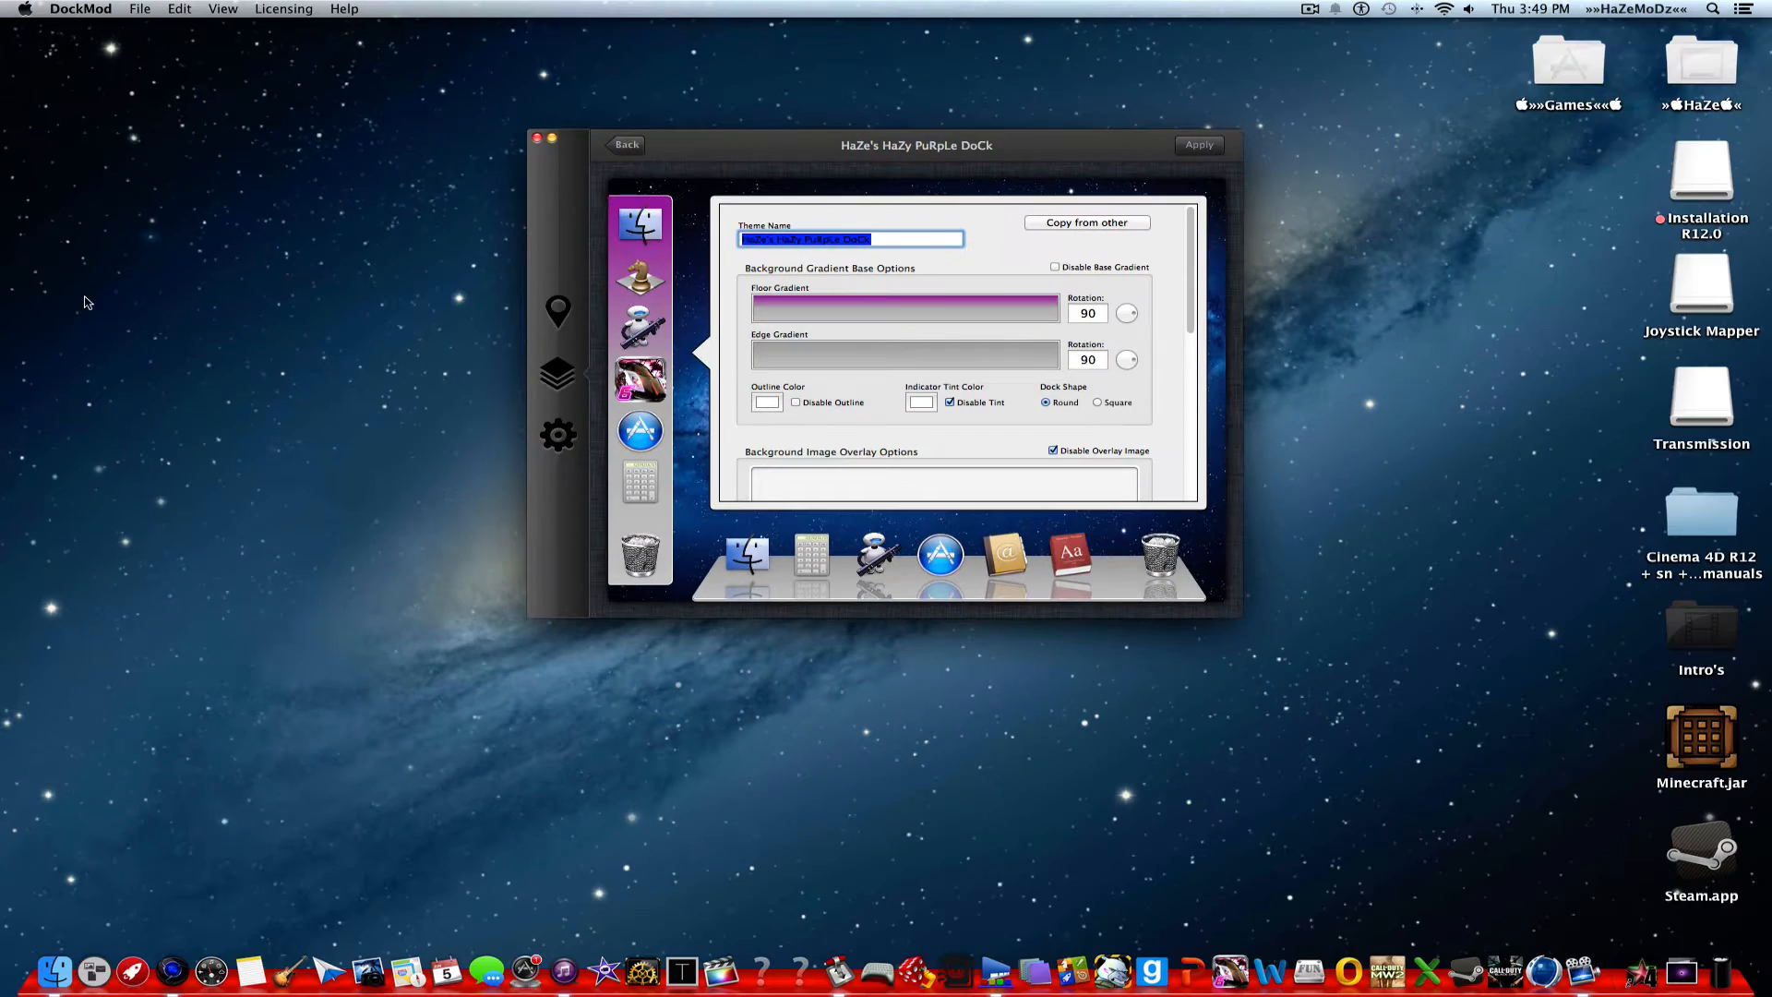
mouse_move(769, 359)
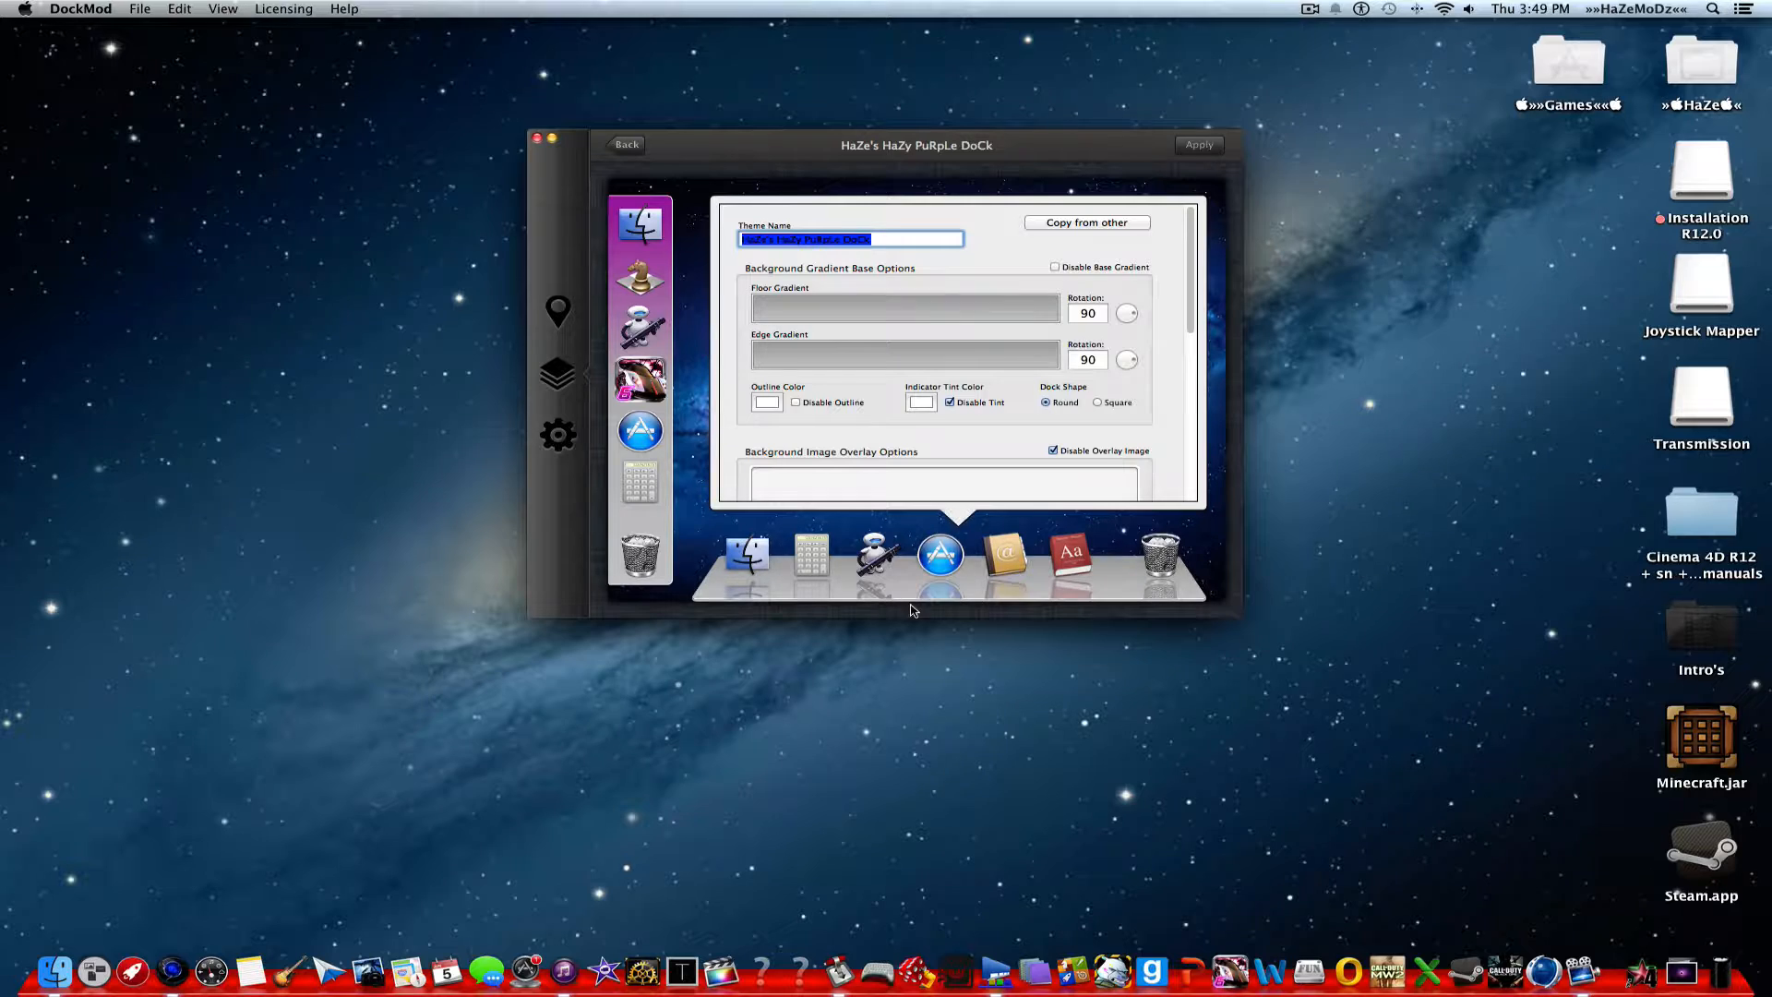
mouse_move(967, 532)
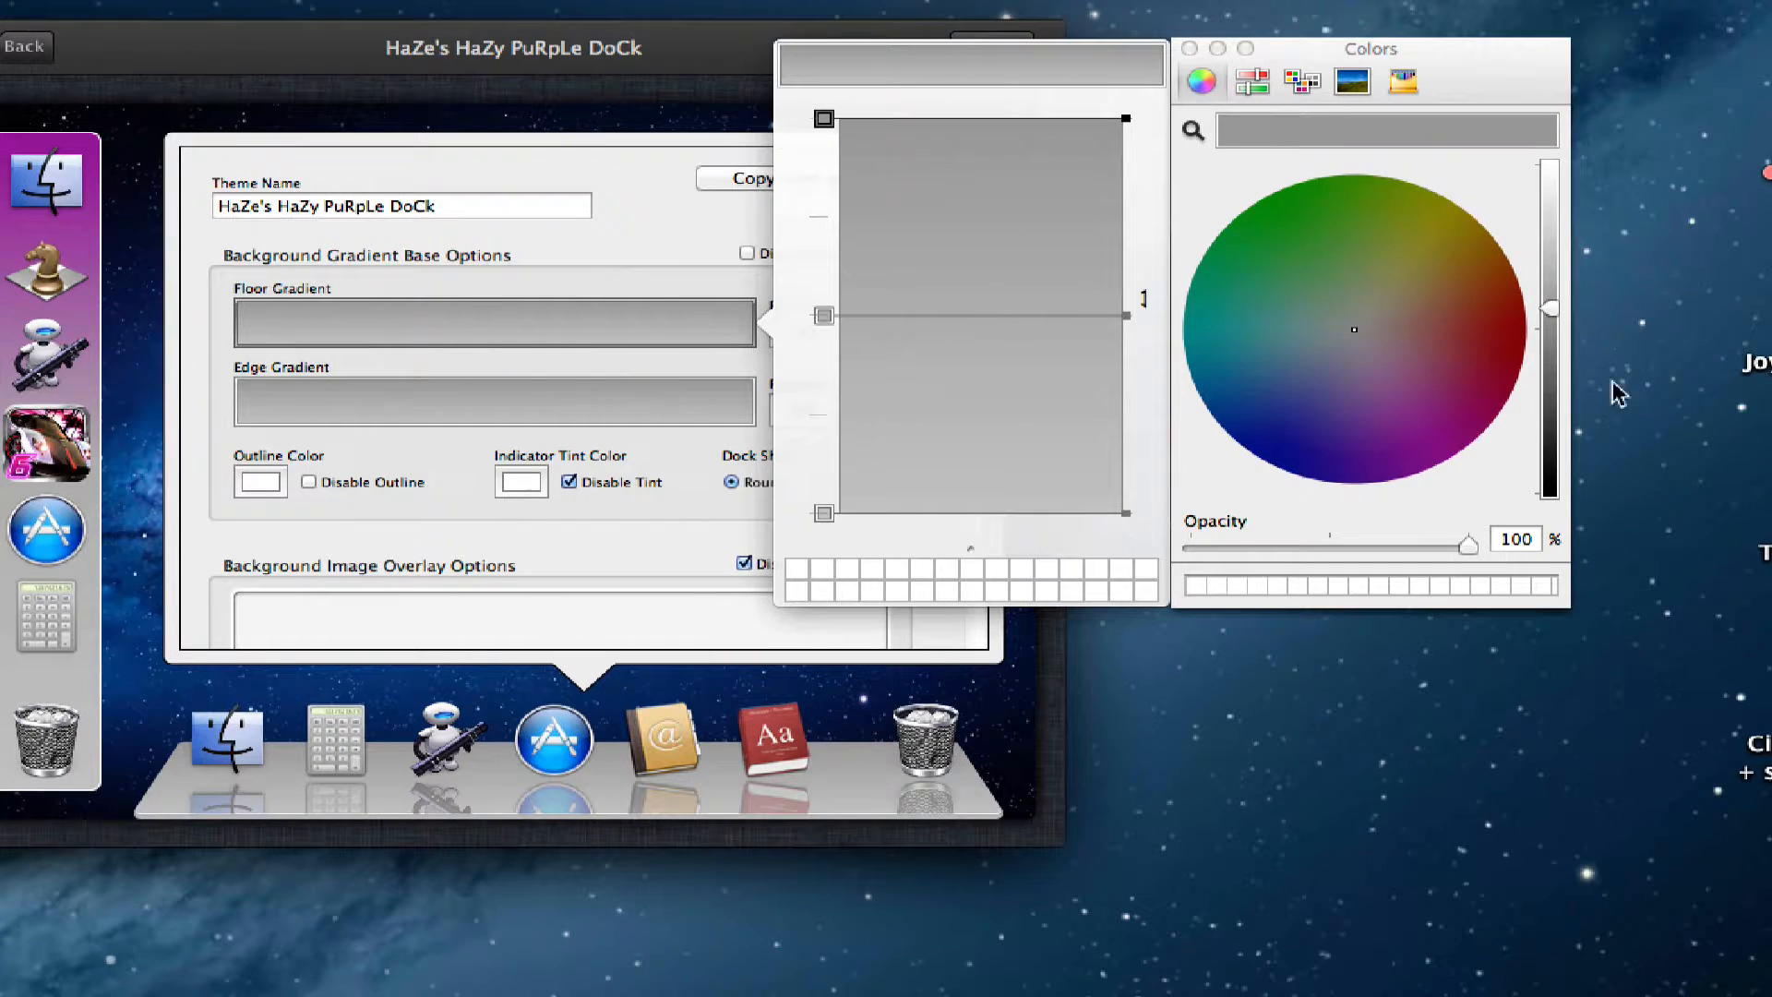
Colour the floor gradient's top stop purple and select its middle stop
left_click(1450, 458)
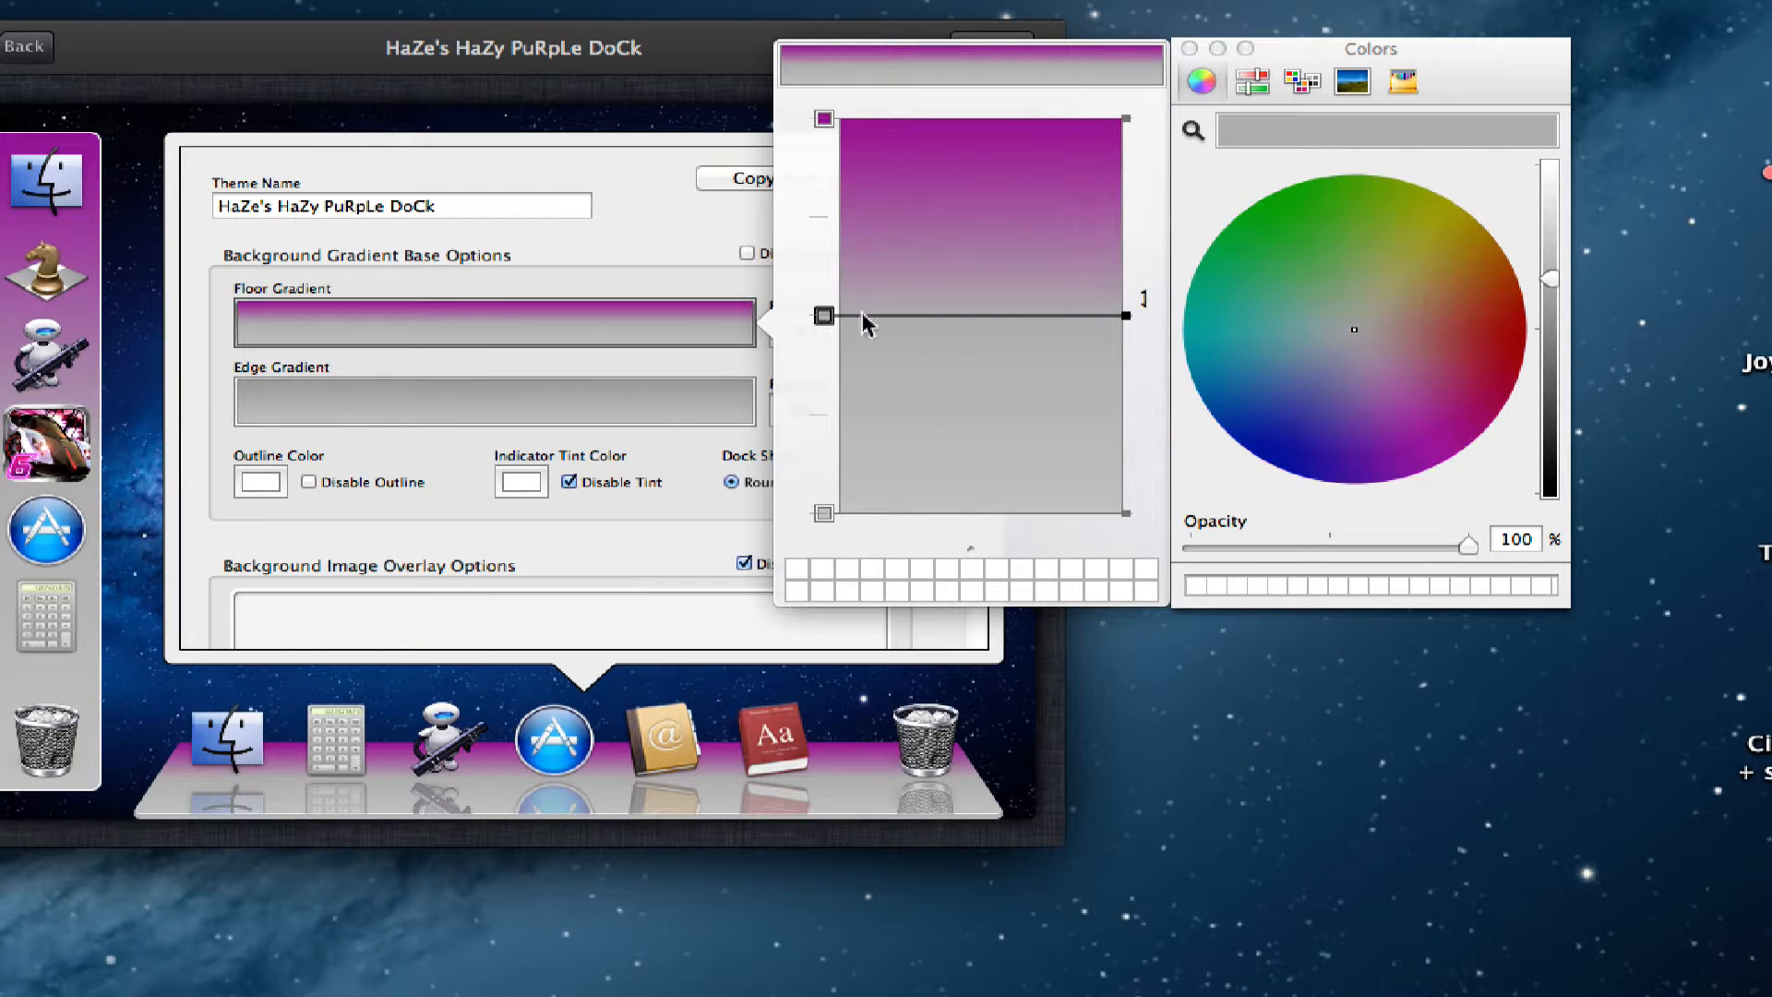
left_click(1455, 475)
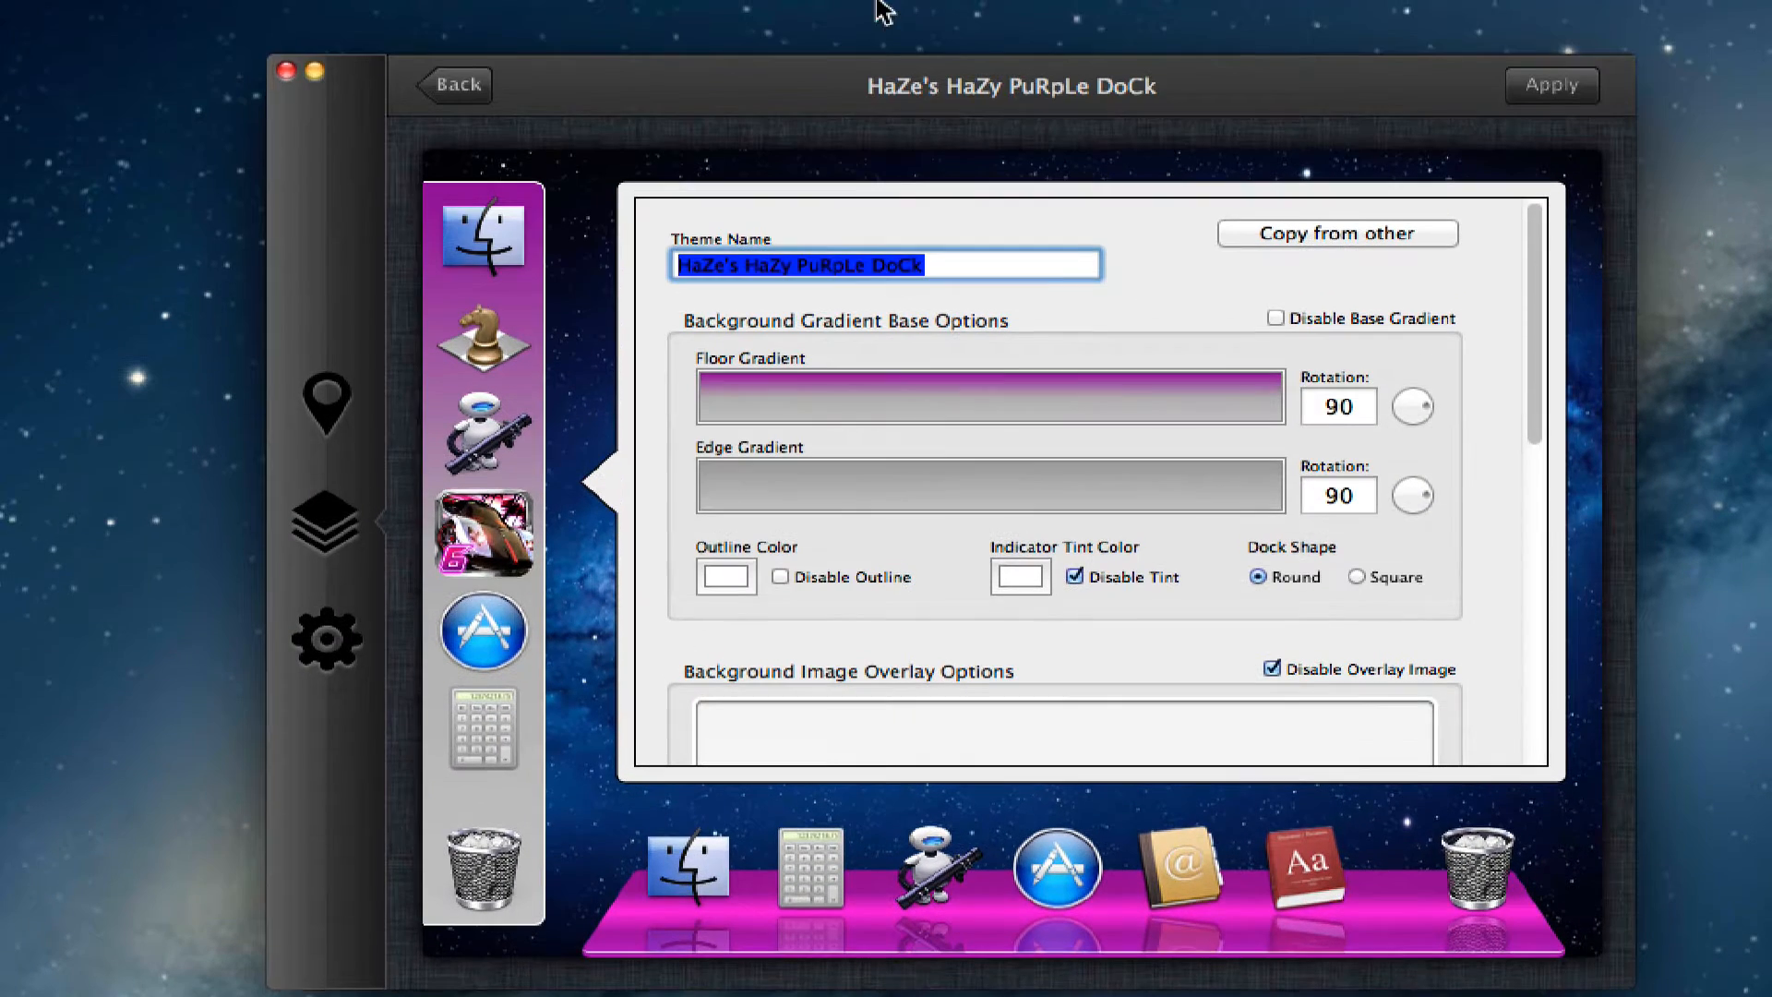
Adjust the floor gradient's rotation angle and reopen its gradient editor
left_click_drag(1411, 407, 1424, 402)
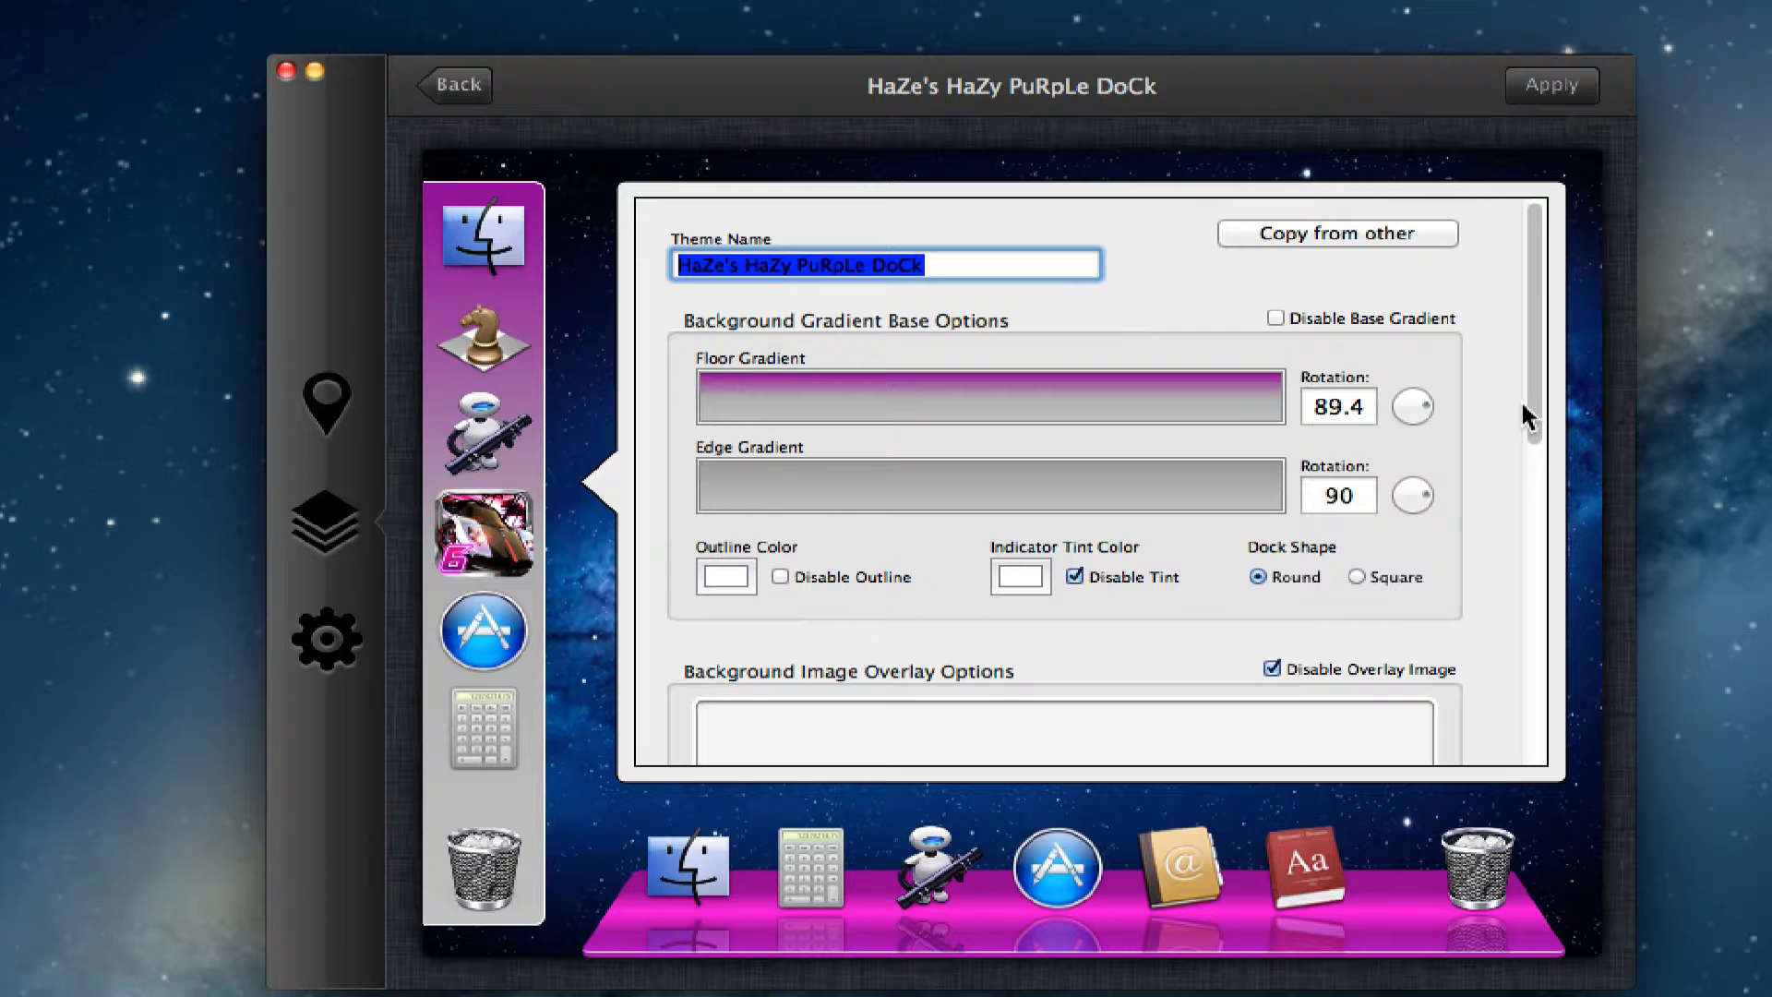
left_click(1338, 406)
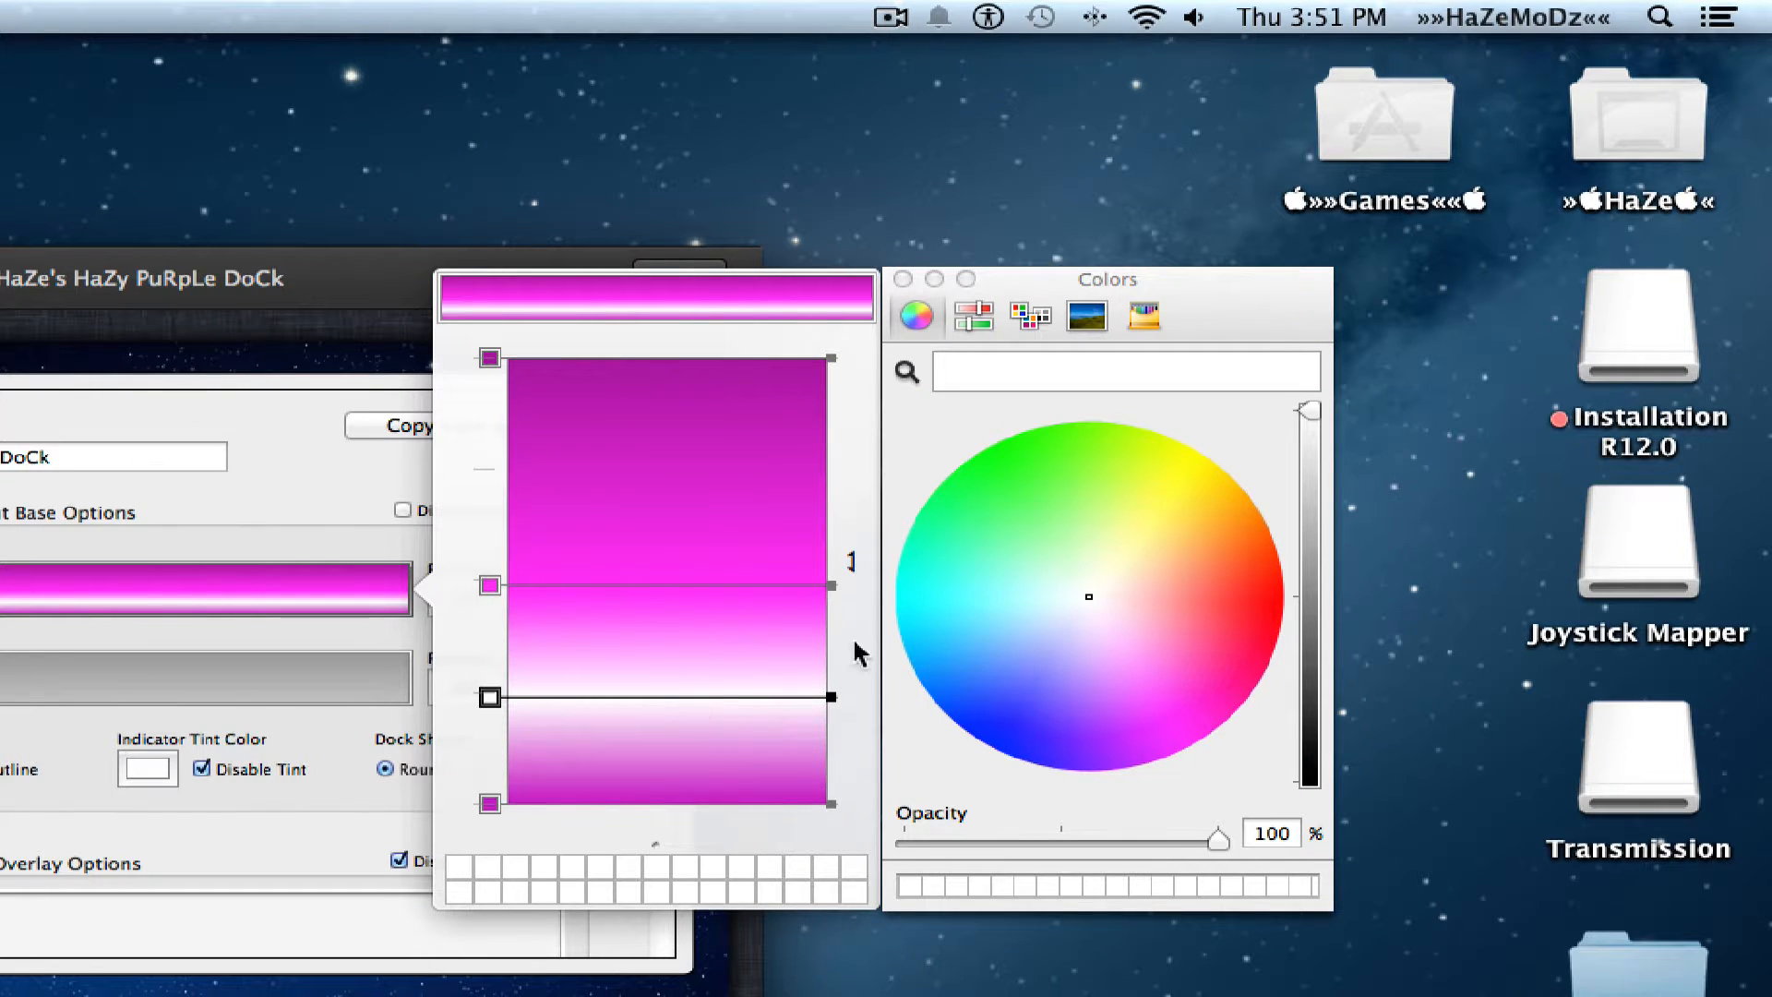
Move the white stop up and add more stops, tinting them magenta with adjusted brightness
left_click_drag(489, 698, 489, 723)
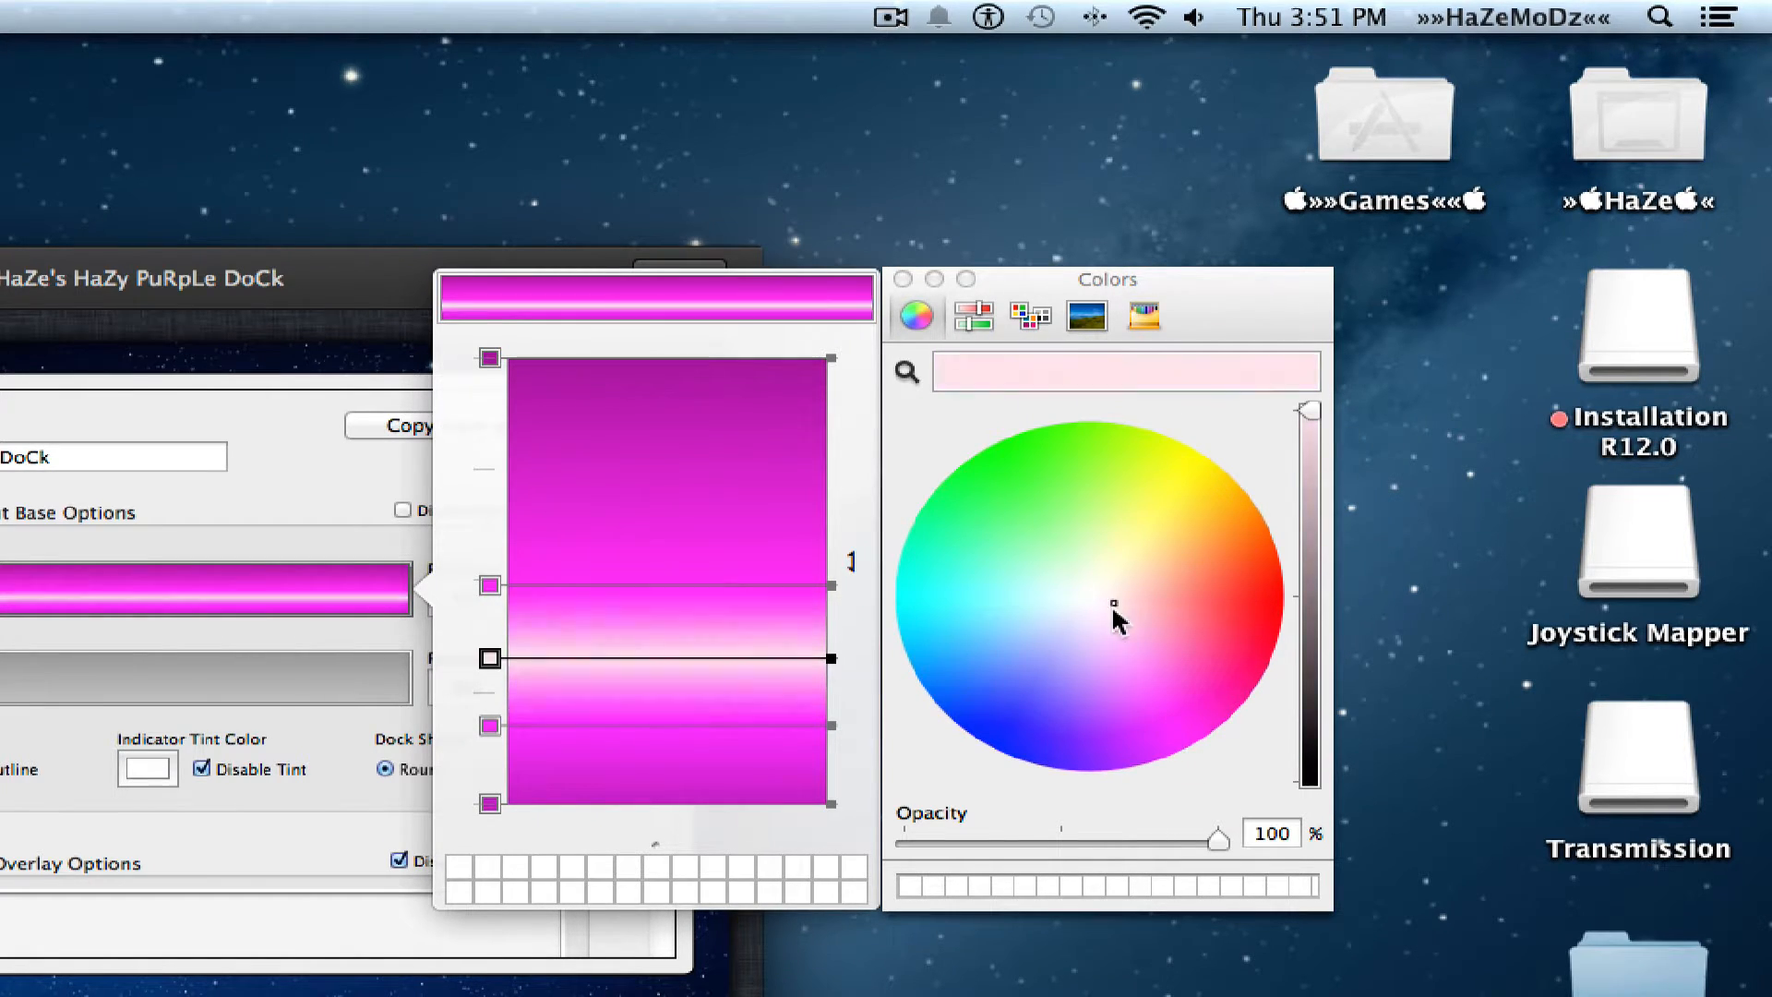
left_click_drag(1308, 410, 1308, 514)
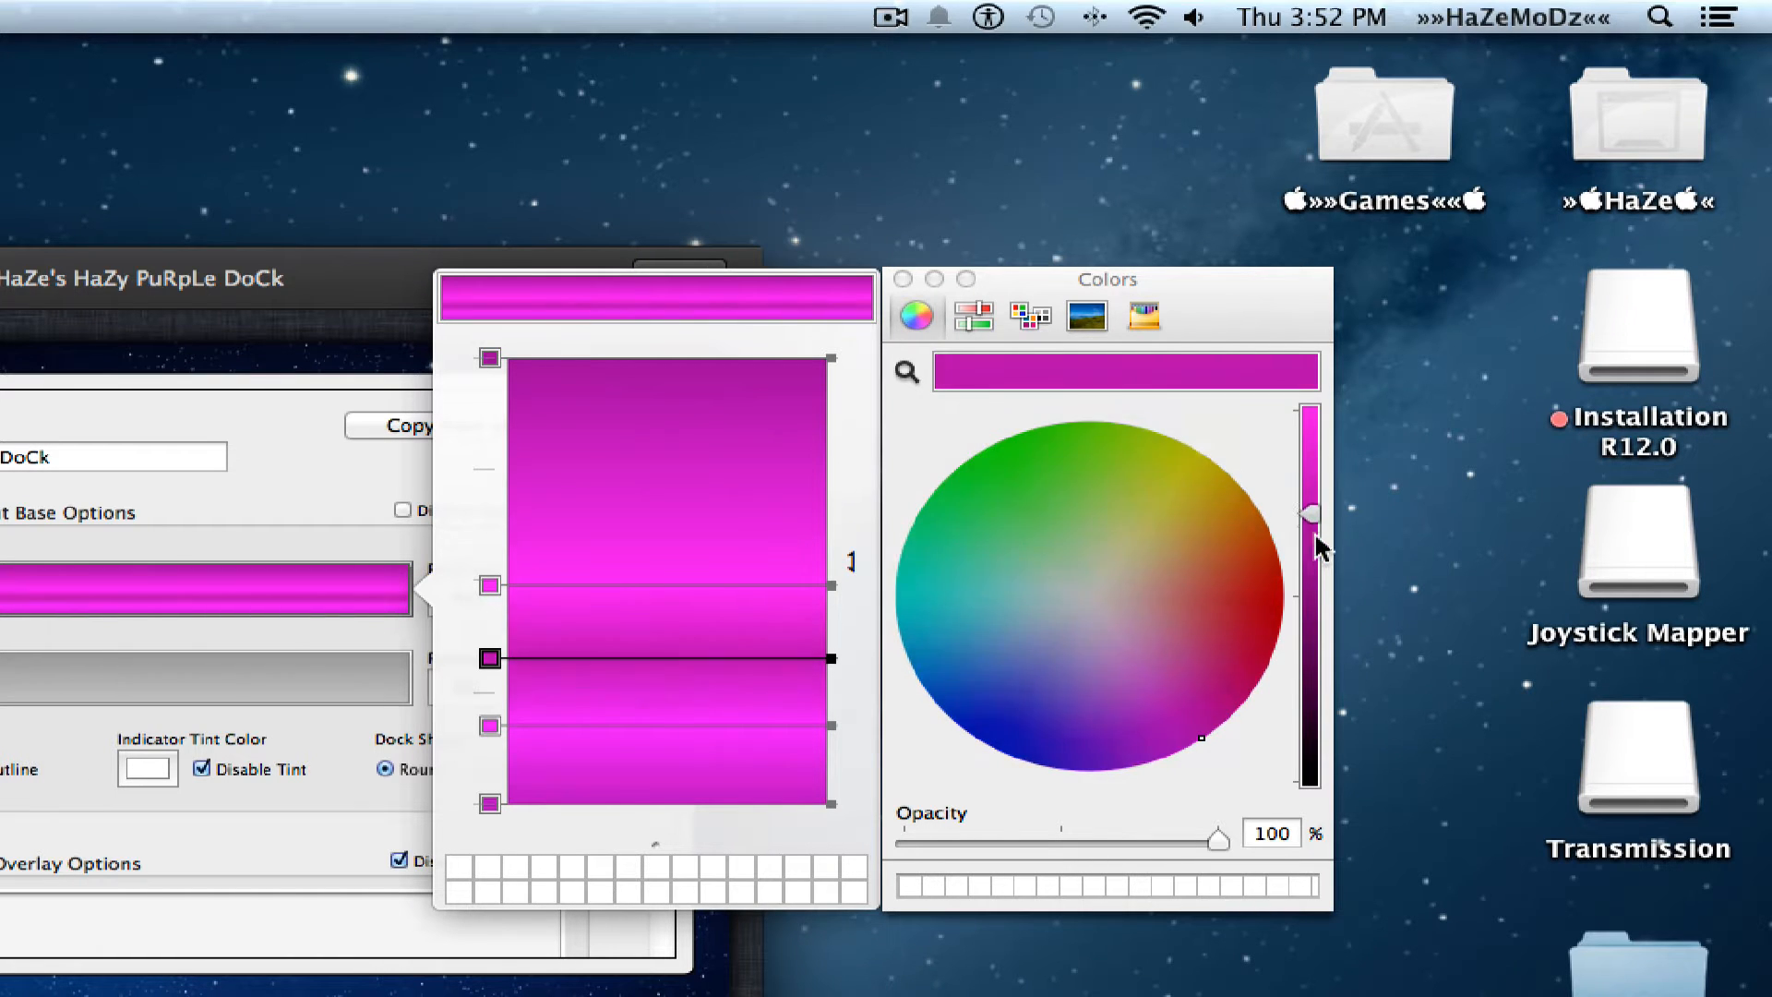
left_click_drag(1308, 512, 1308, 582)
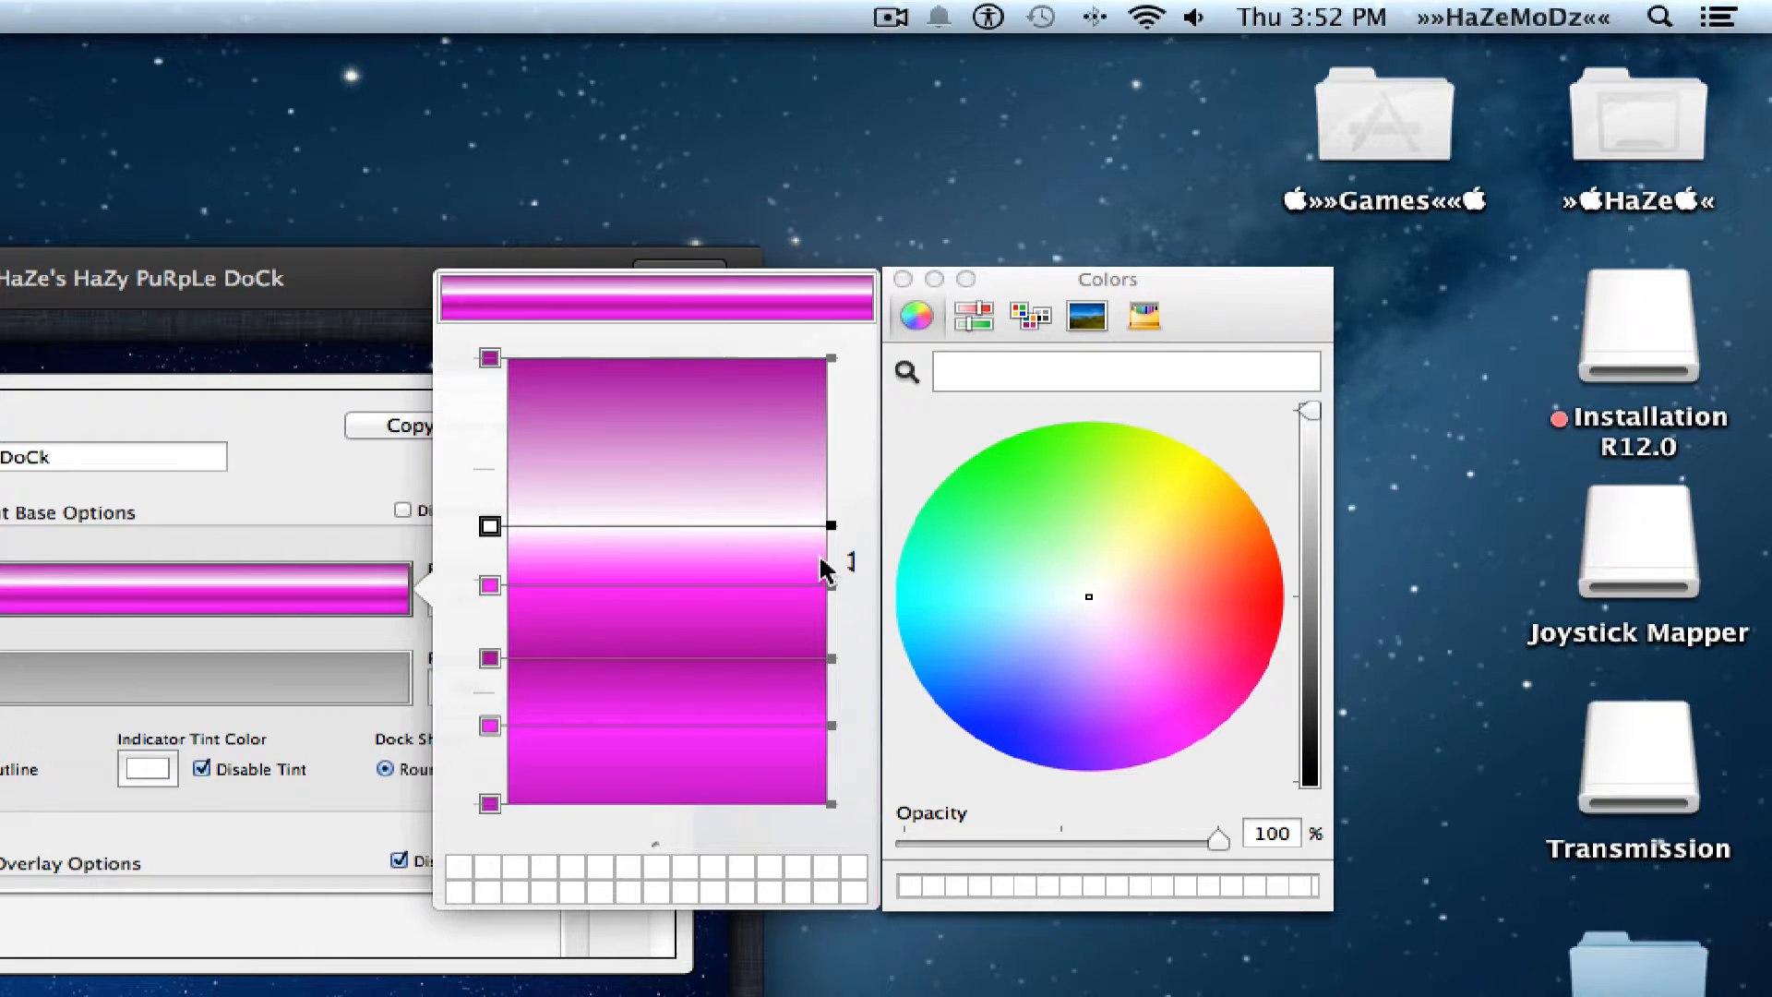
left_click(1204, 732)
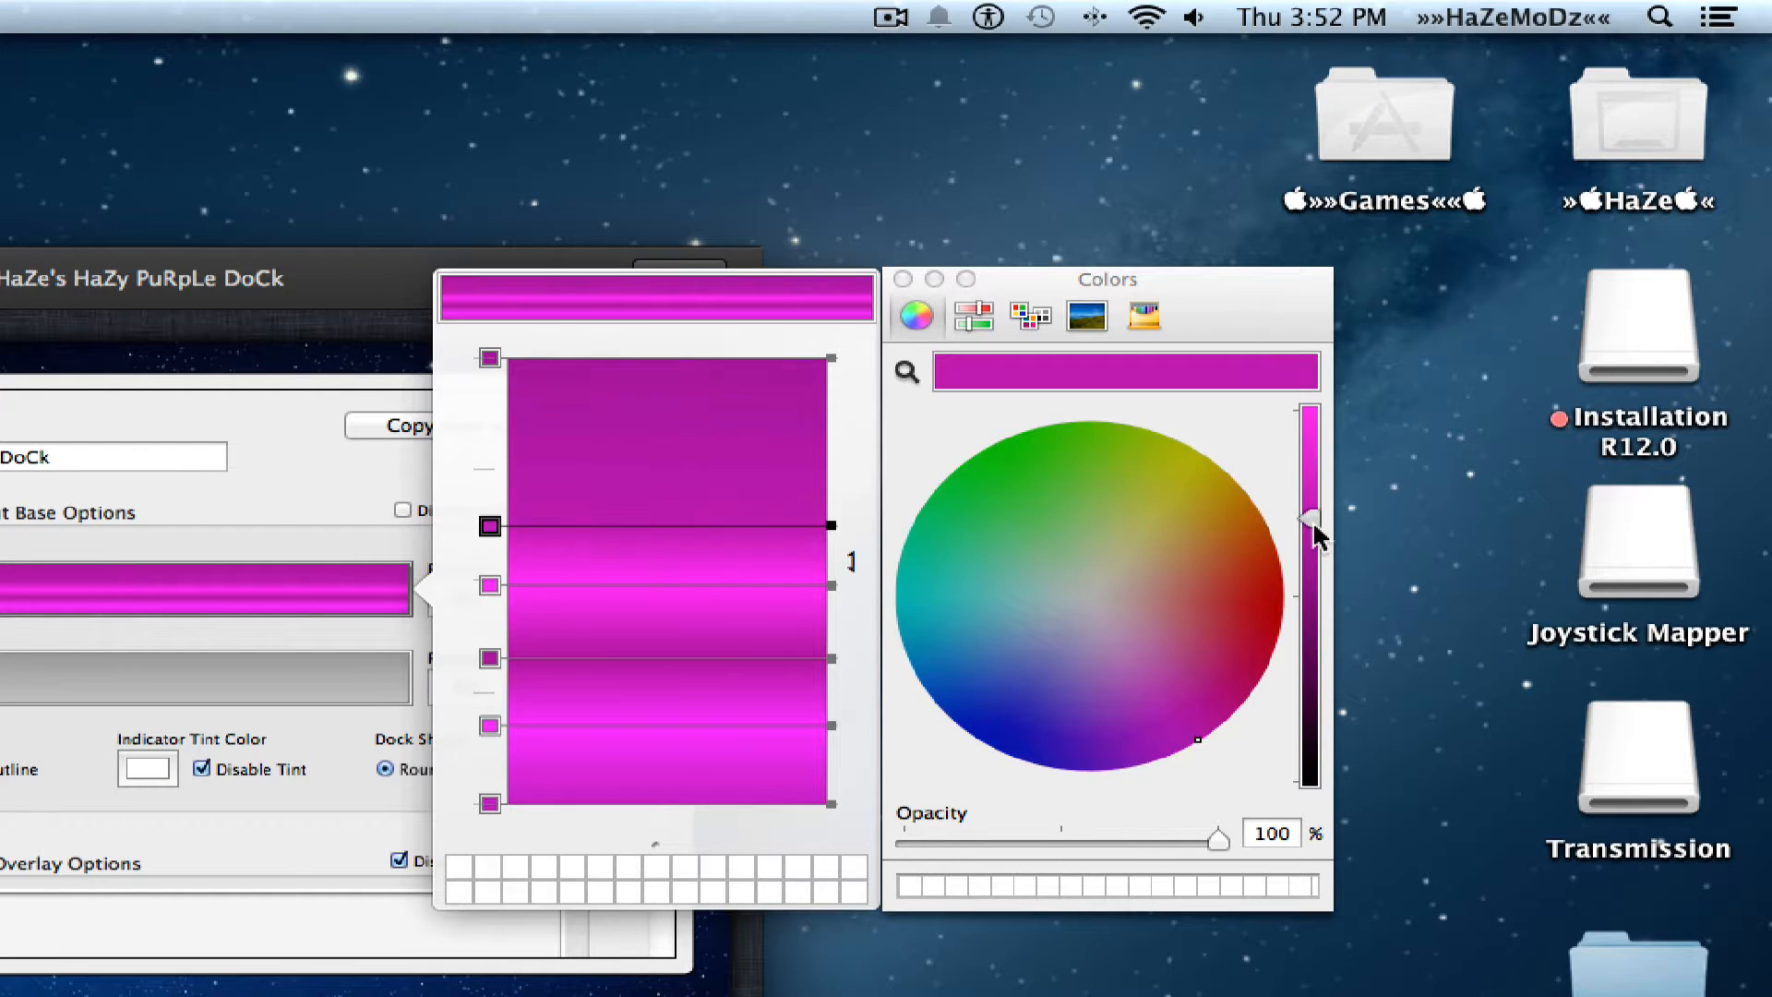
left_click_drag(1308, 531, 1308, 412)
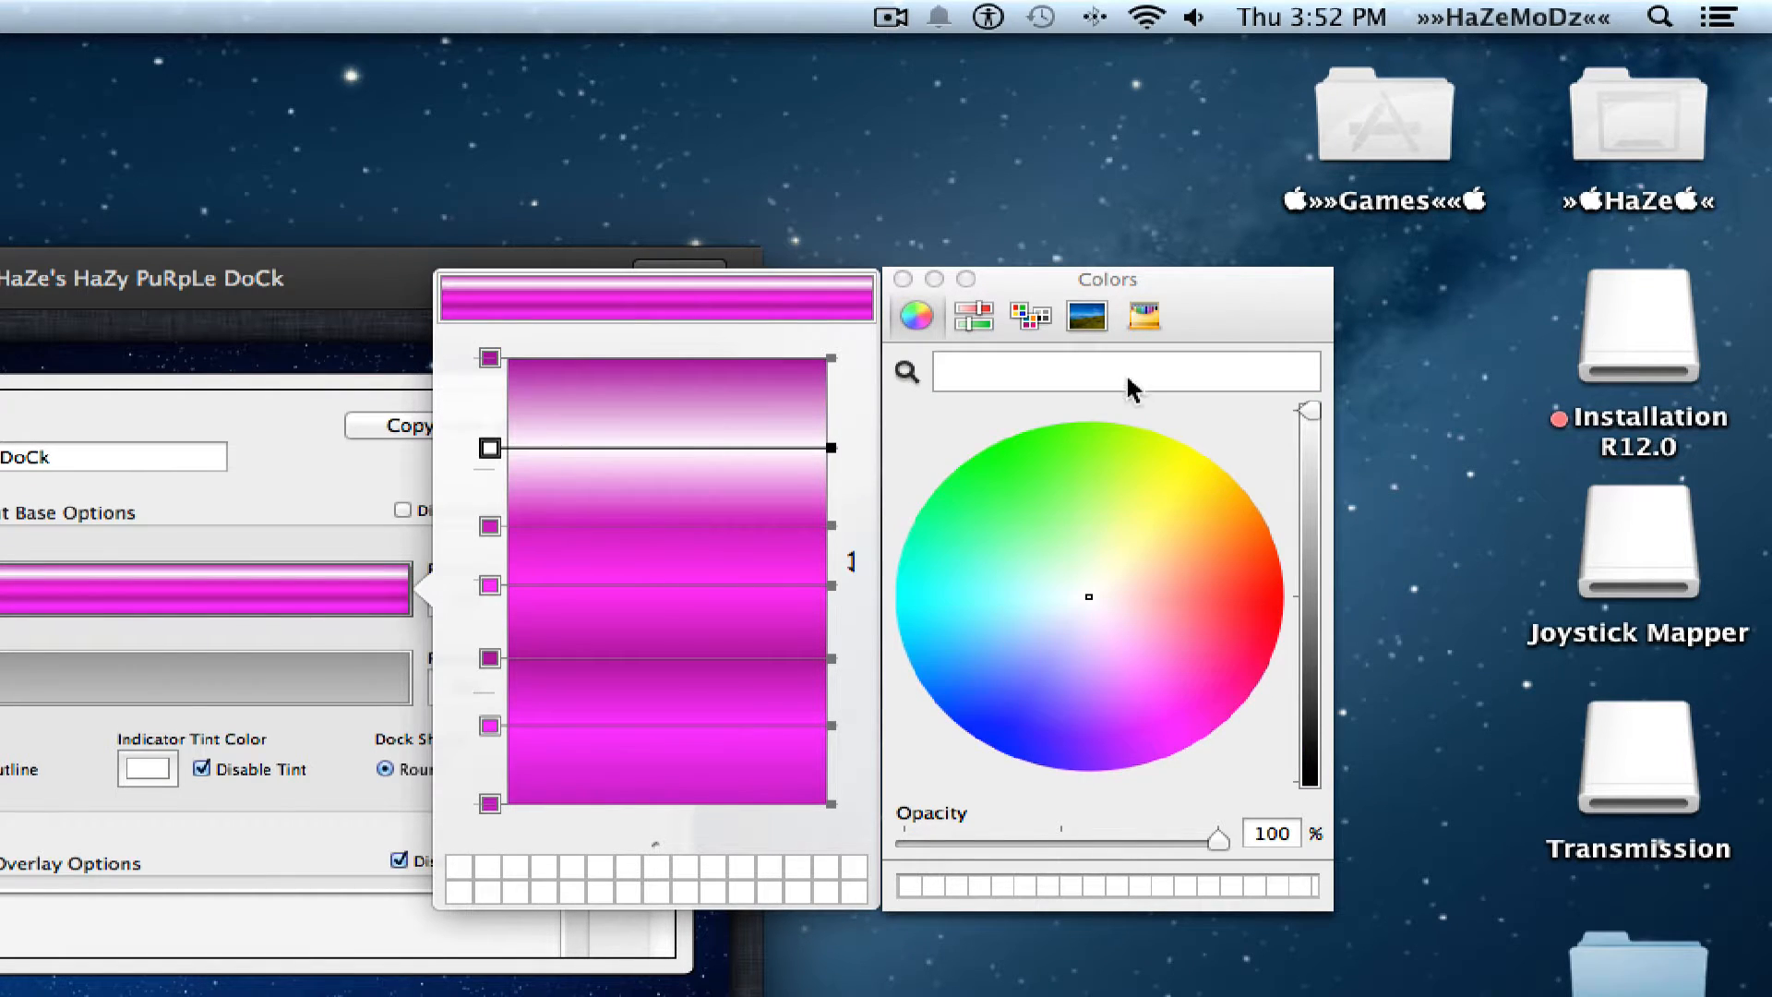
left_click(1202, 737)
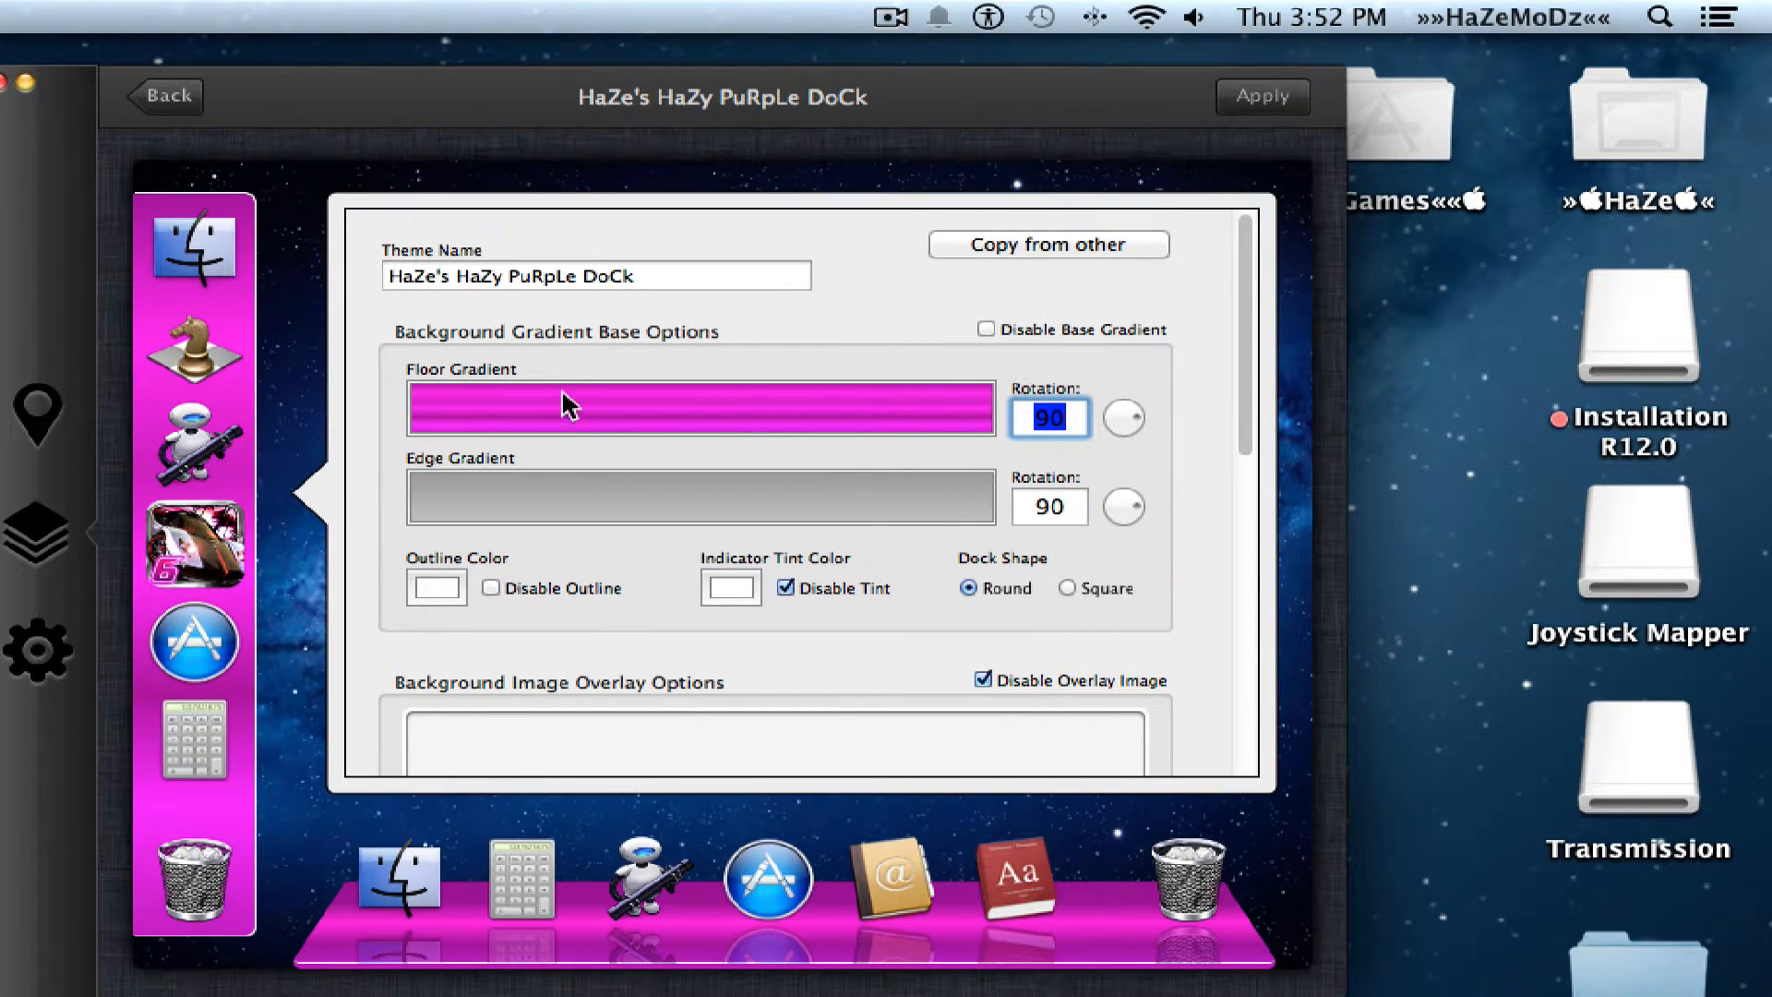
Reopen the floor gradient colour settings and switch back to the colour wheel picker
left_click(698, 409)
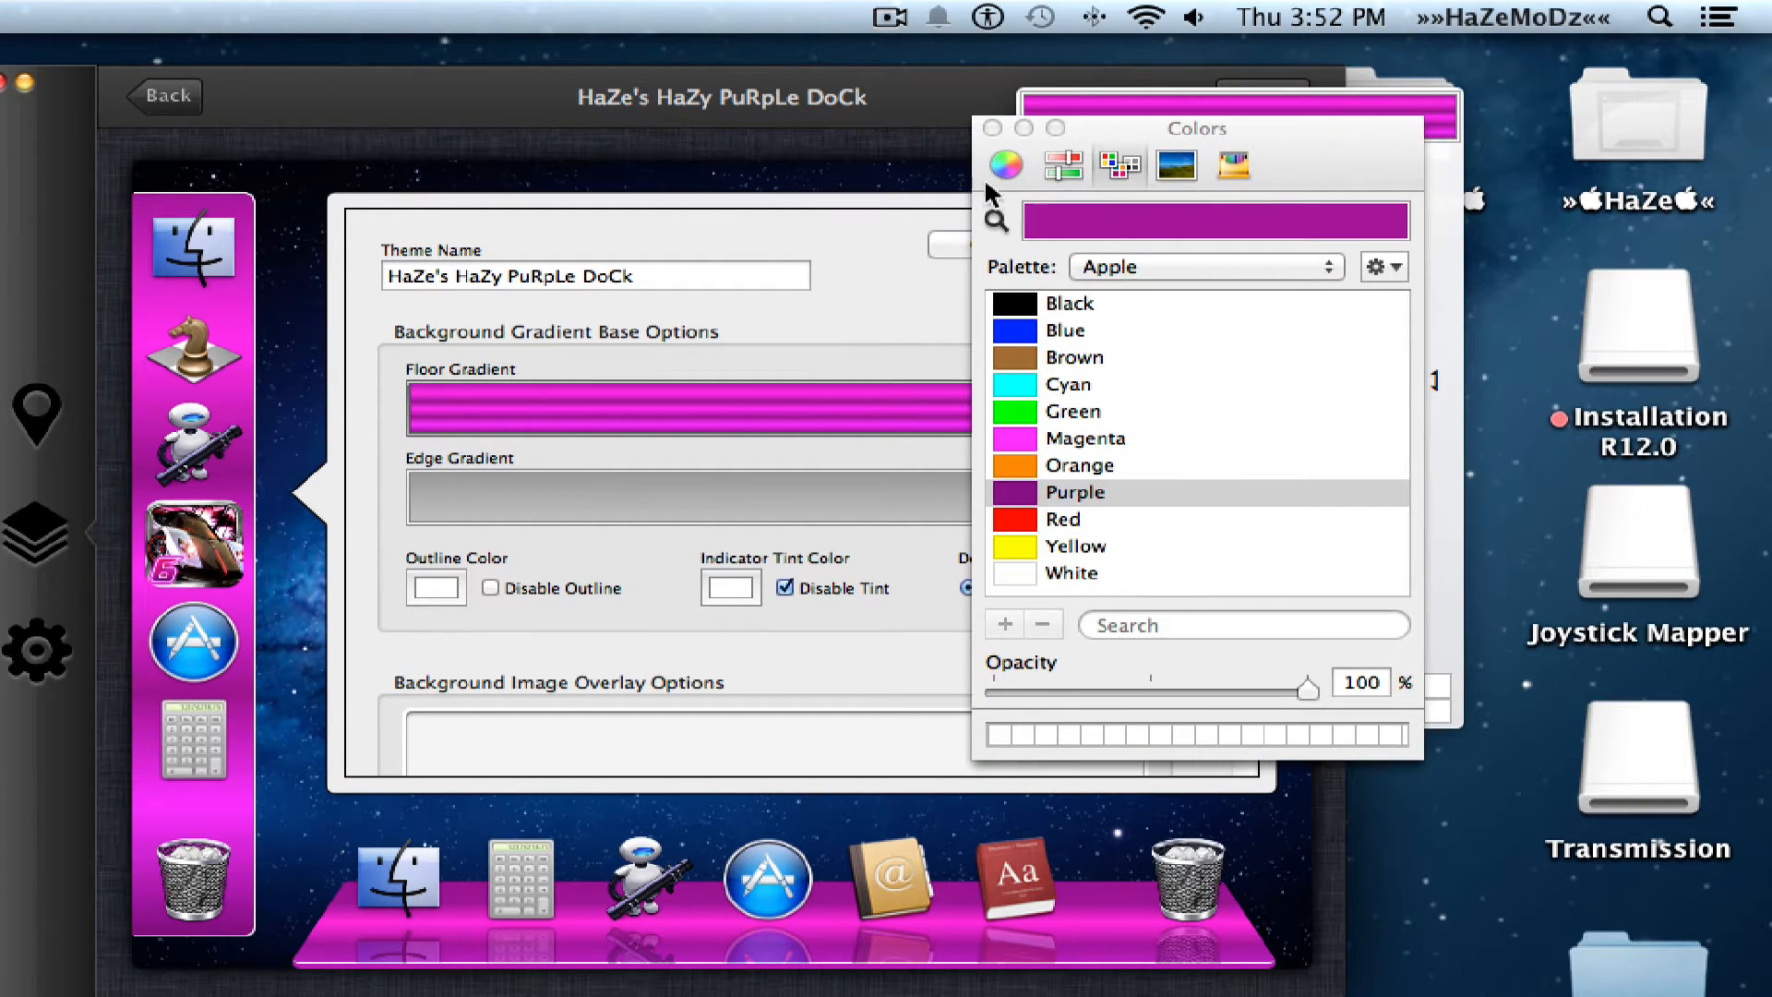
left_click(1003, 165)
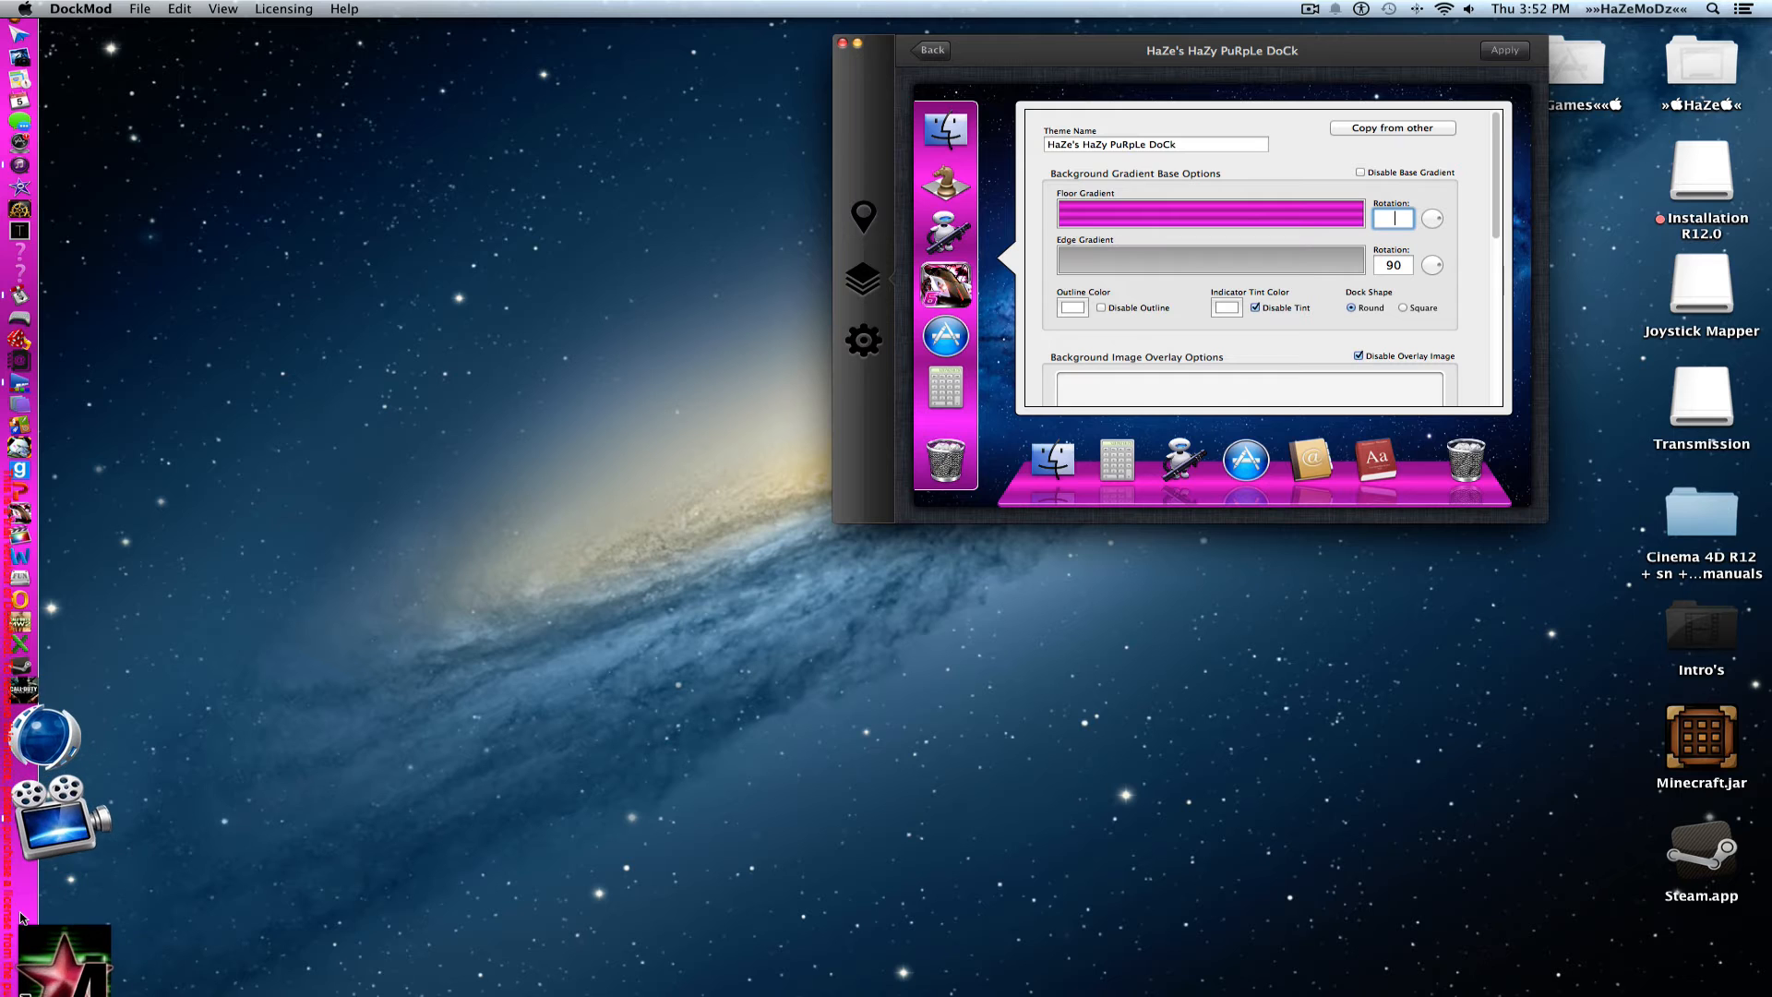
Move the Dock back to the bottom, return to the theme gallery, and quit DockMod
right_click(54, 740)
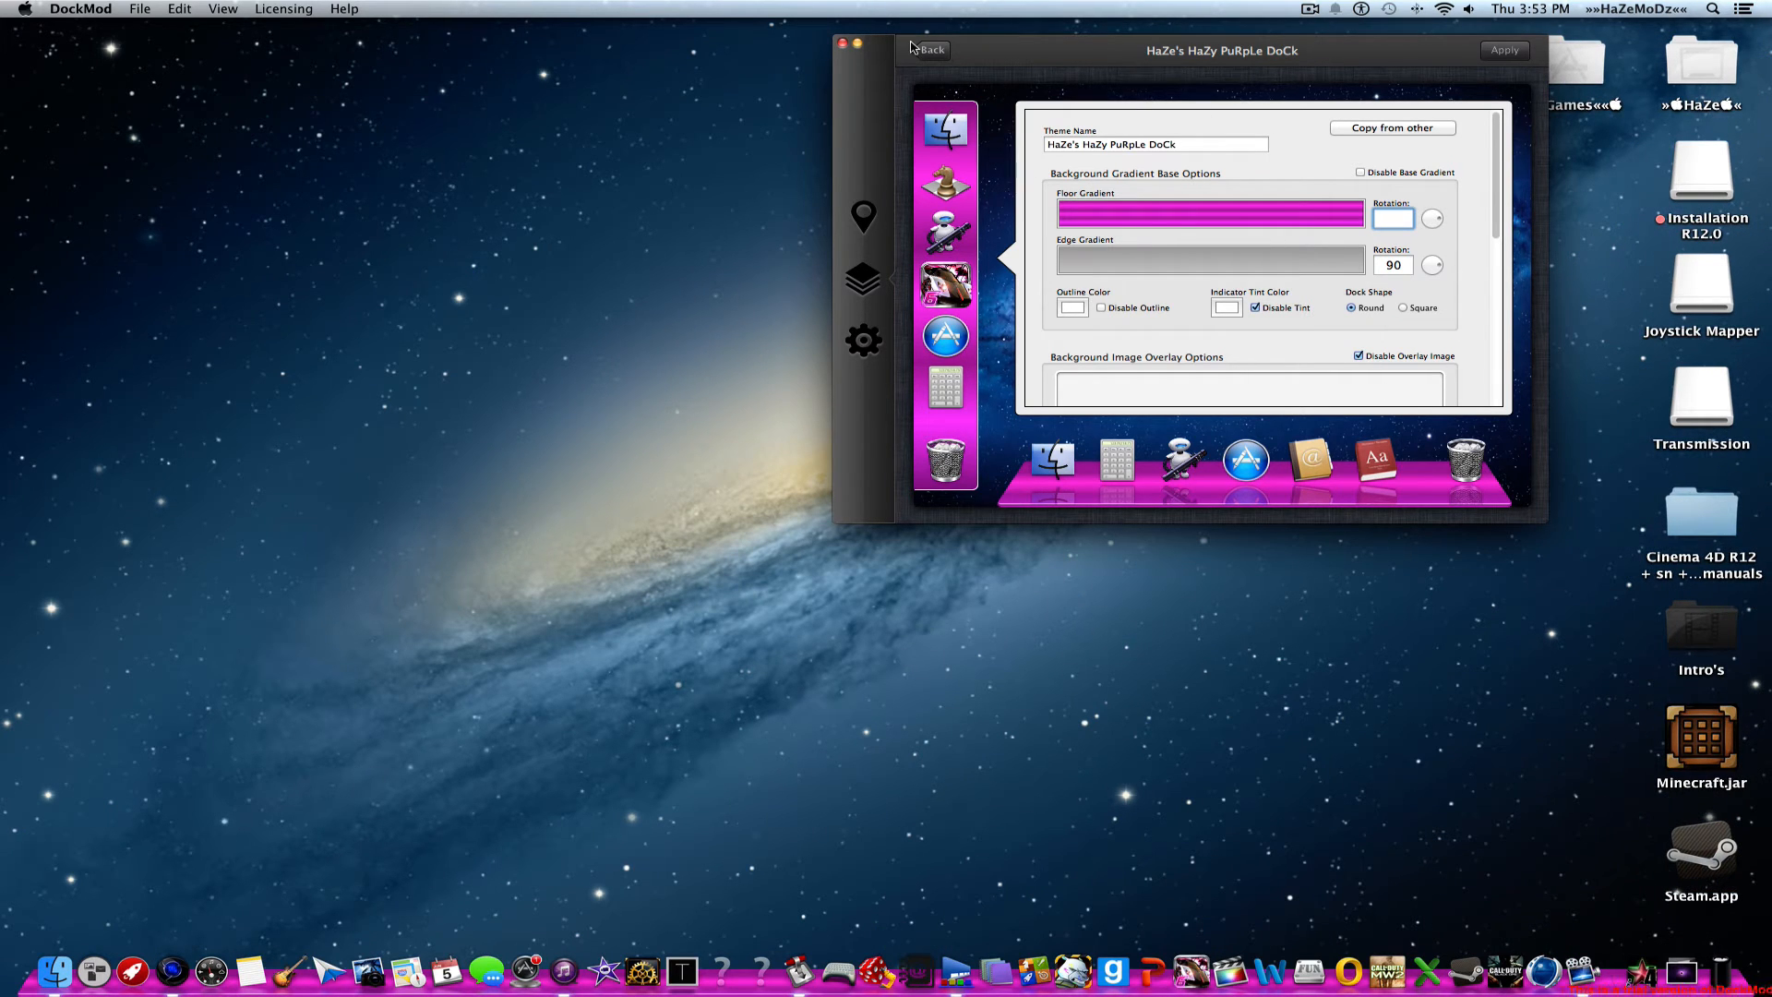
left_click(927, 50)
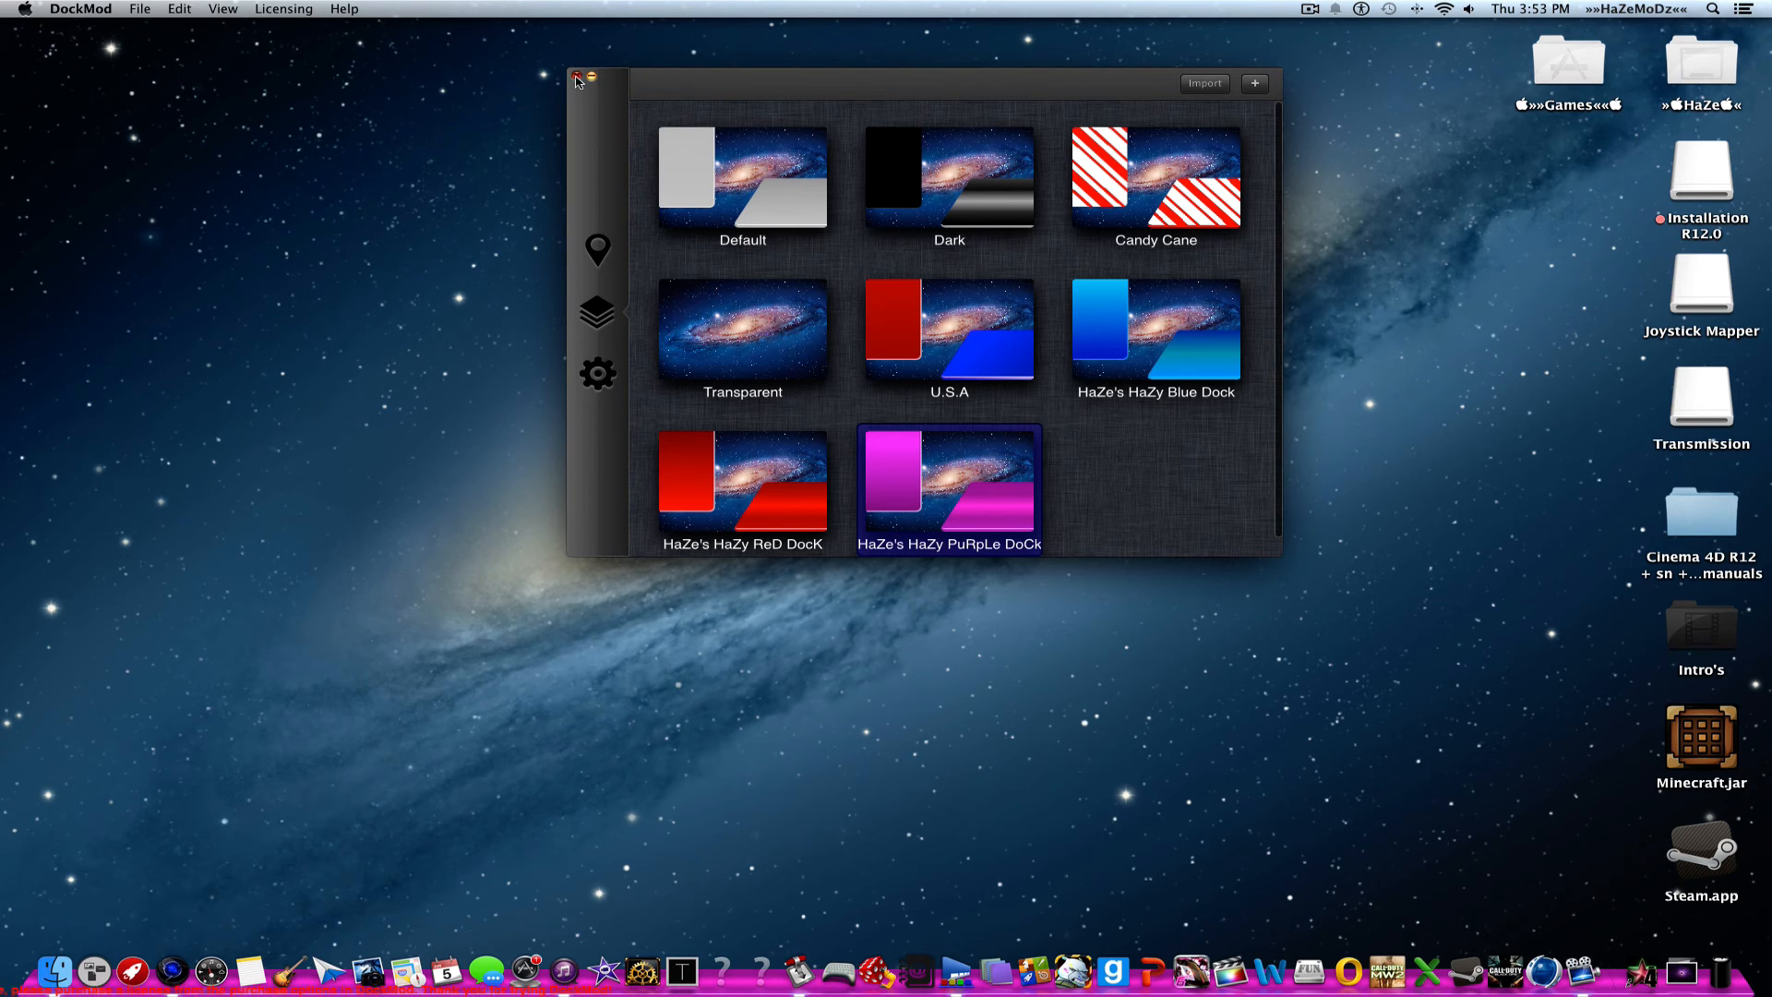
left_click(576, 78)
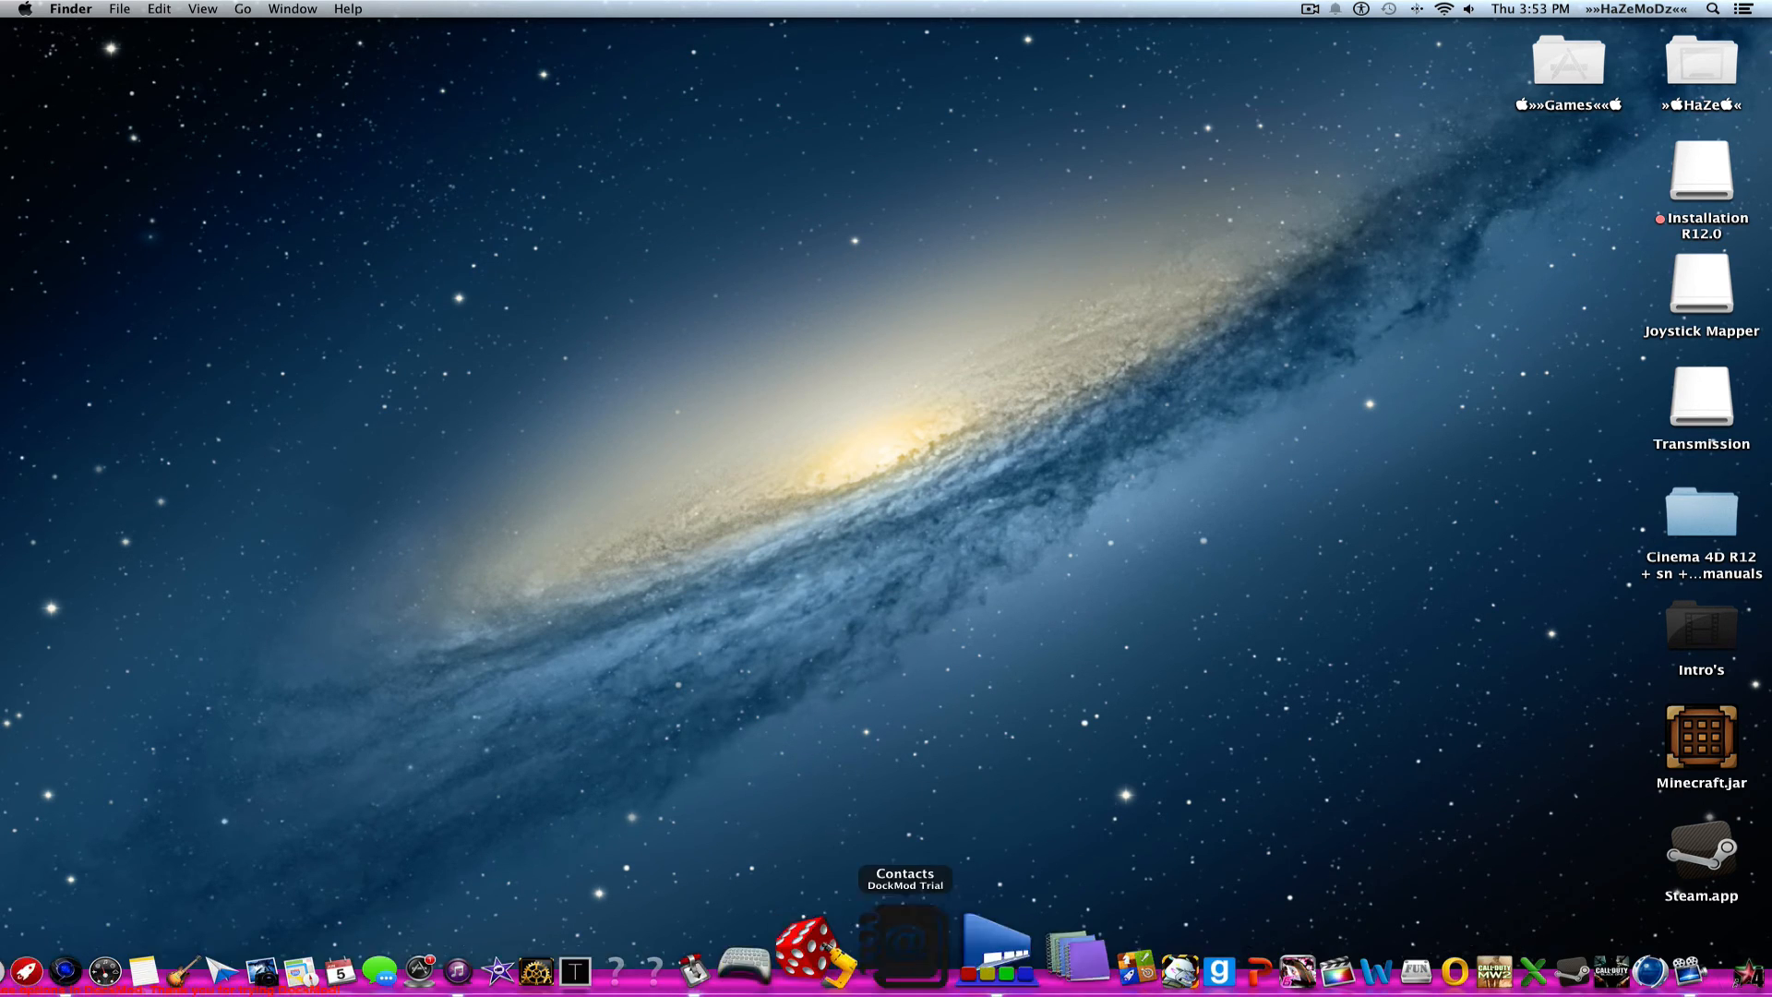